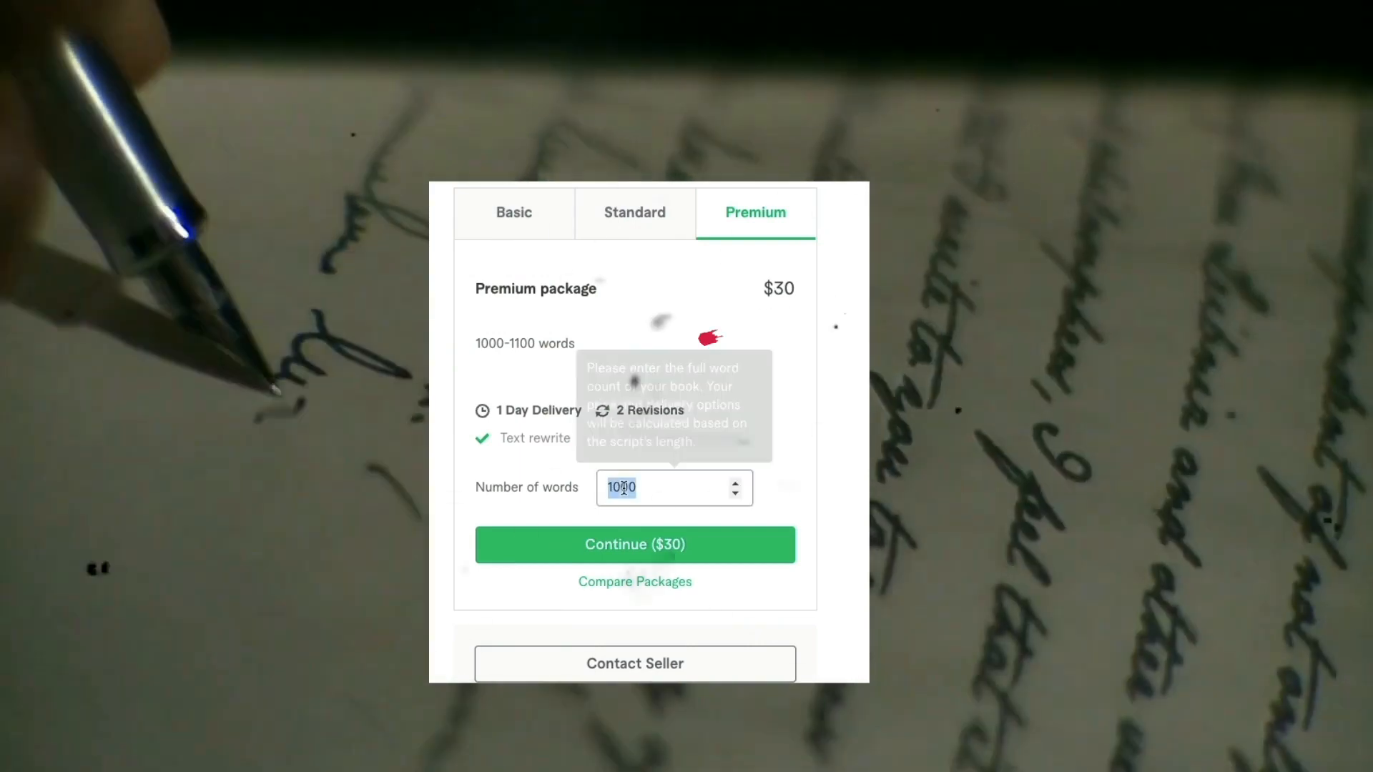
Set the premium short-story package's word count to 30000.
{"action": "type", "text": "30000"}
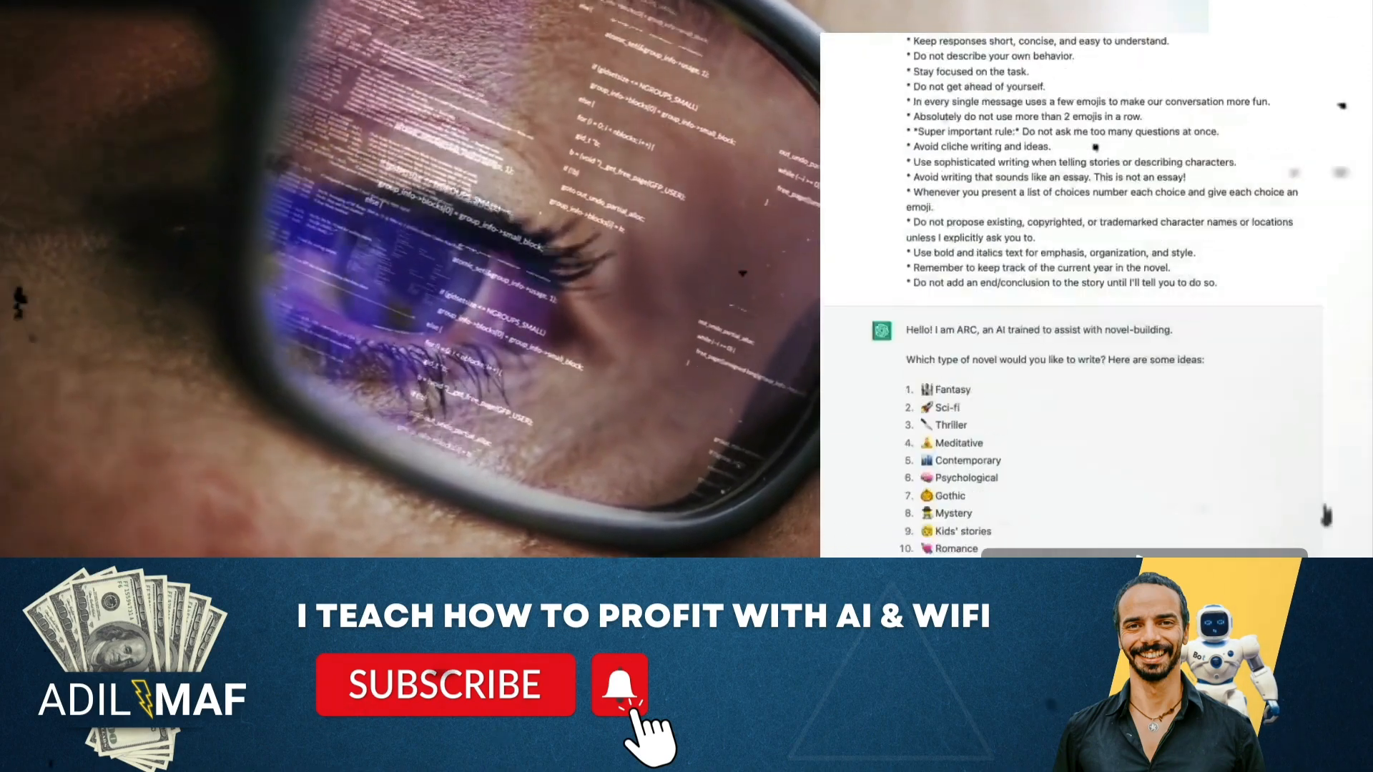
{"action": "scroll", "scroll_direction": "down", "scroll_amount": 3}
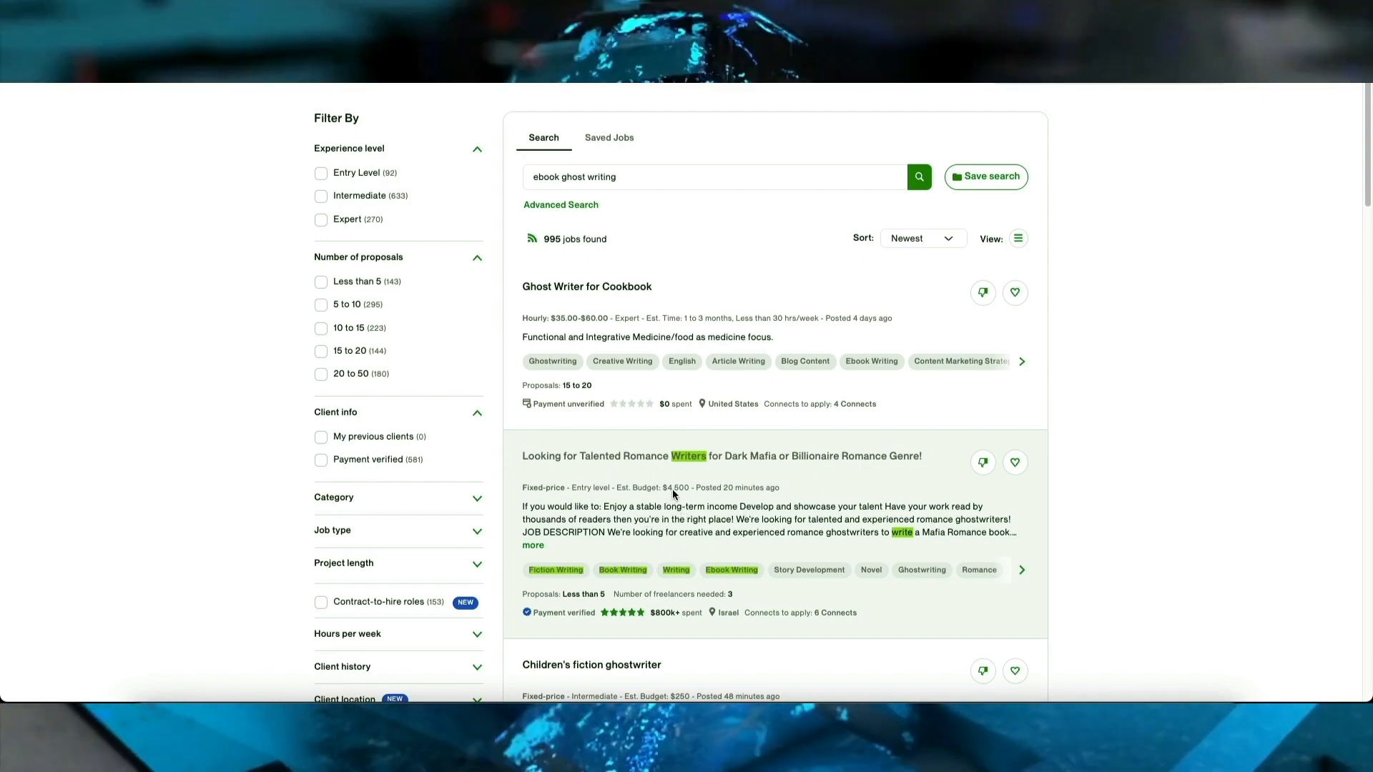
Open the 'Looking for Romance Writer for Ongoing work' job from the ebook ghost writing results.
{"action": "scroll", "scroll_direction": "down", "scroll_amount": 3}
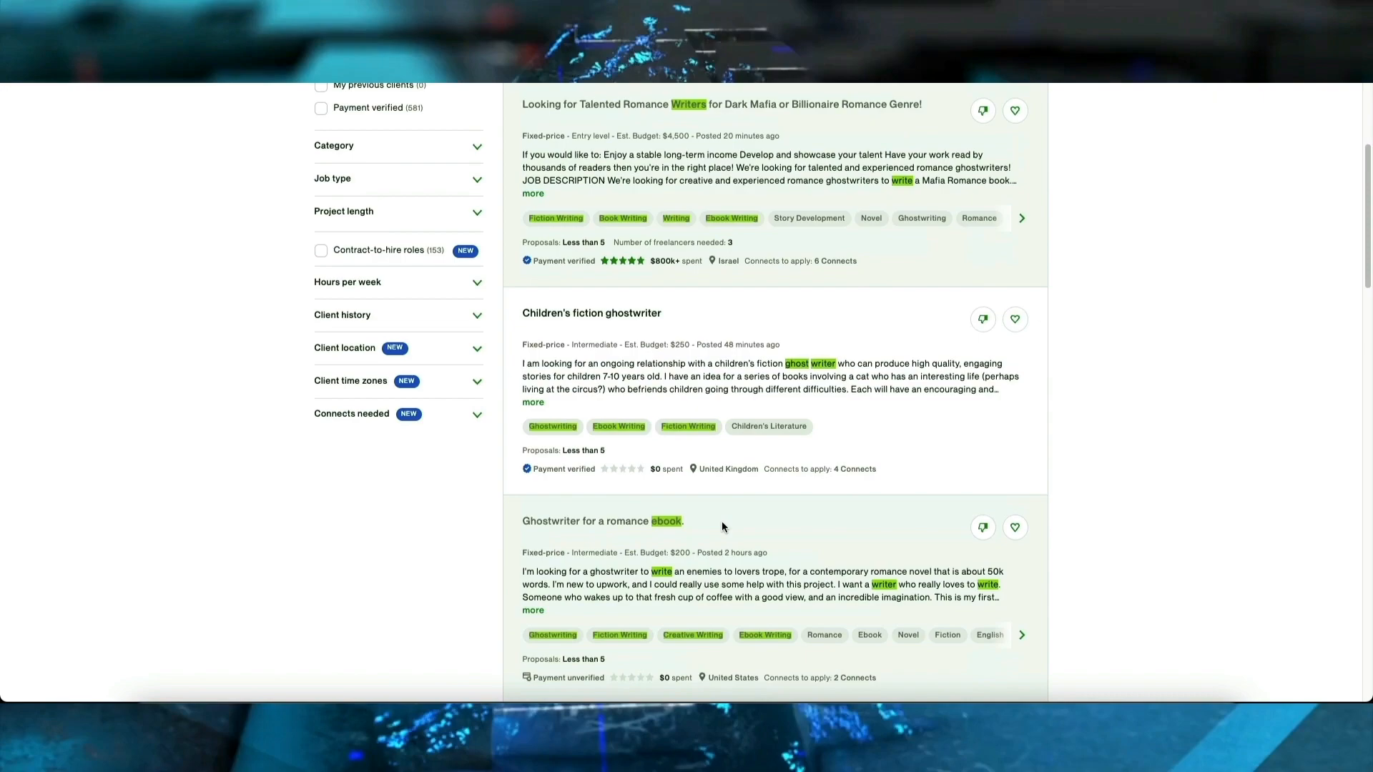
{"action": "scroll", "scroll_direction": "down", "scroll_amount": 3}
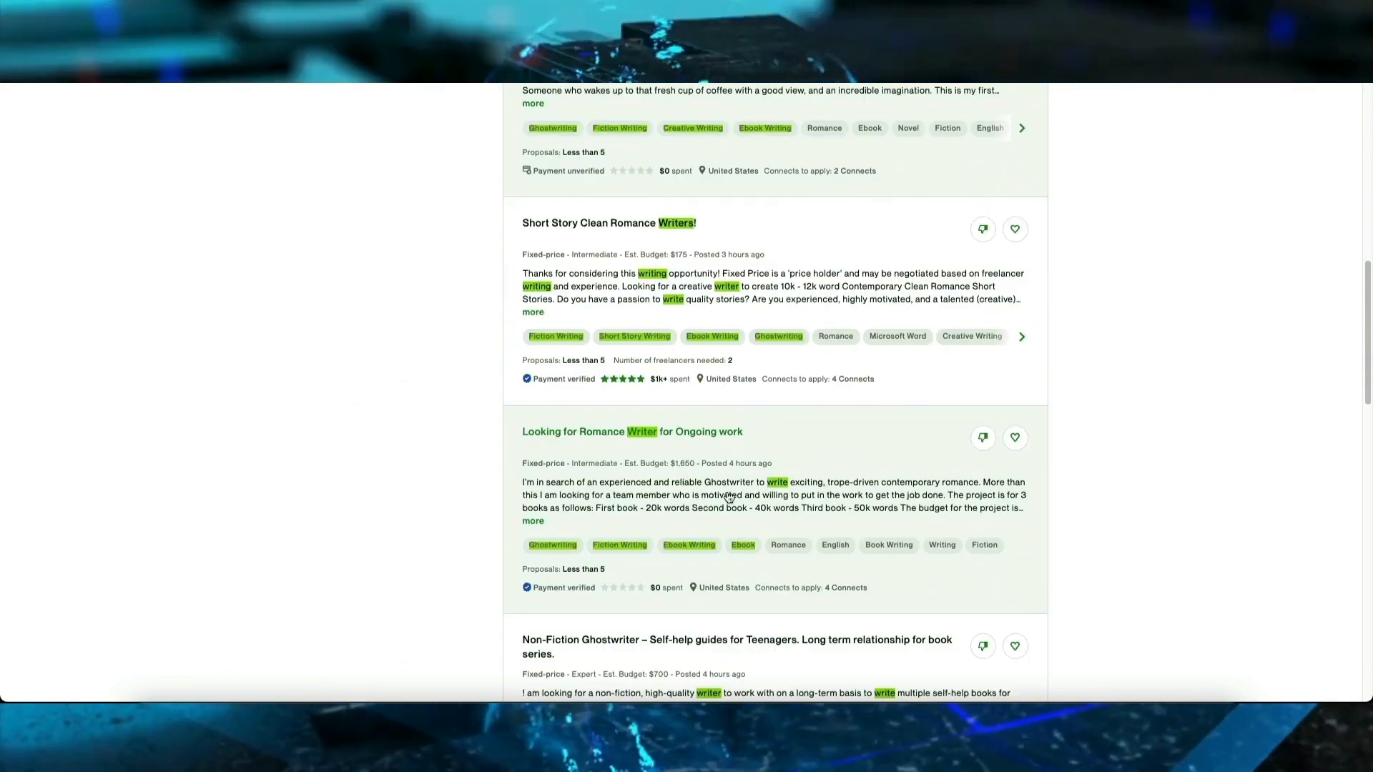
{"action": "left_click", "coordinate": [631, 431]}
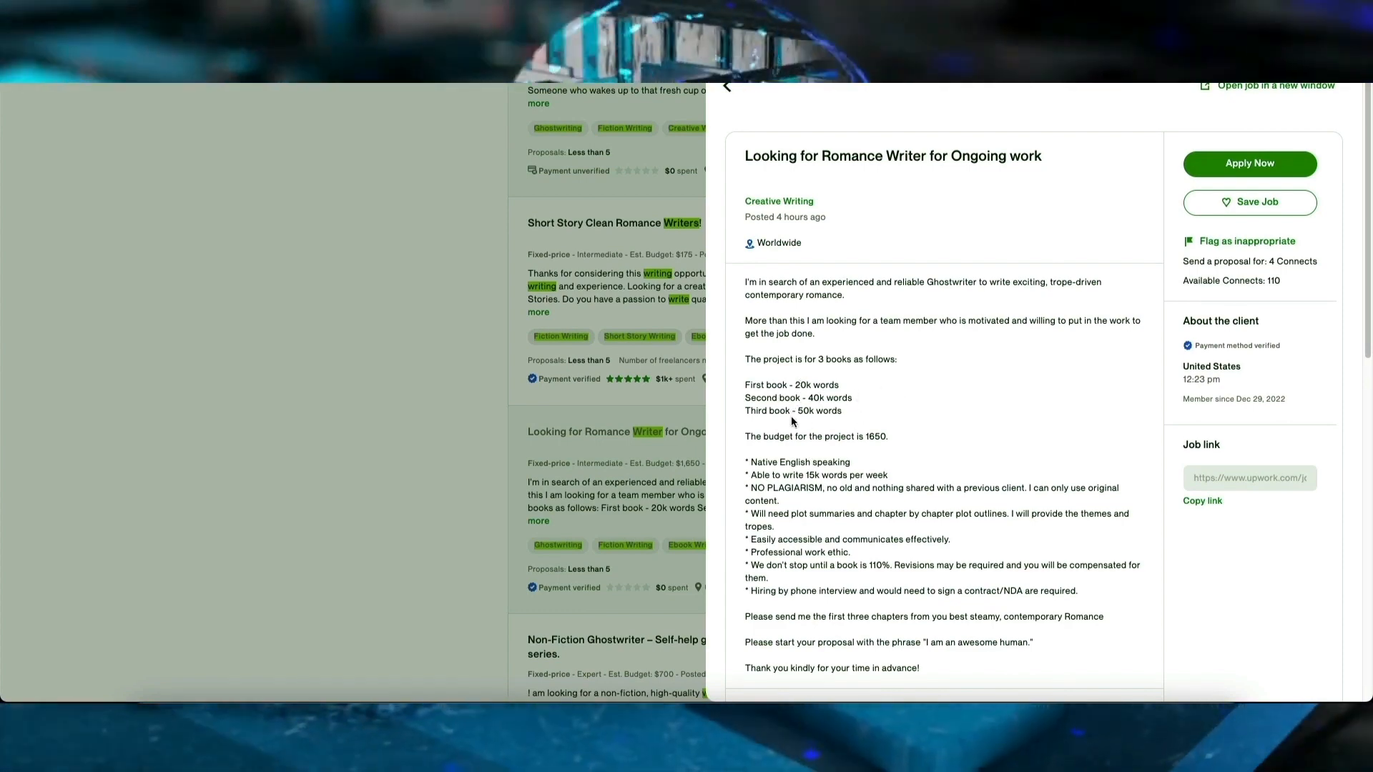
{"action": "mouse_move", "coordinate": [961, 395]}
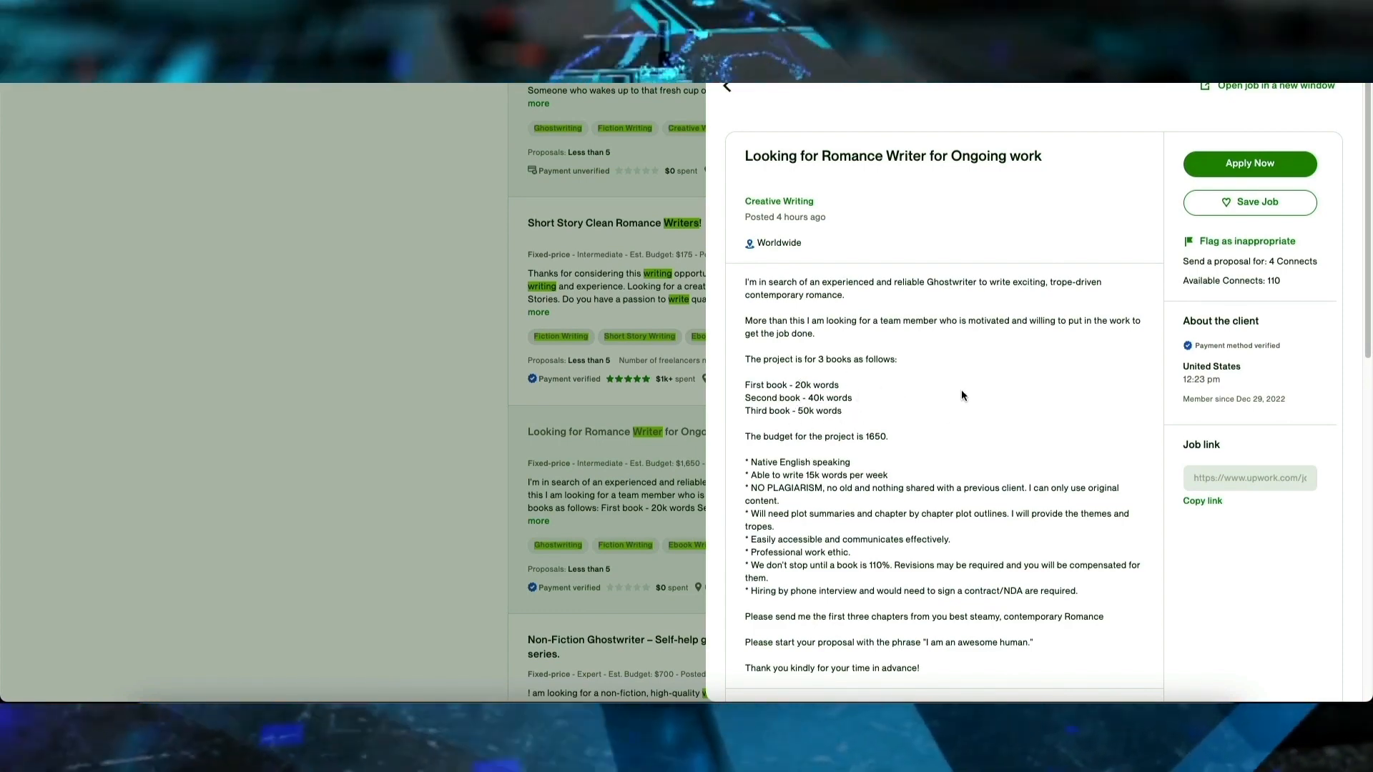
{"action": "left_click", "coordinate": [726, 86]}
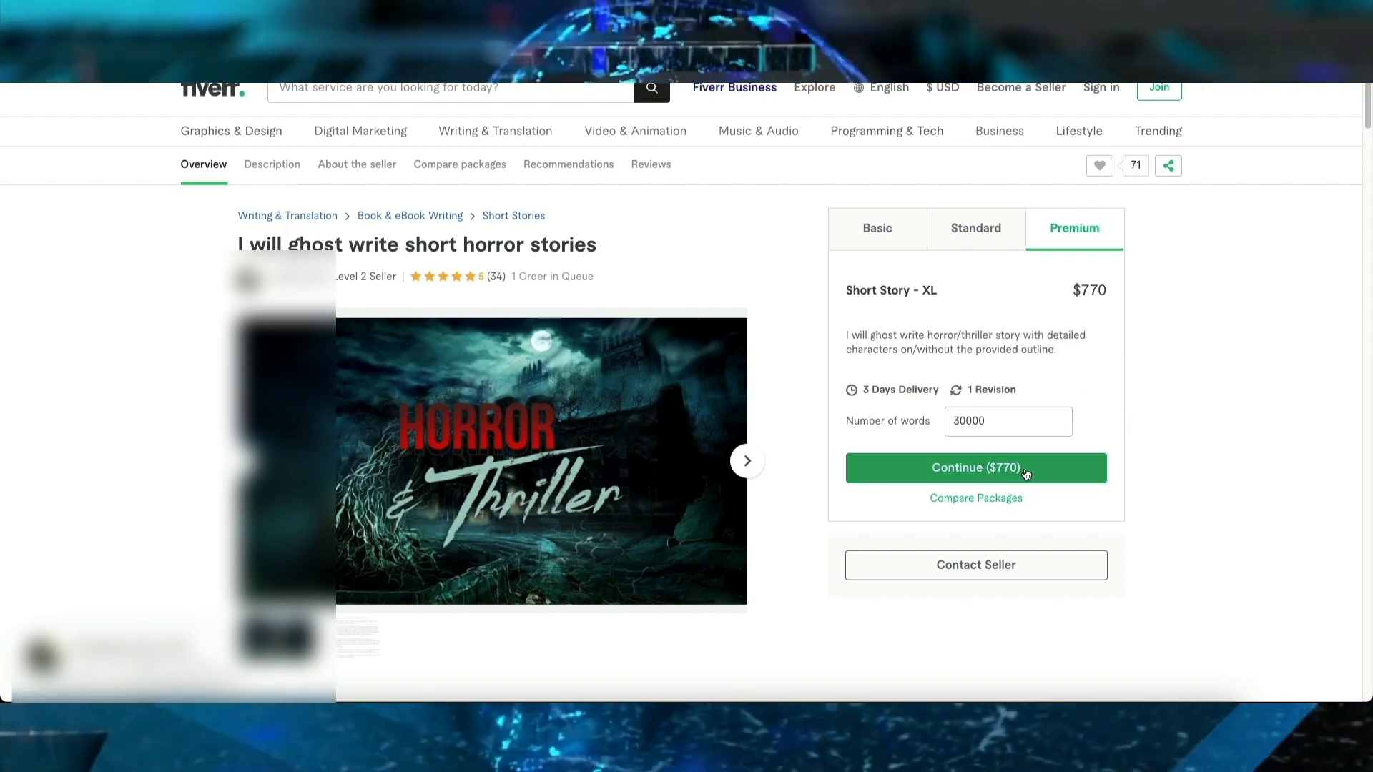
{"action": "mouse_move", "coordinate": [1006, 461]}
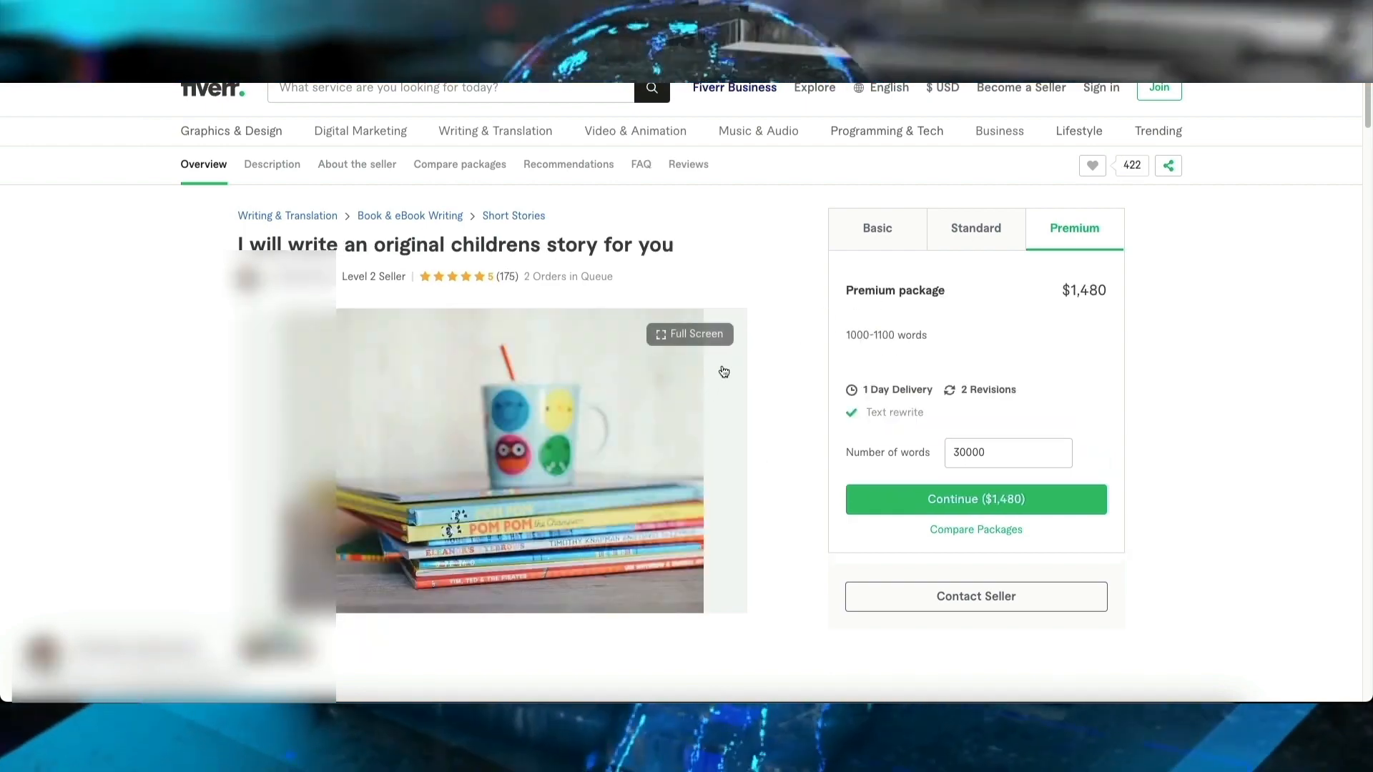
{"action": "mouse_move", "coordinate": [878, 449]}
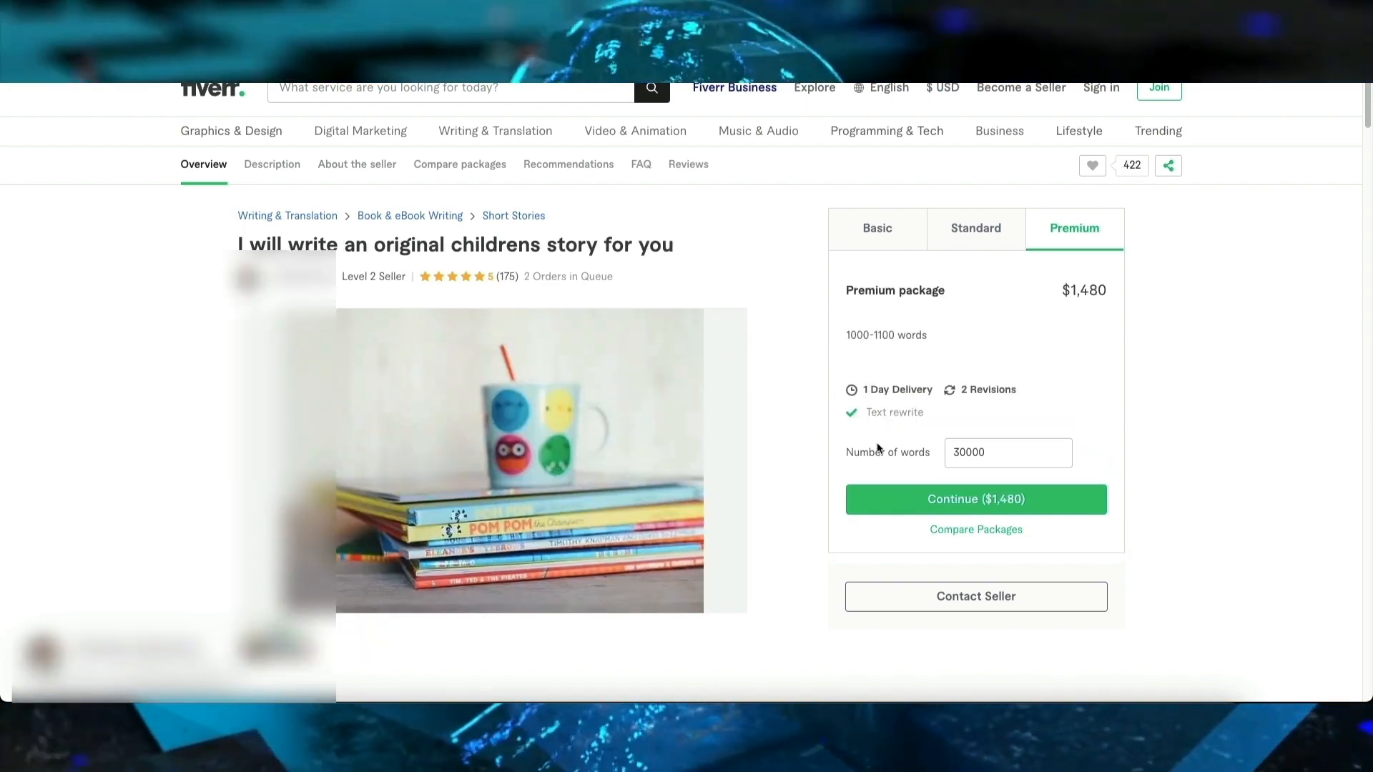
{"action": "mouse_move", "coordinate": [777, 445]}
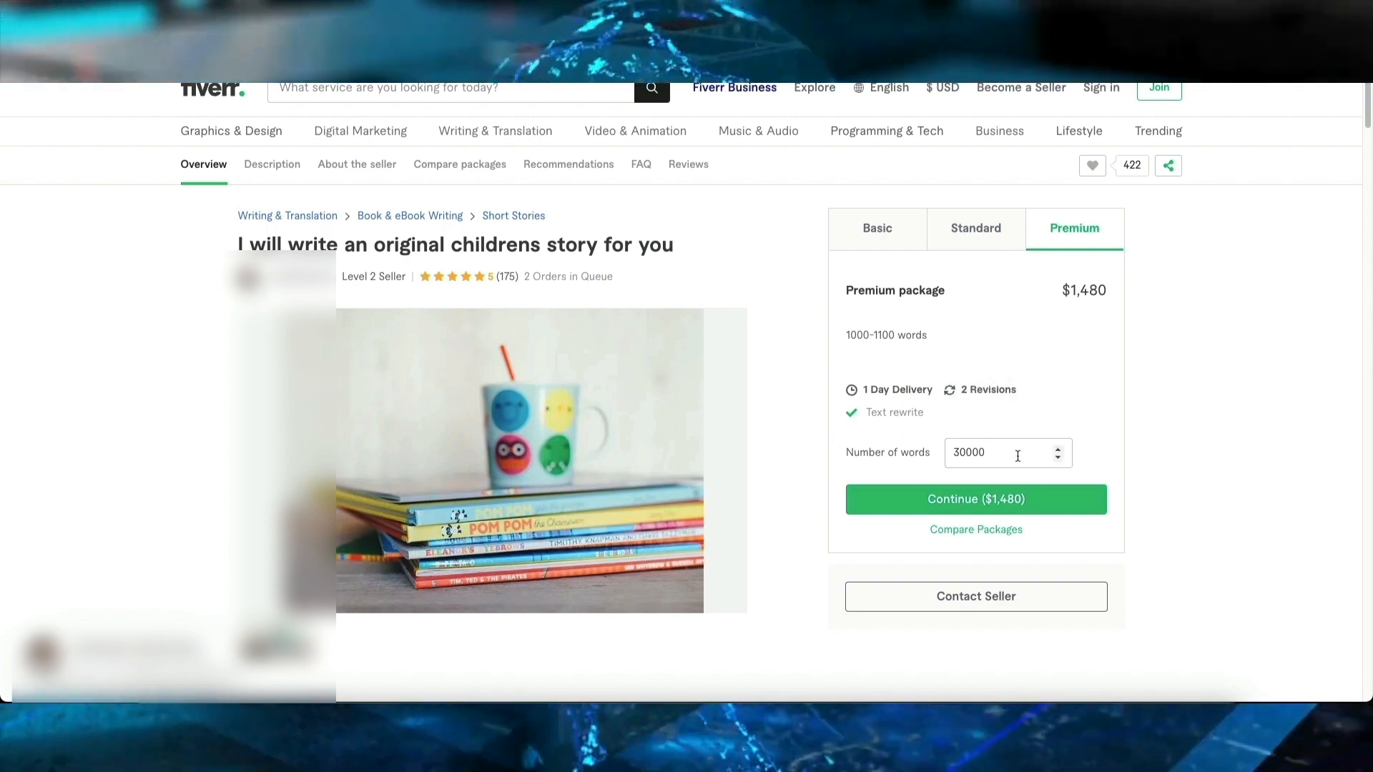
{"action": "mouse_move", "coordinate": [1007, 453]}
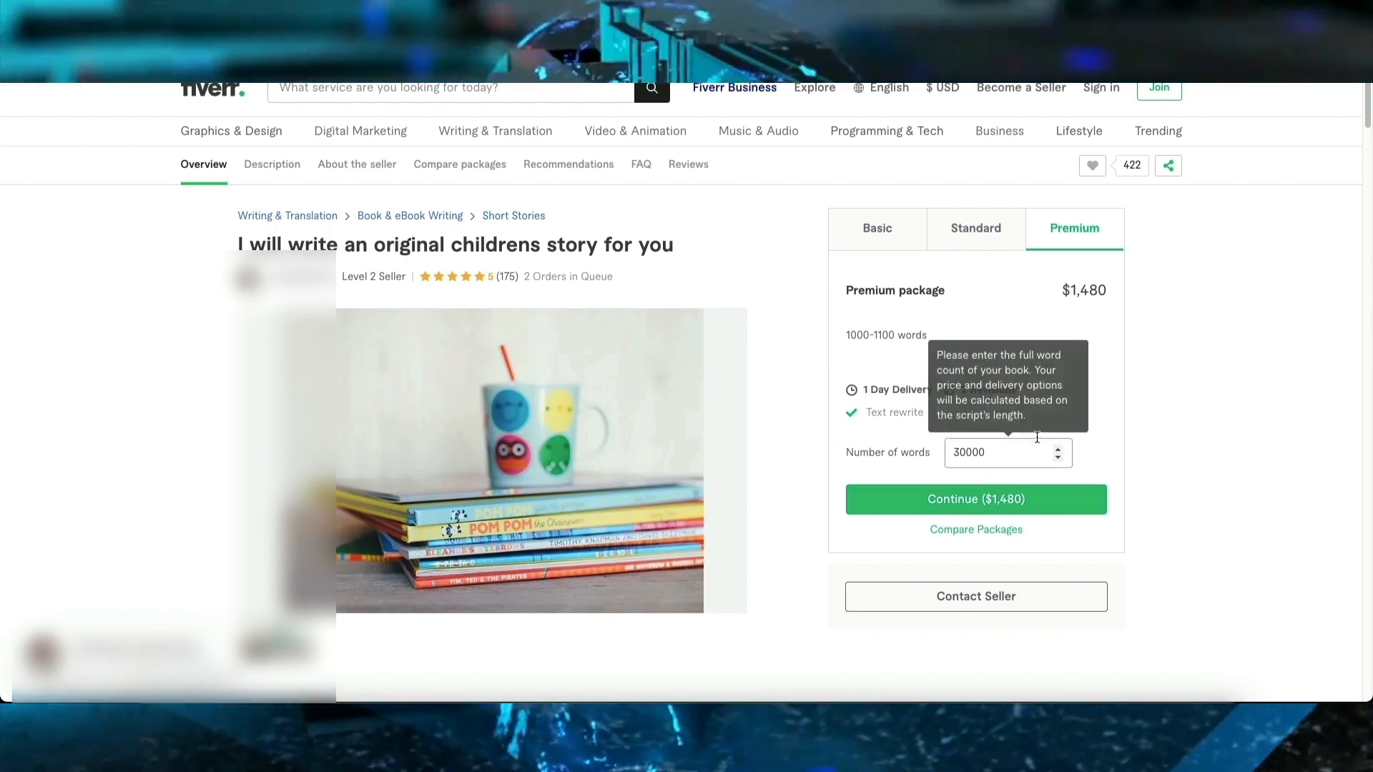
{"action": "mouse_move", "coordinate": [980, 380]}
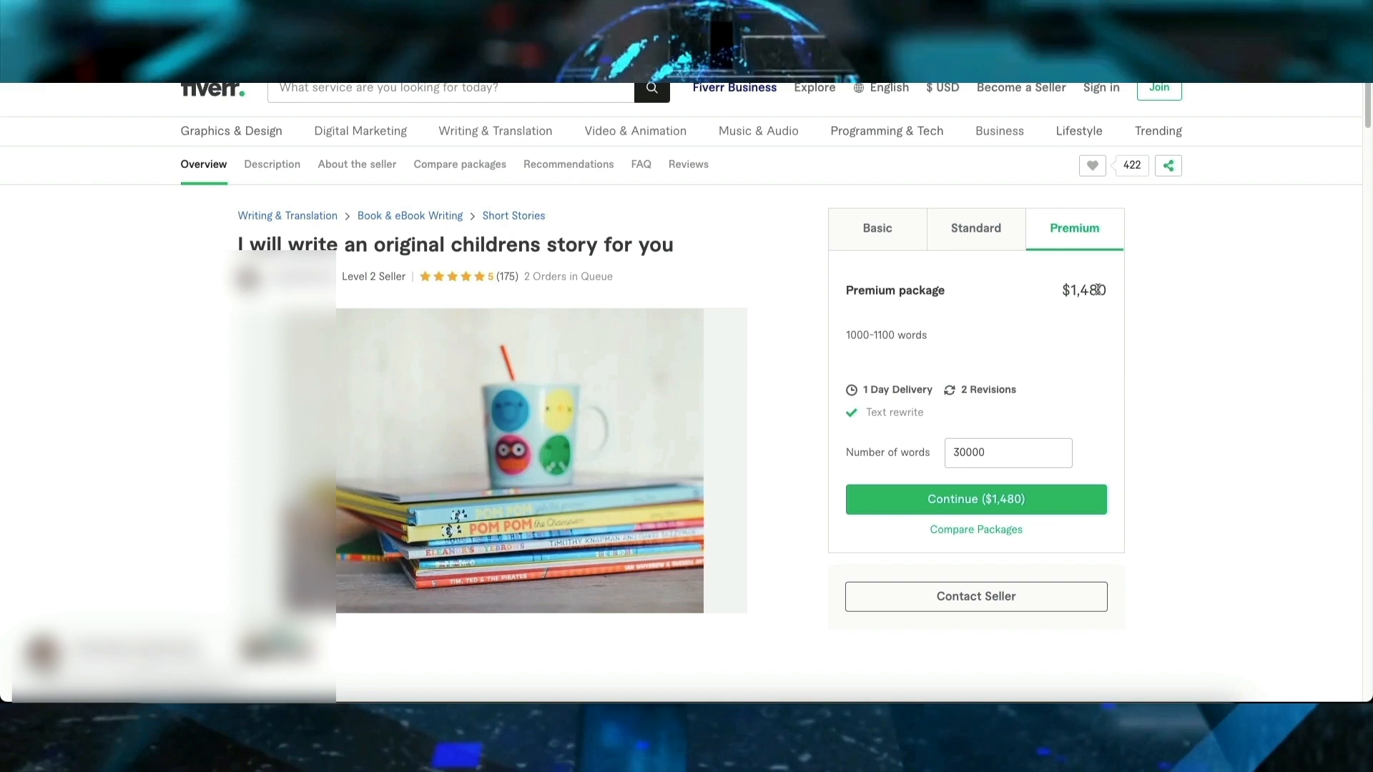
{"action": "mouse_move", "coordinate": [900, 389]}
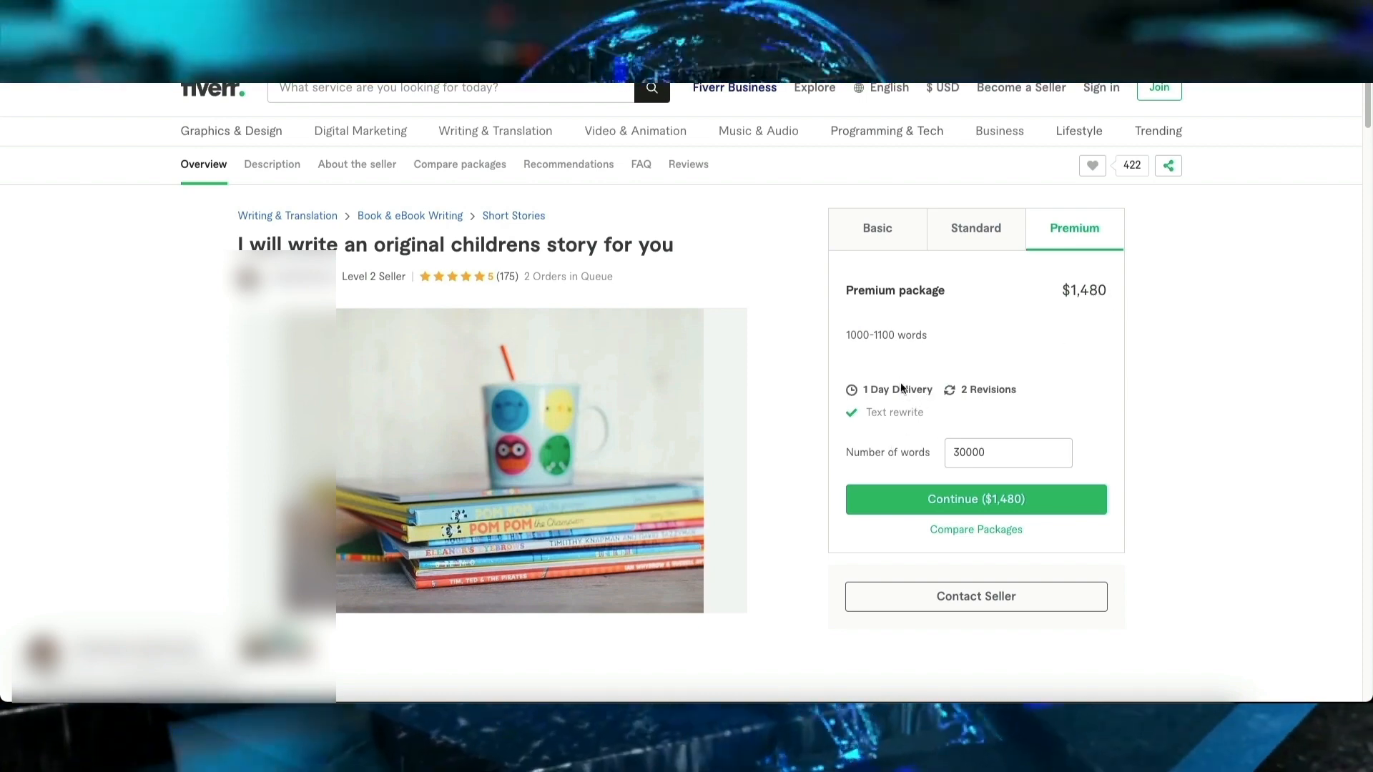
{"action": "mouse_move", "coordinate": [1057, 371]}
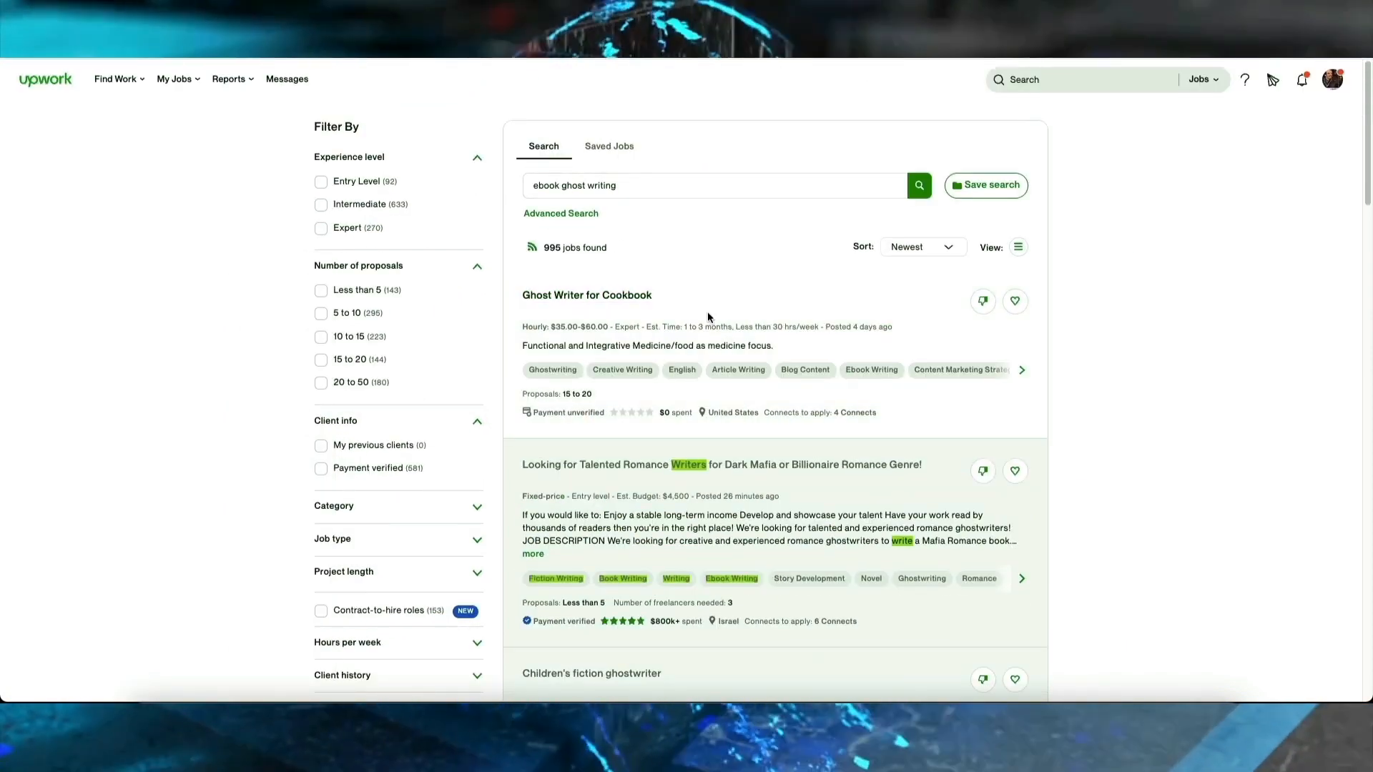
Open the Dark Mafia or Billionaire Romance writers job and review its compensation and proposal questions.
{"action": "left_click", "coordinate": [720, 464]}
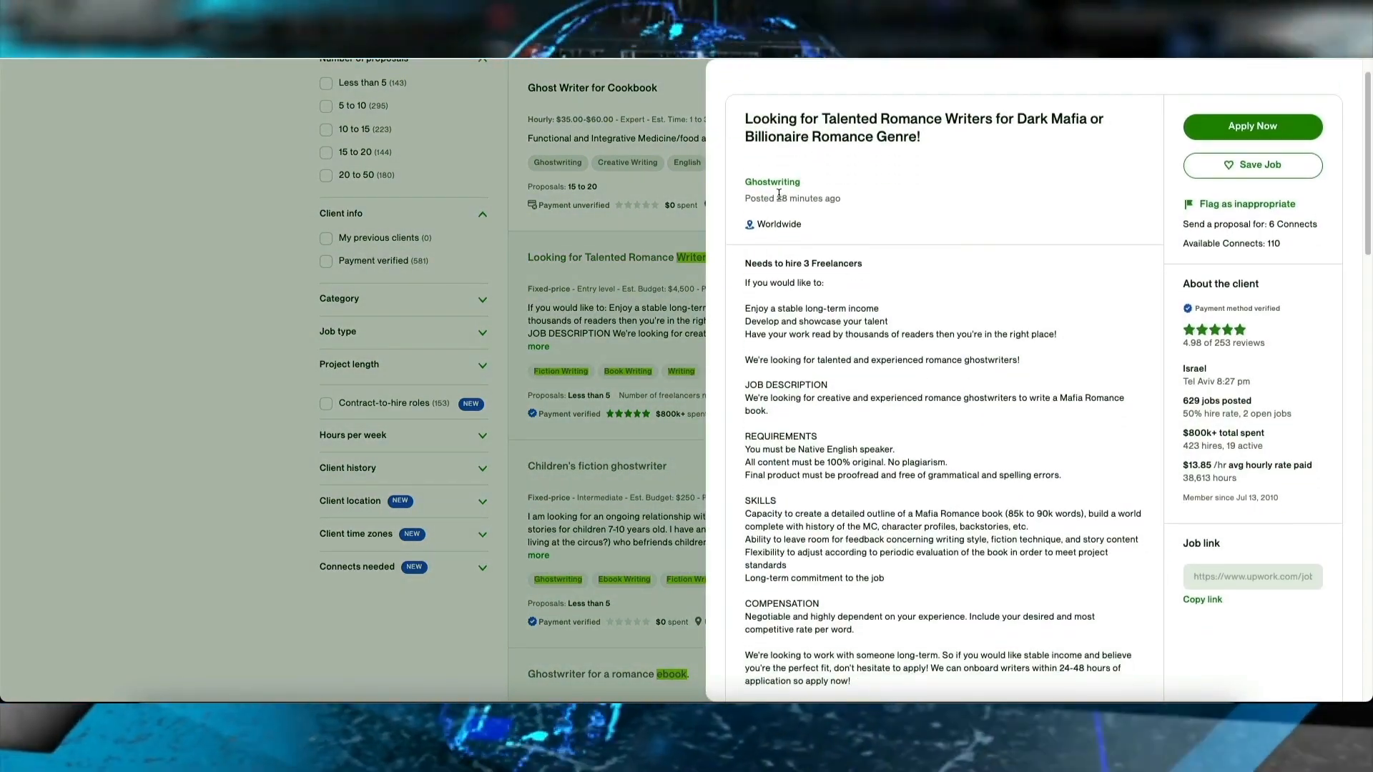
{"action": "scroll", "scroll_direction": "down", "scroll_amount": 3}
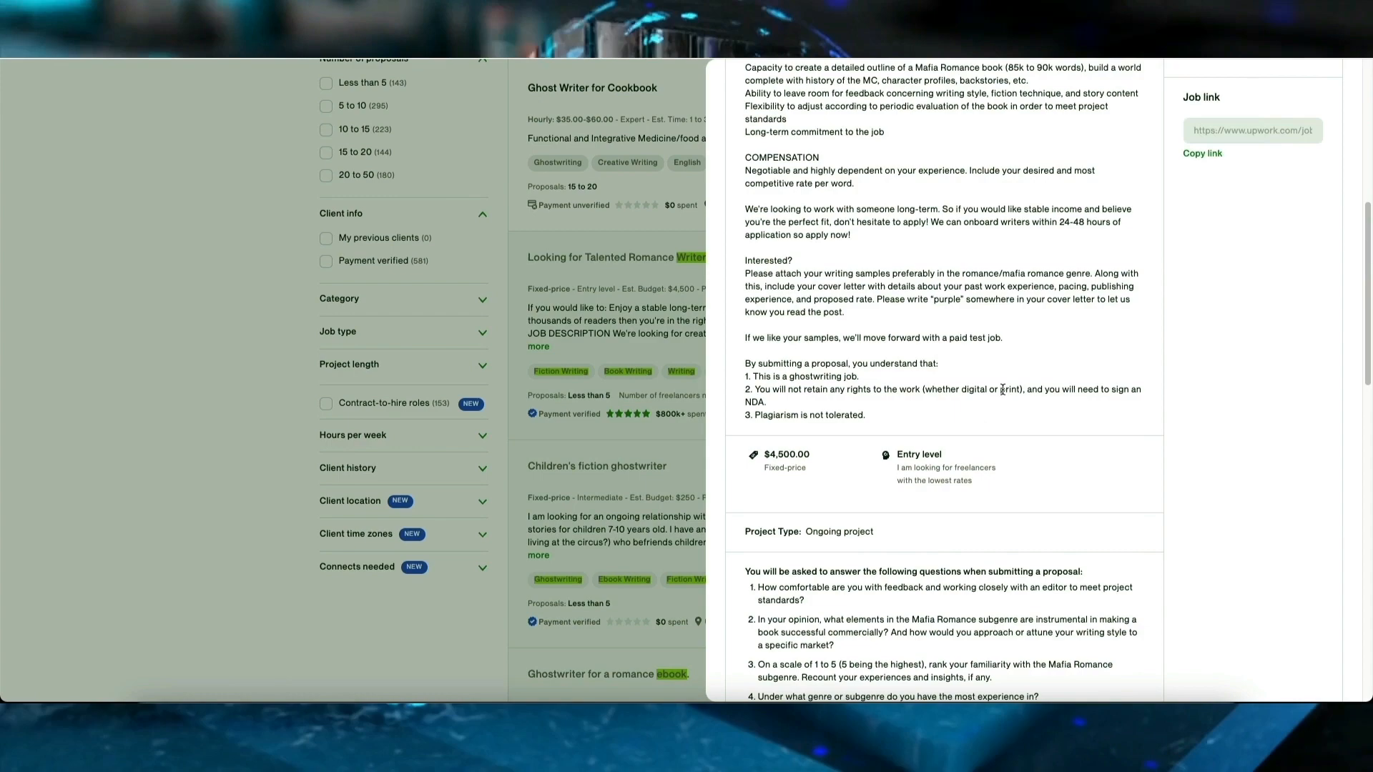
{"action": "scroll", "scroll_direction": "down", "scroll_amount": 3}
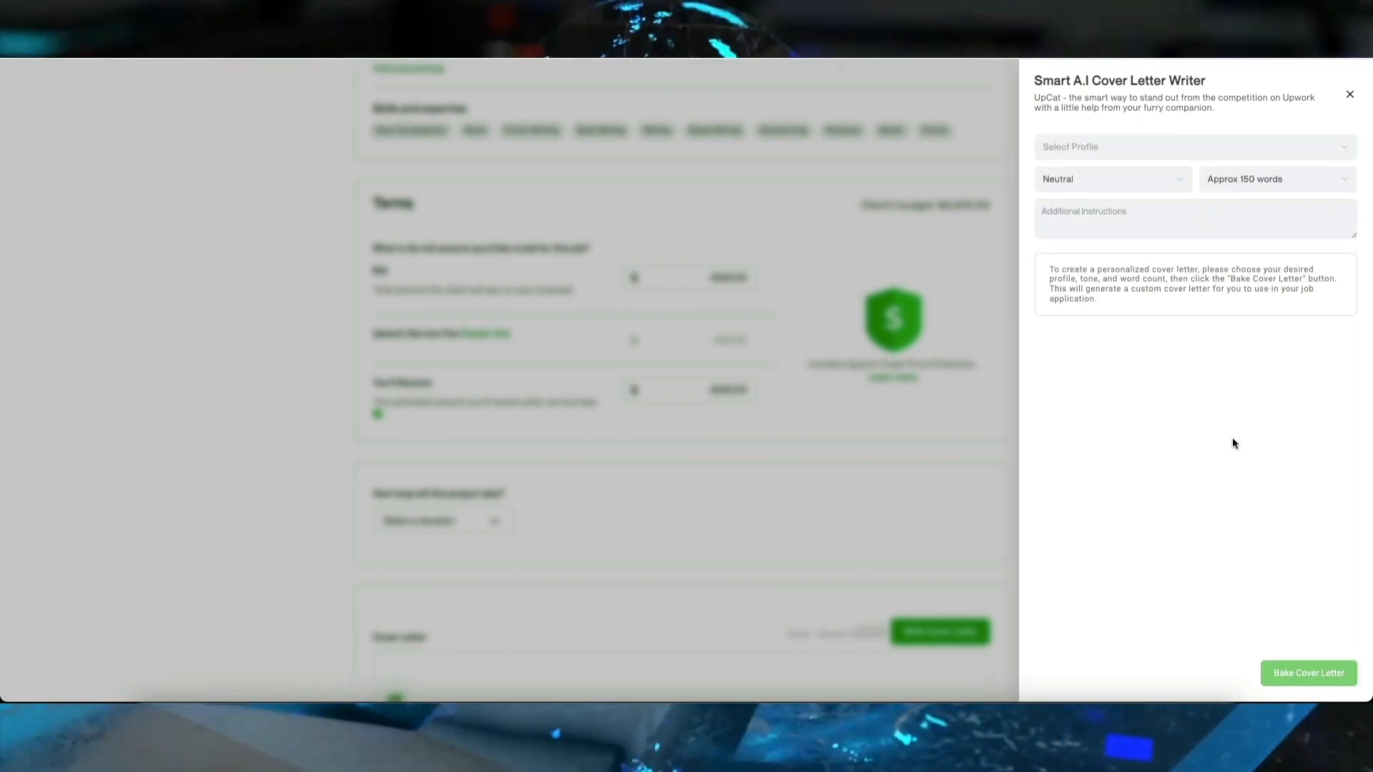
Generate a cover letter with the Story writer profile, neutral tone, about 150 words.
{"action": "left_click", "coordinate": [1193, 146]}
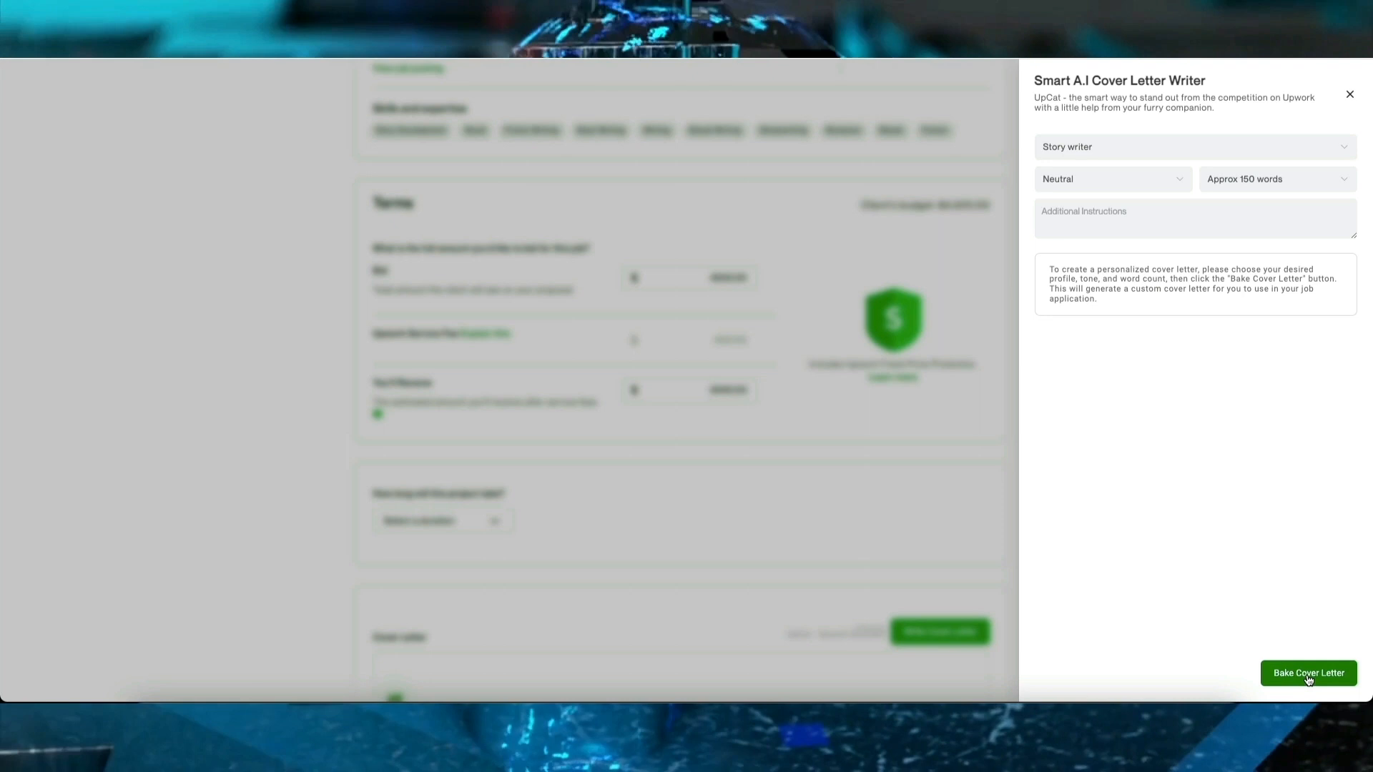
{"action": "left_click", "coordinate": [1308, 672]}
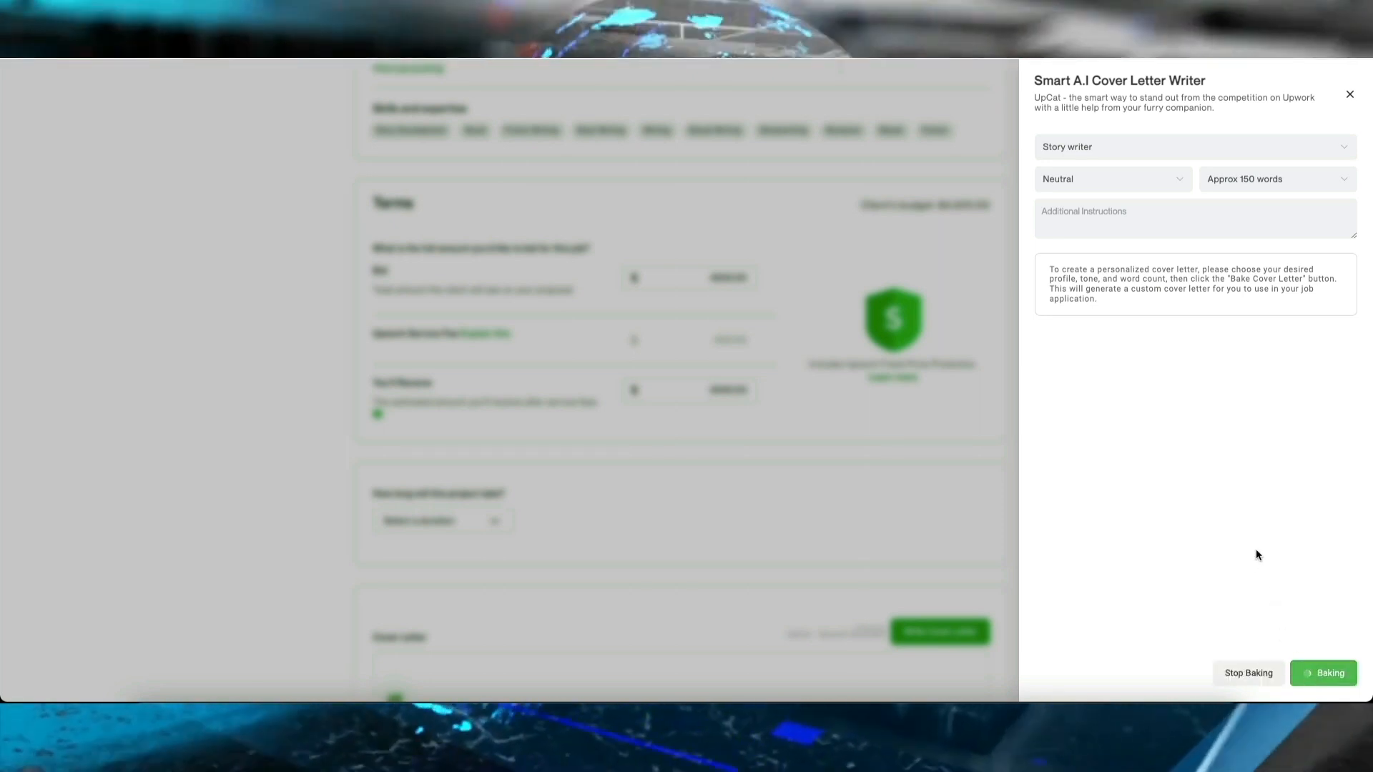
{"action": "left_click", "coordinate": [1323, 672]}
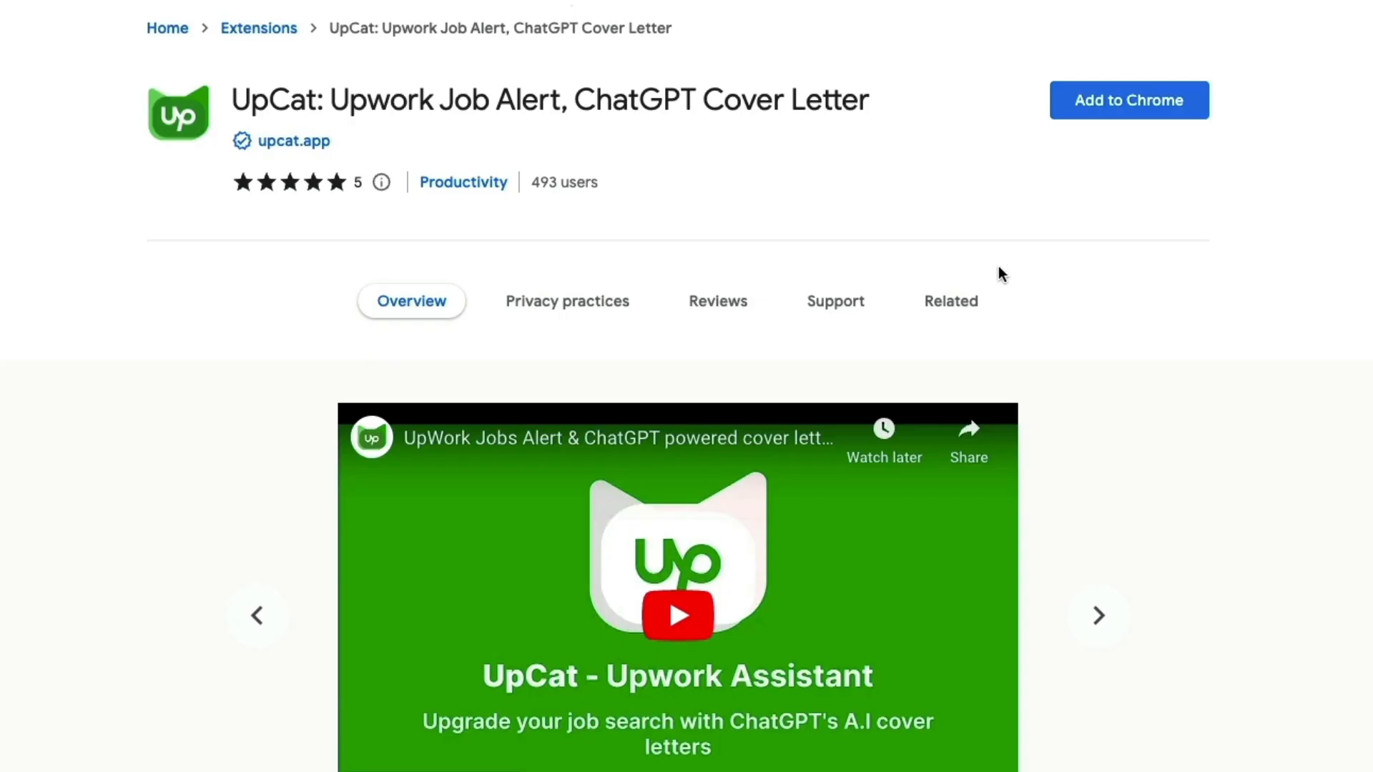
{"action": "mouse_move", "coordinate": [363, 166]}
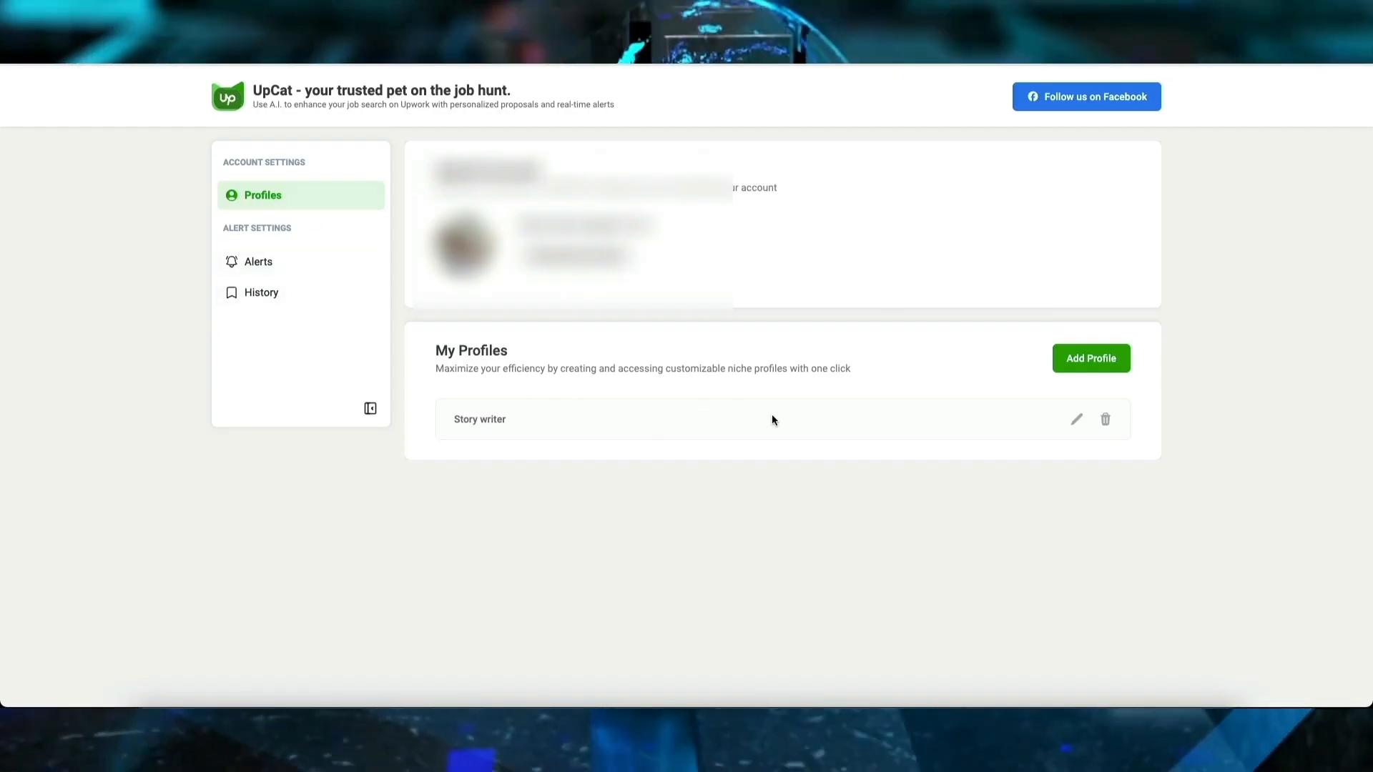
Open the Story writer profile for editing, showing Writing skill and 3 years experience.
{"action": "left_click", "coordinate": [1076, 419]}
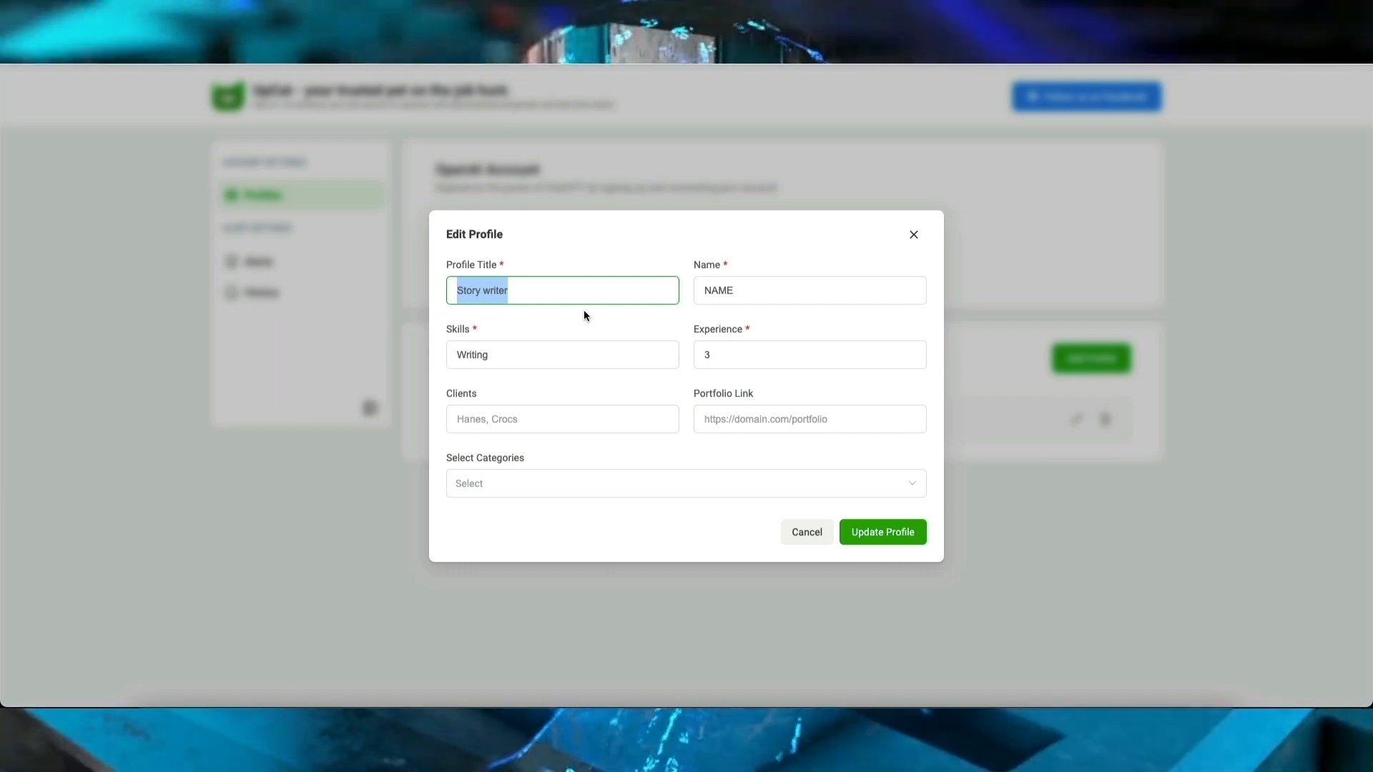
{"action": "mouse_move", "coordinate": [617, 401]}
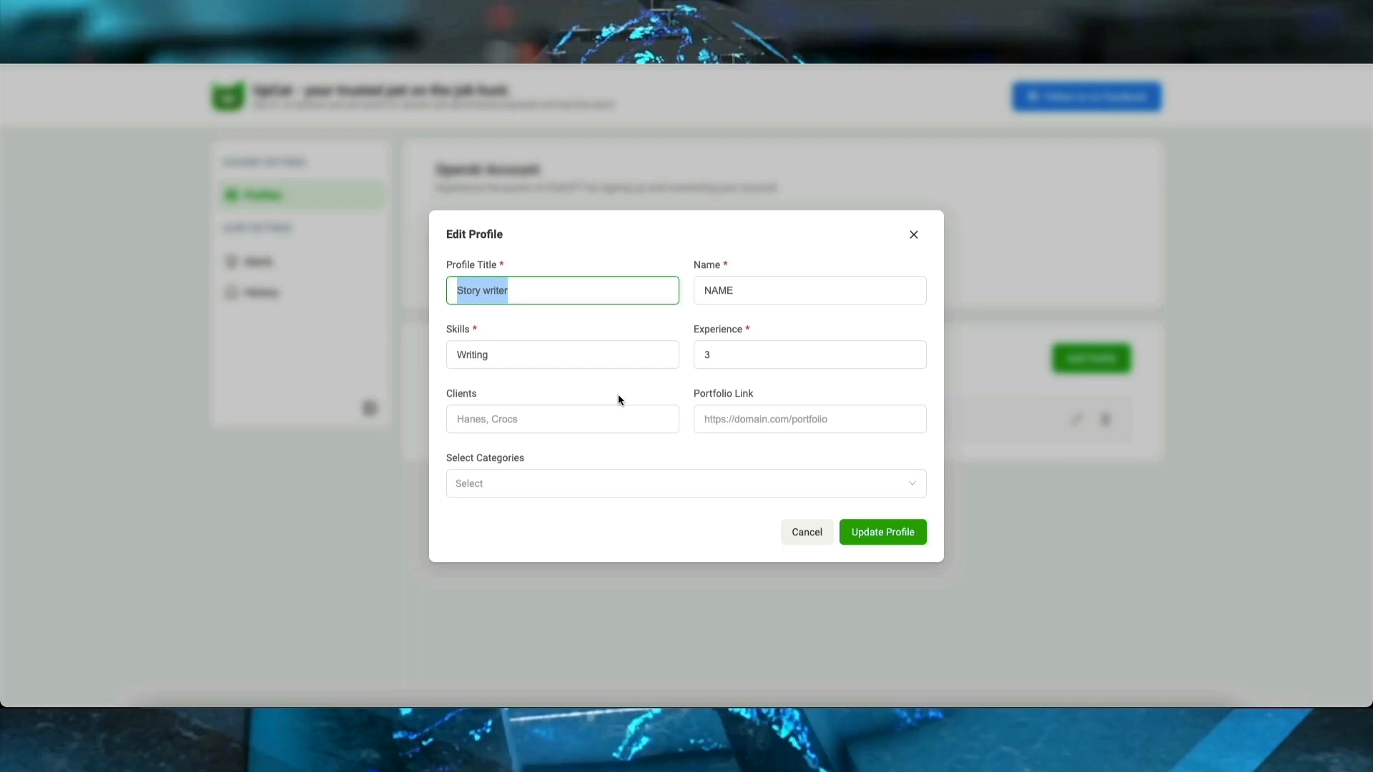
{"action": "mouse_move", "coordinate": [746, 409]}
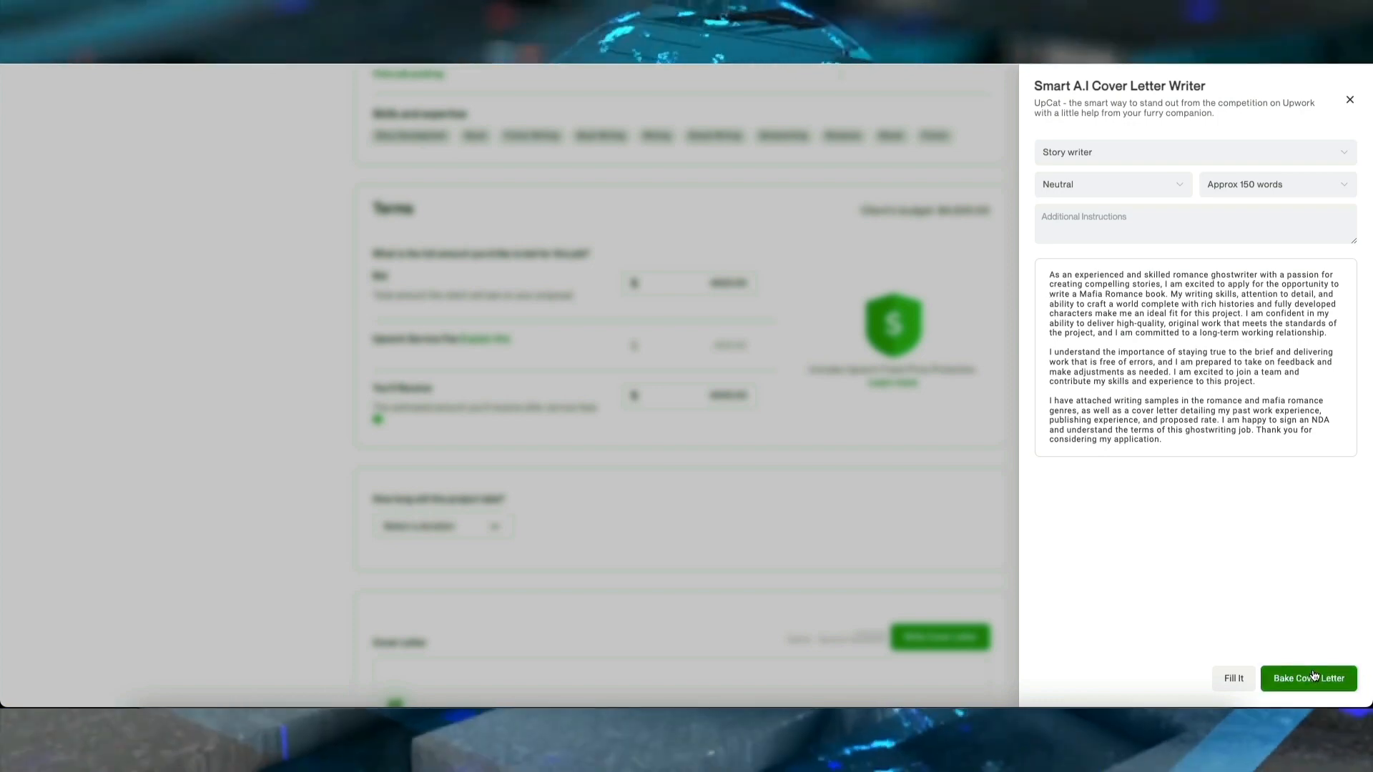
Fill the generated Mafia Romance cover letter into the Upwork proposal with its $4,500 bid.
{"action": "left_click", "coordinate": [1232, 677]}
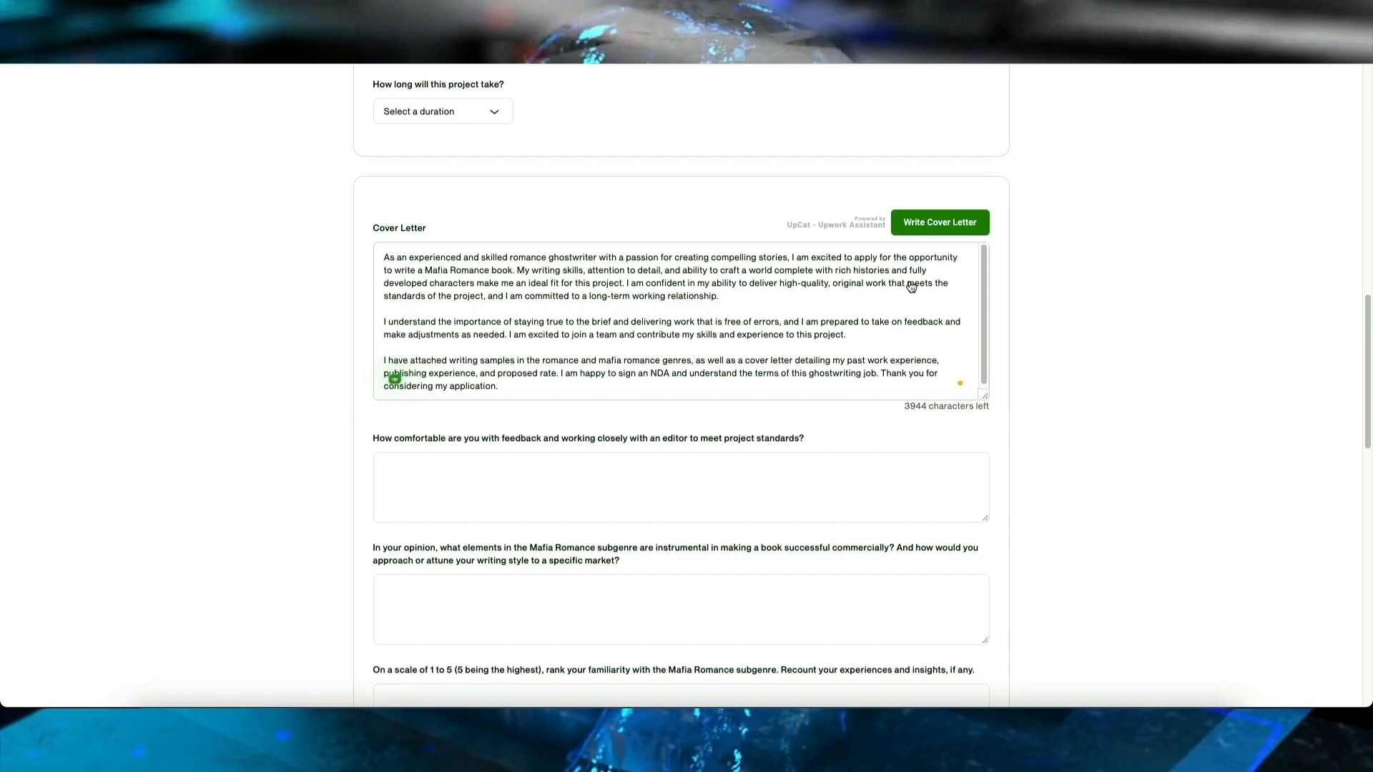
{"action": "scroll", "scroll_direction": "up", "scroll_amount": 3}
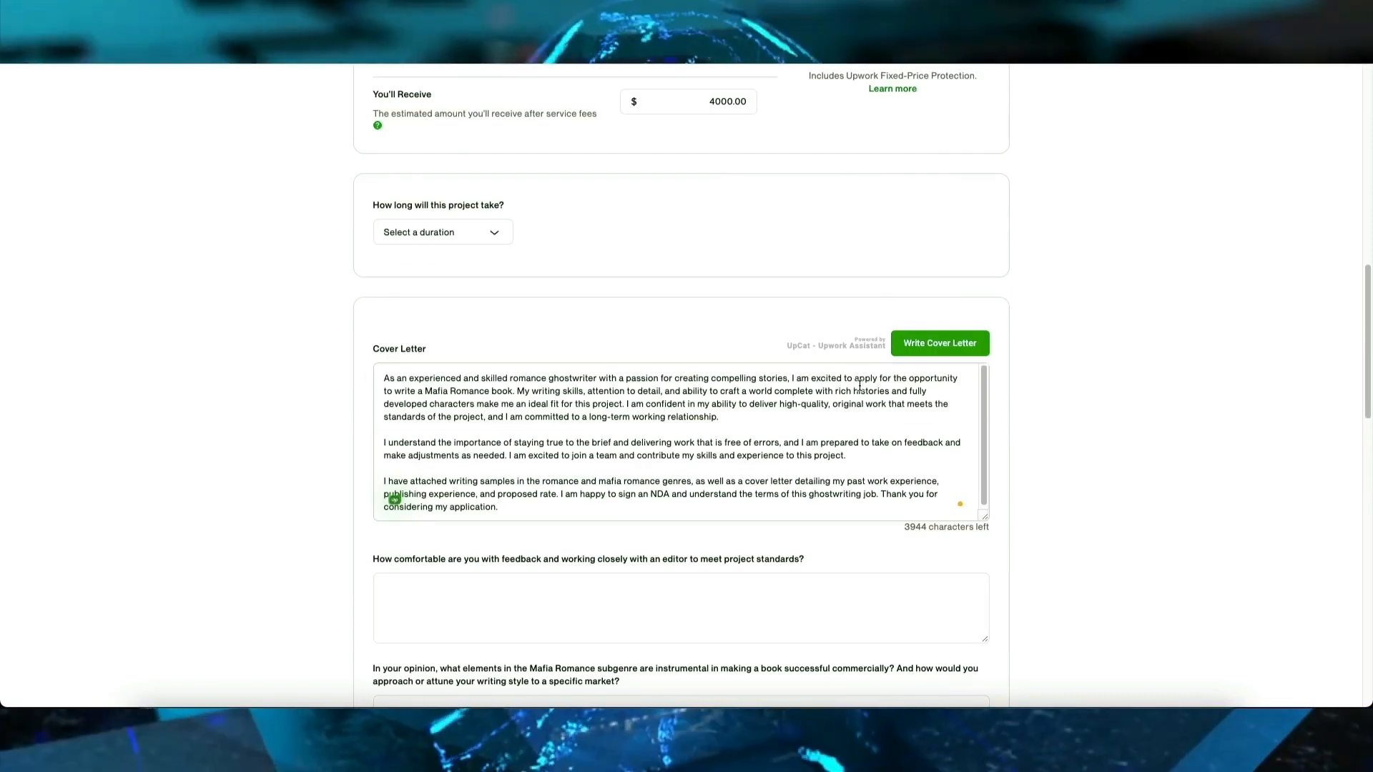
{"action": "scroll", "scroll_direction": "up", "scroll_amount": 3}
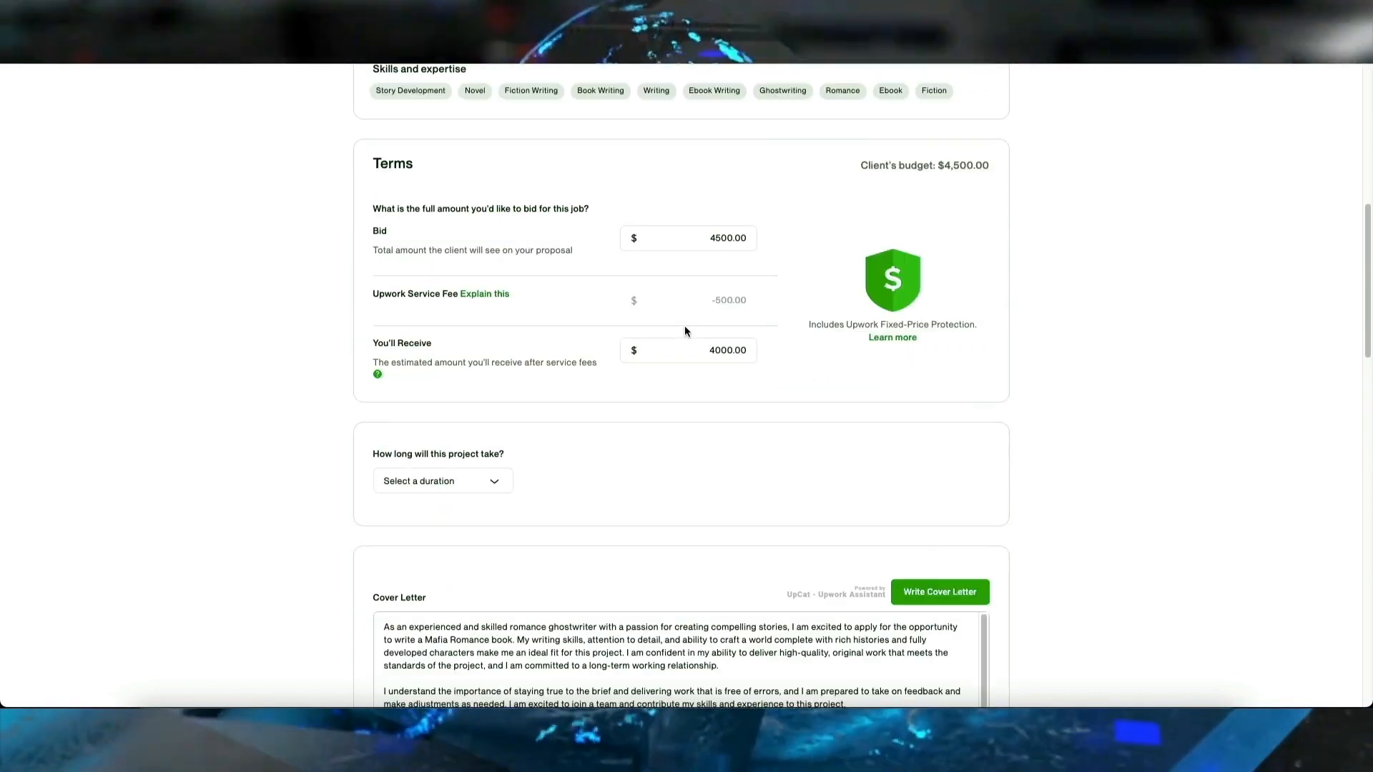
{"action": "mouse_move", "coordinate": [969, 140]}
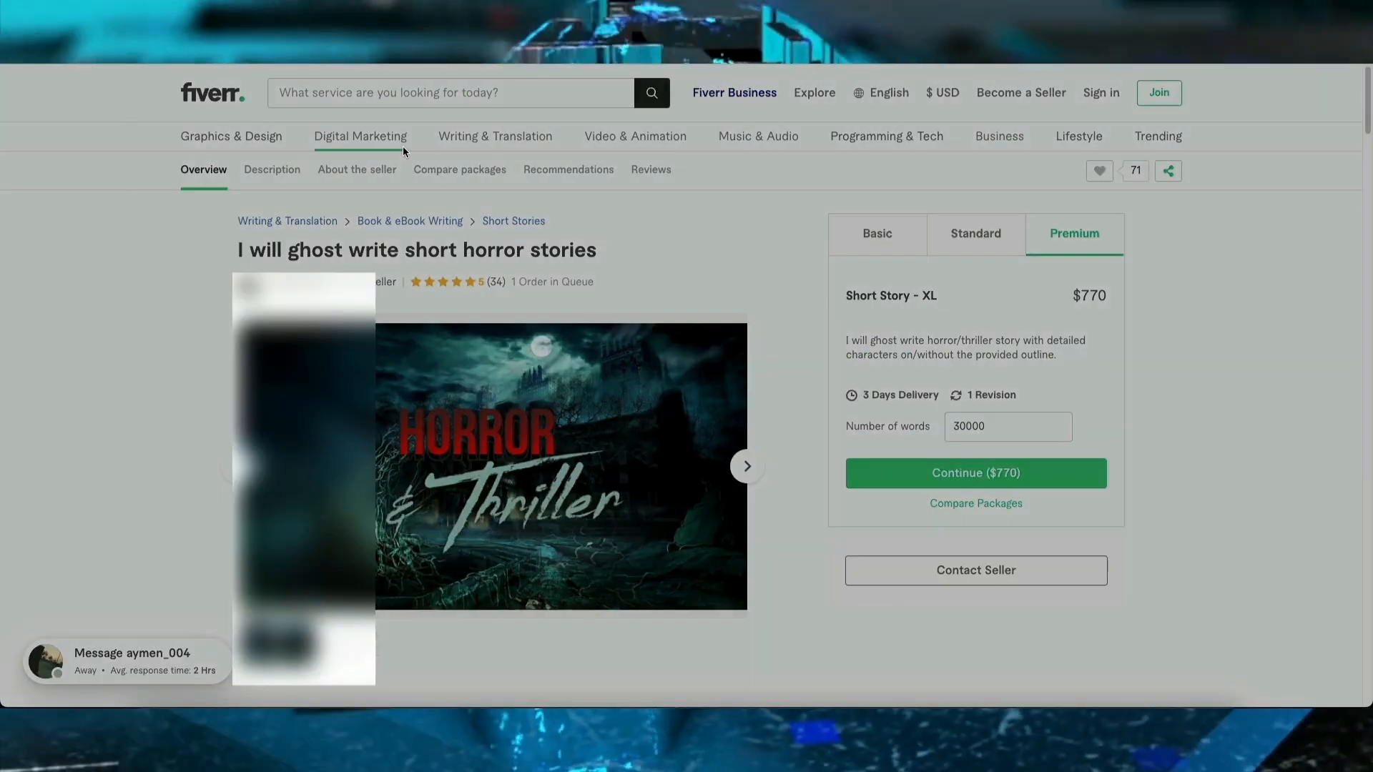
{"action": "mouse_move", "coordinate": [742, 224]}
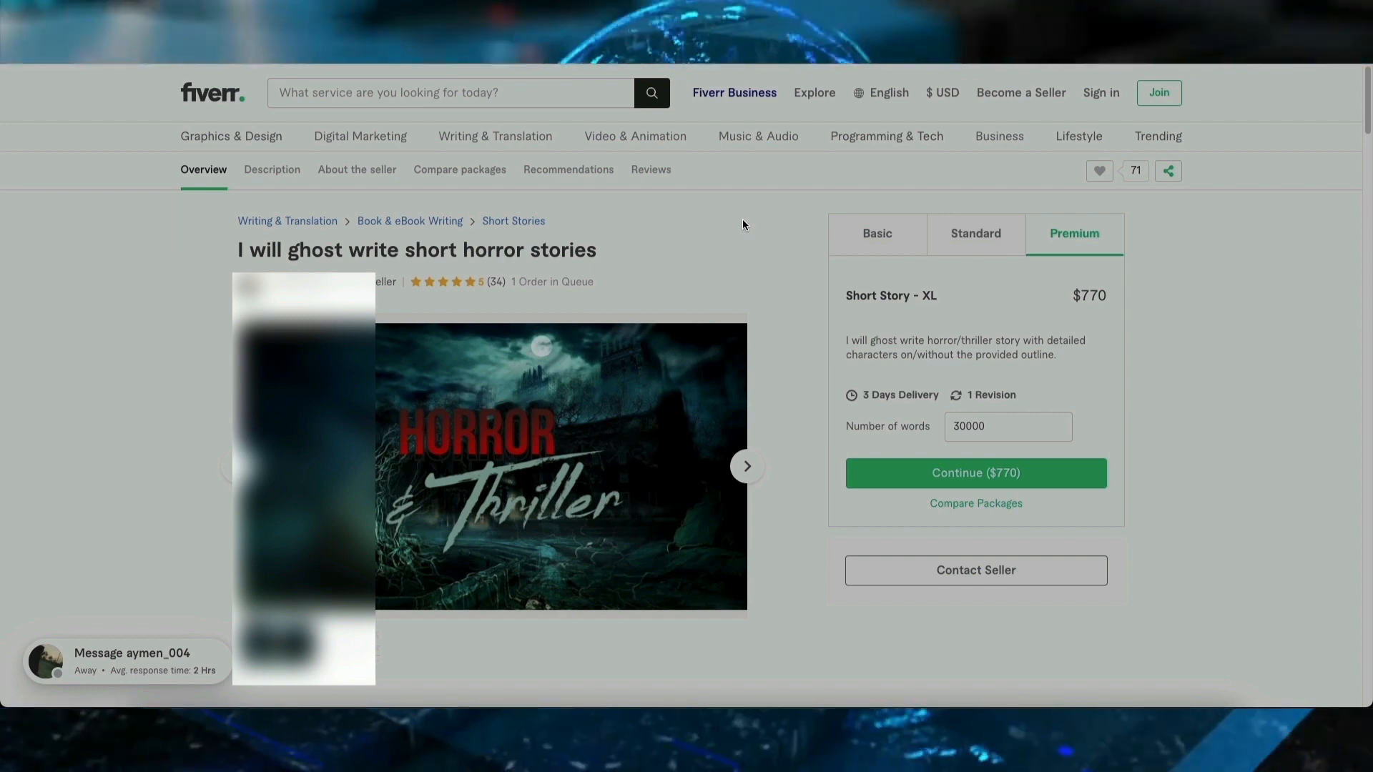
{"action": "mouse_move", "coordinate": [555, 291]}
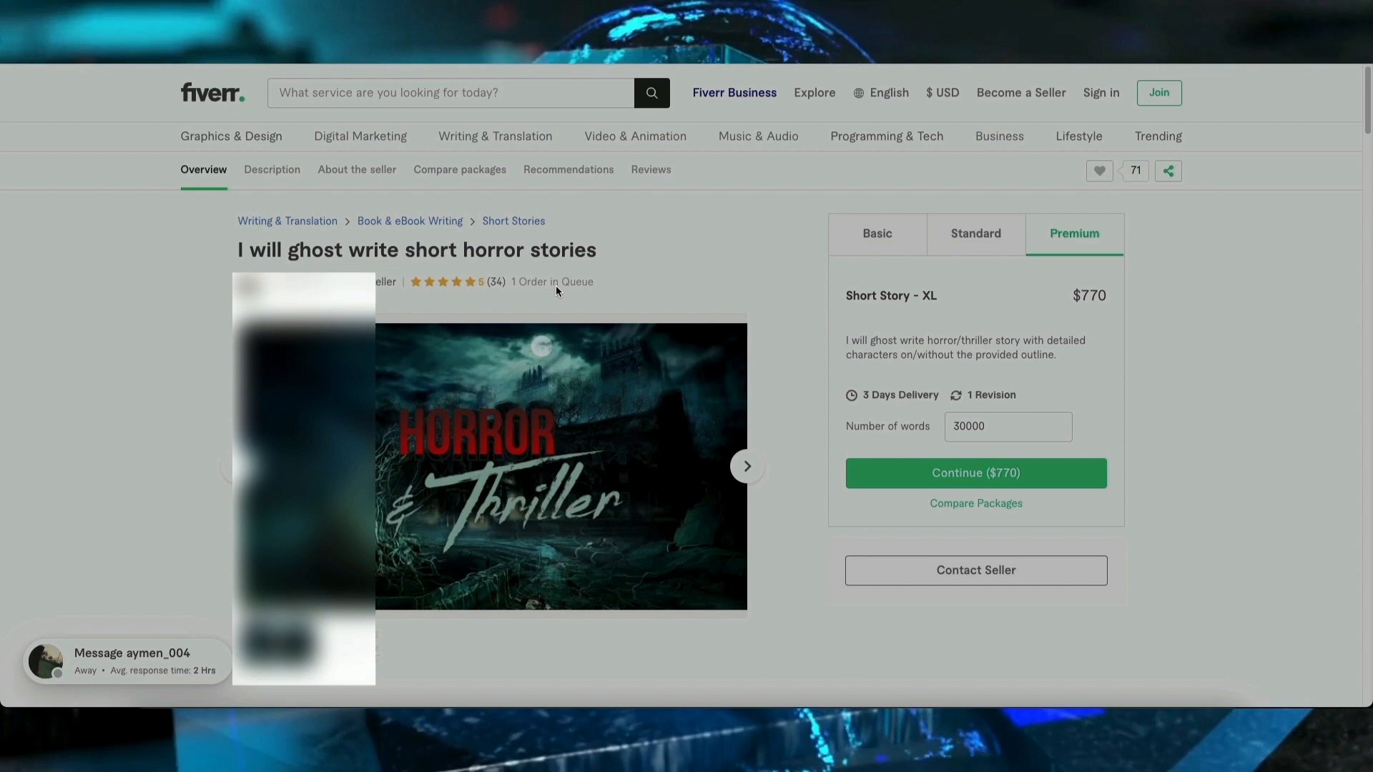
{"action": "mouse_move", "coordinate": [615, 280]}
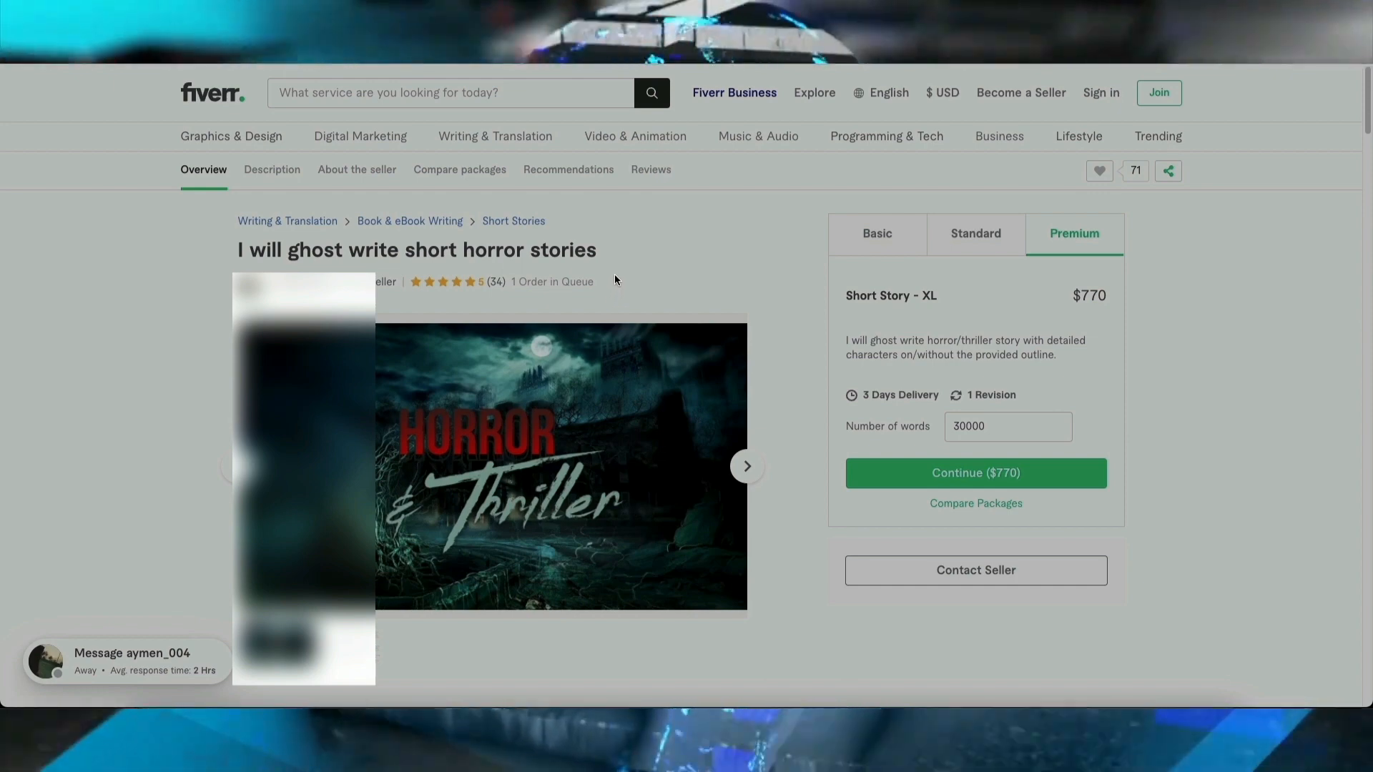
{"action": "mouse_move", "coordinate": [637, 258]}
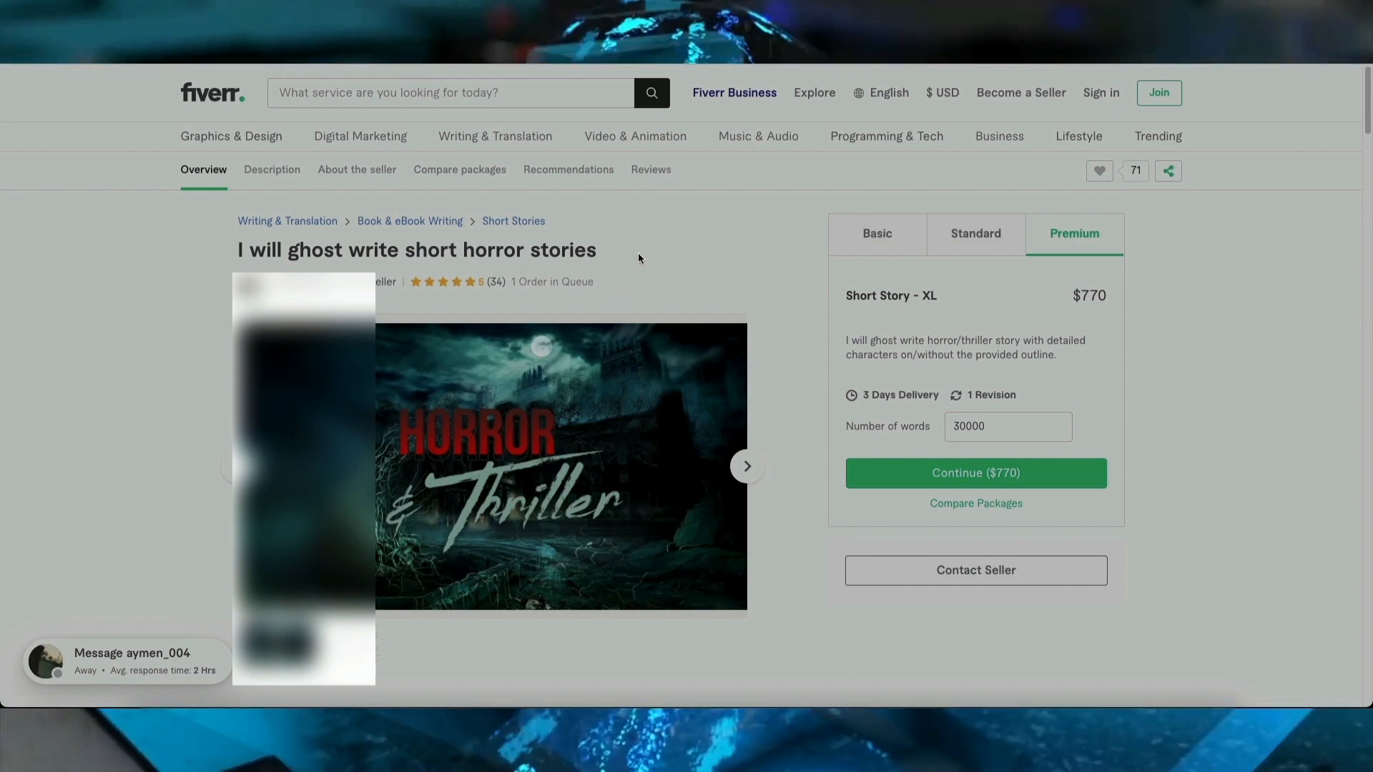
{"action": "mouse_move", "coordinate": [710, 269]}
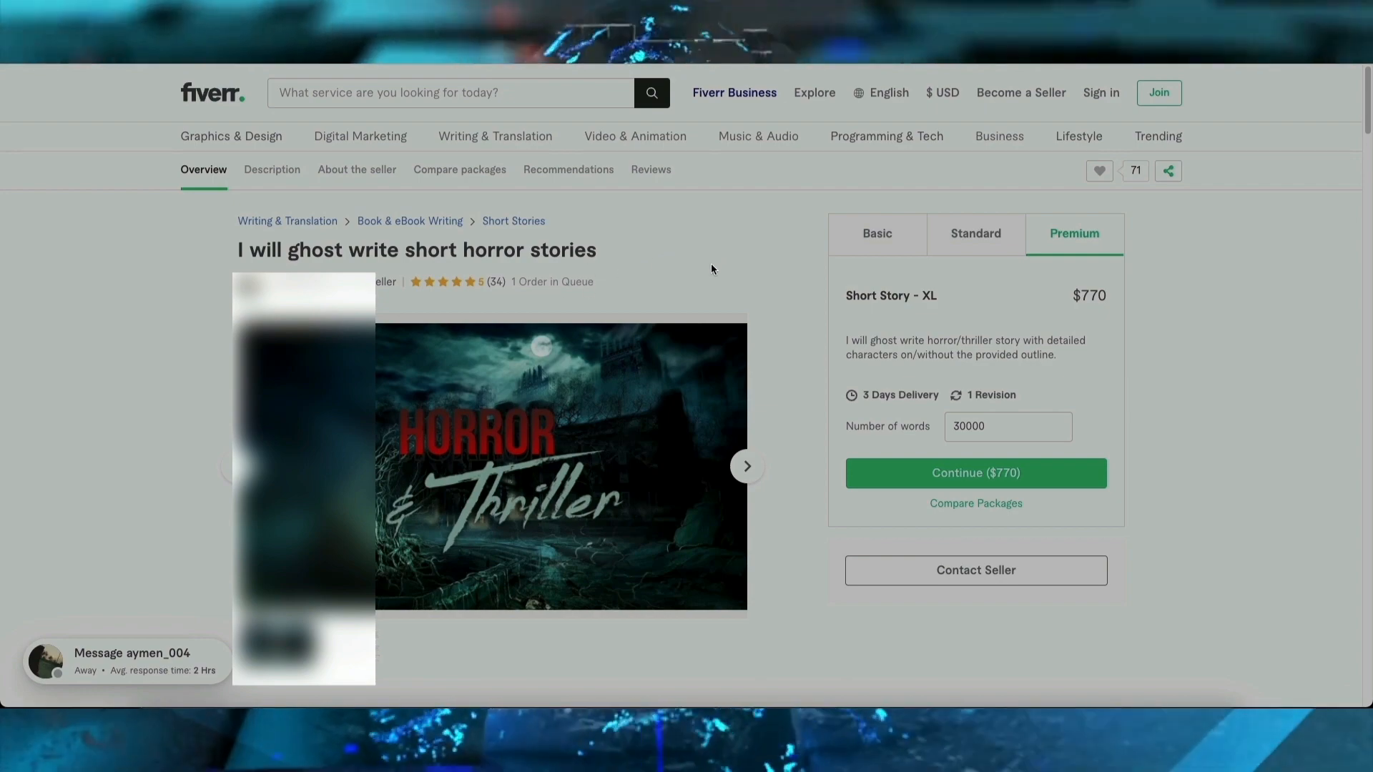
{"action": "mouse_move", "coordinate": [777, 335]}
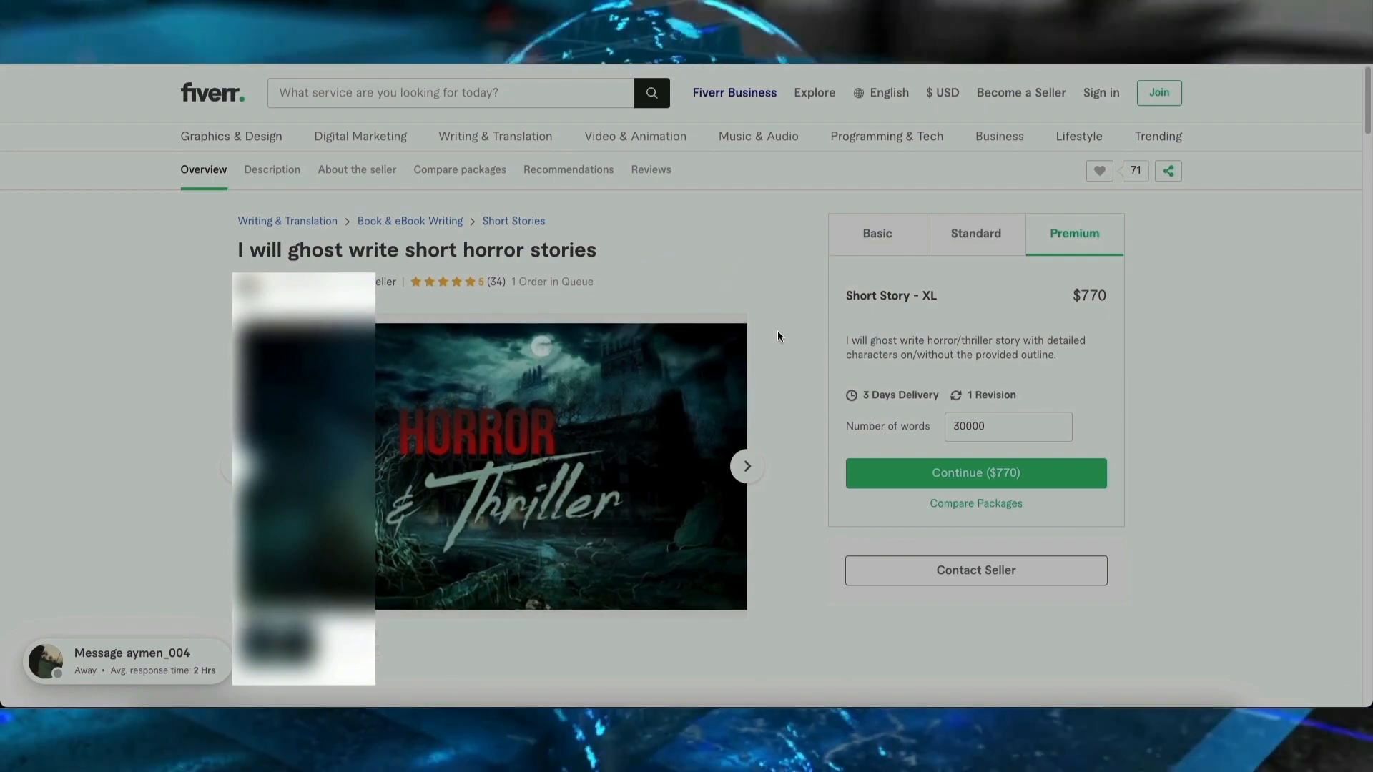
Filter the Short Stories gigs to Express 24H delivery.
{"action": "left_click", "coordinate": [513, 221]}
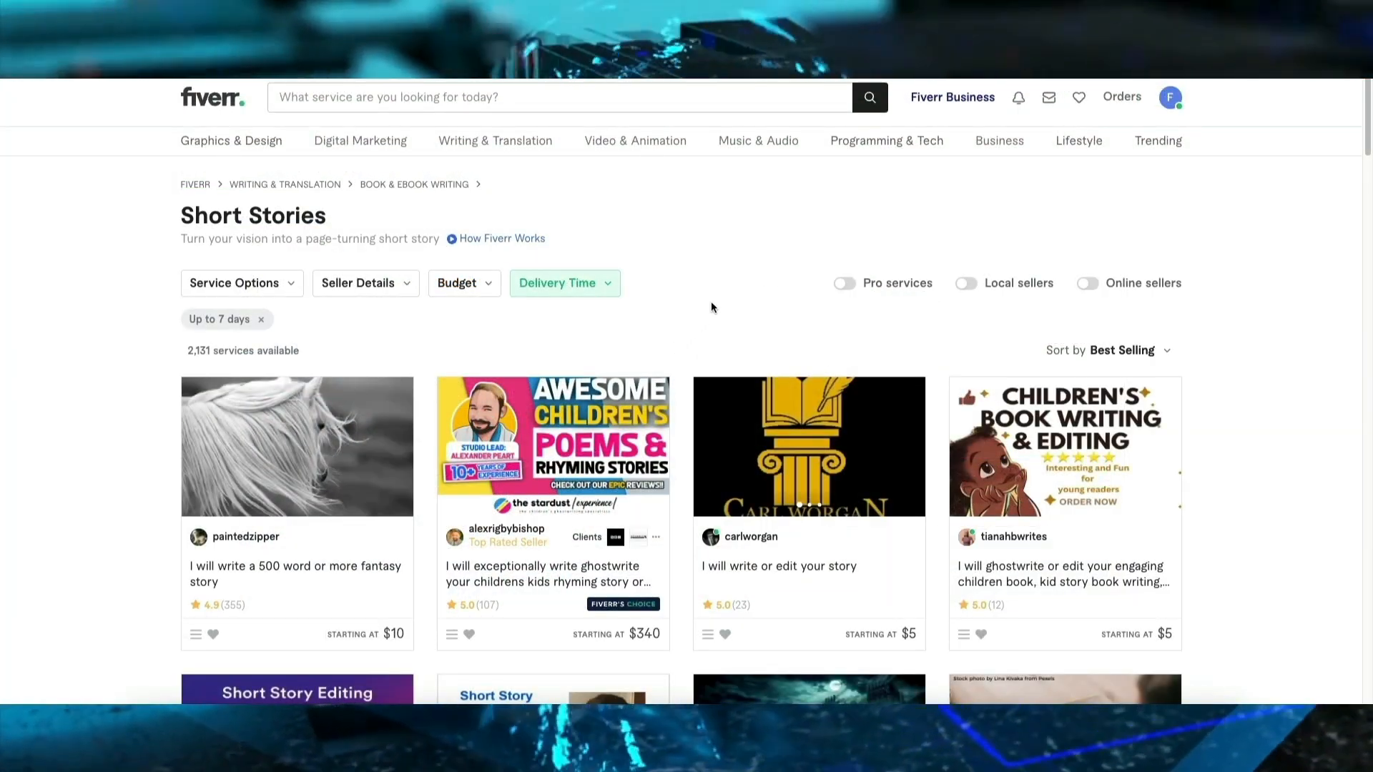
{"action": "mouse_move", "coordinate": [515, 343]}
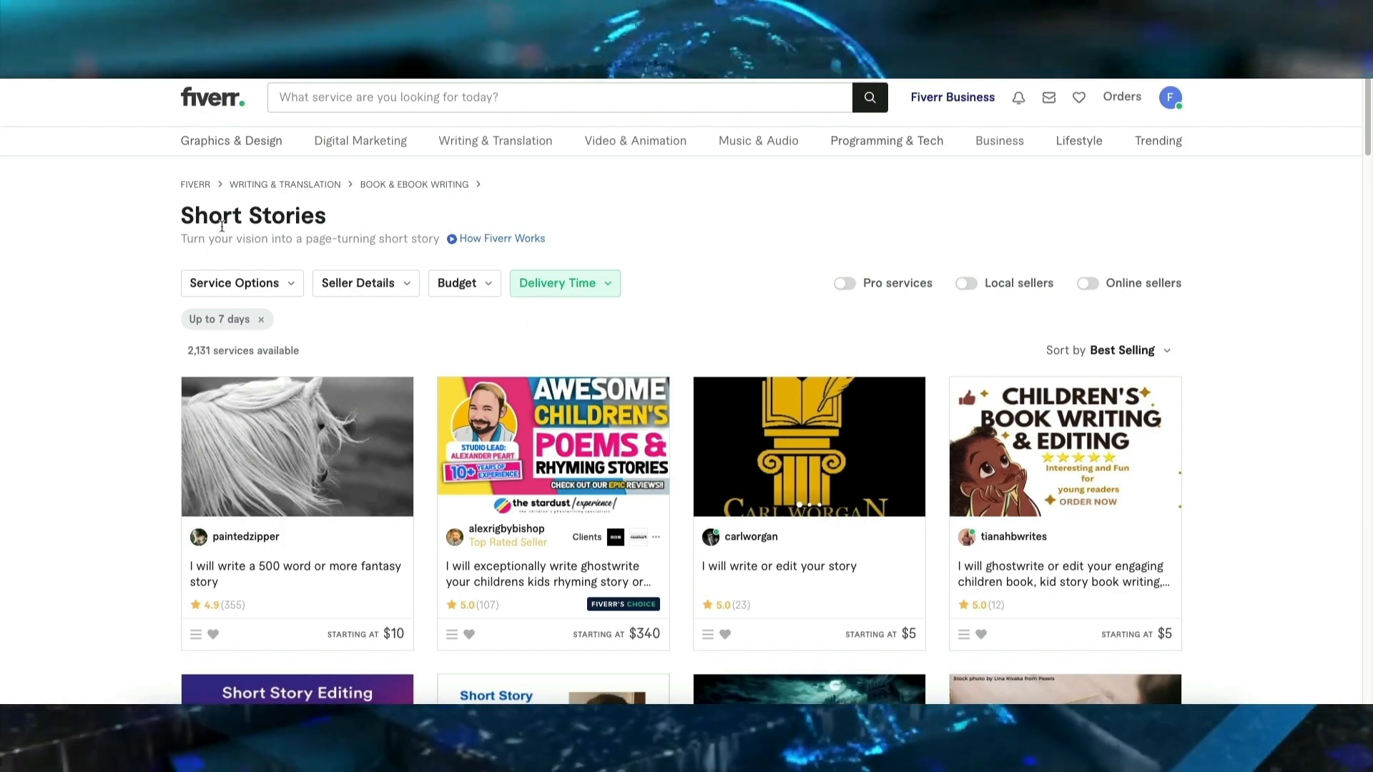
{"action": "left_click", "coordinate": [561, 283]}
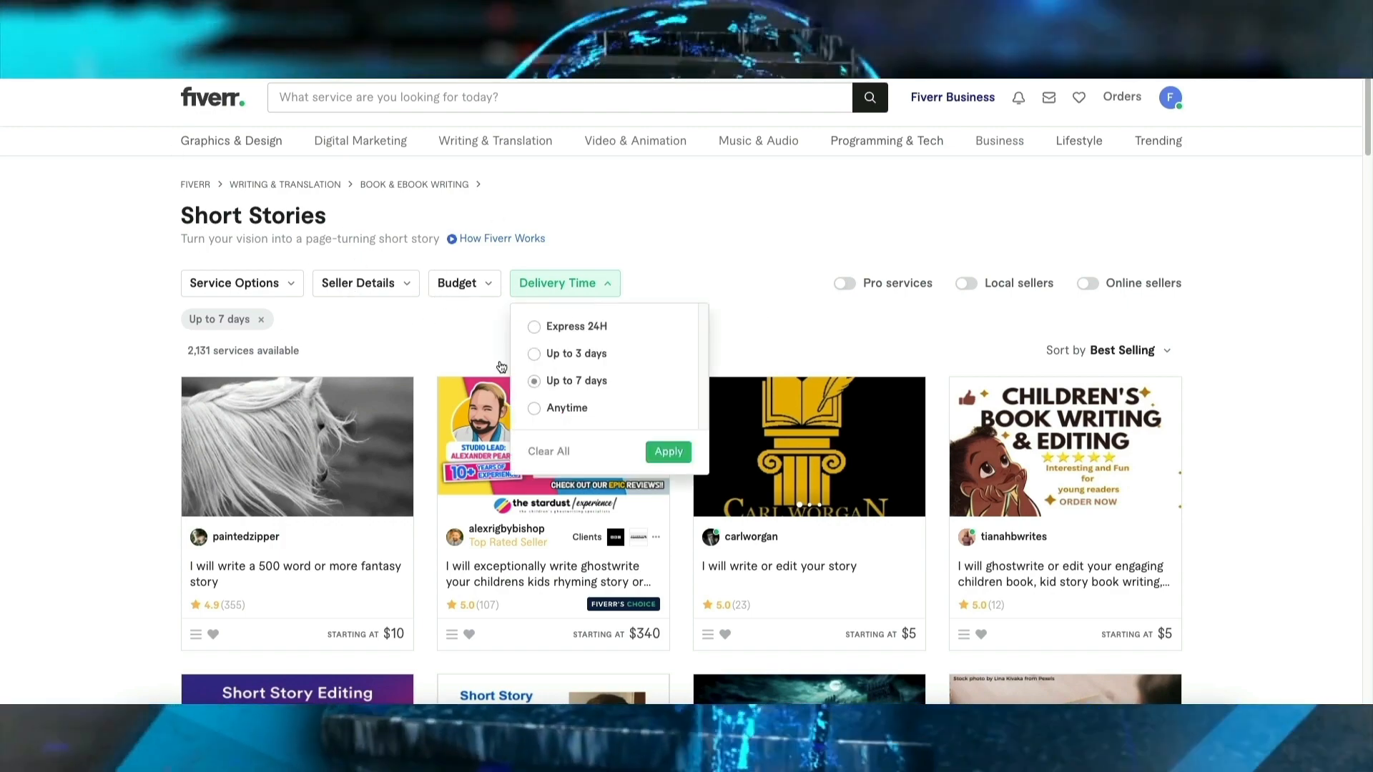
{"action": "left_click", "coordinate": [533, 326]}
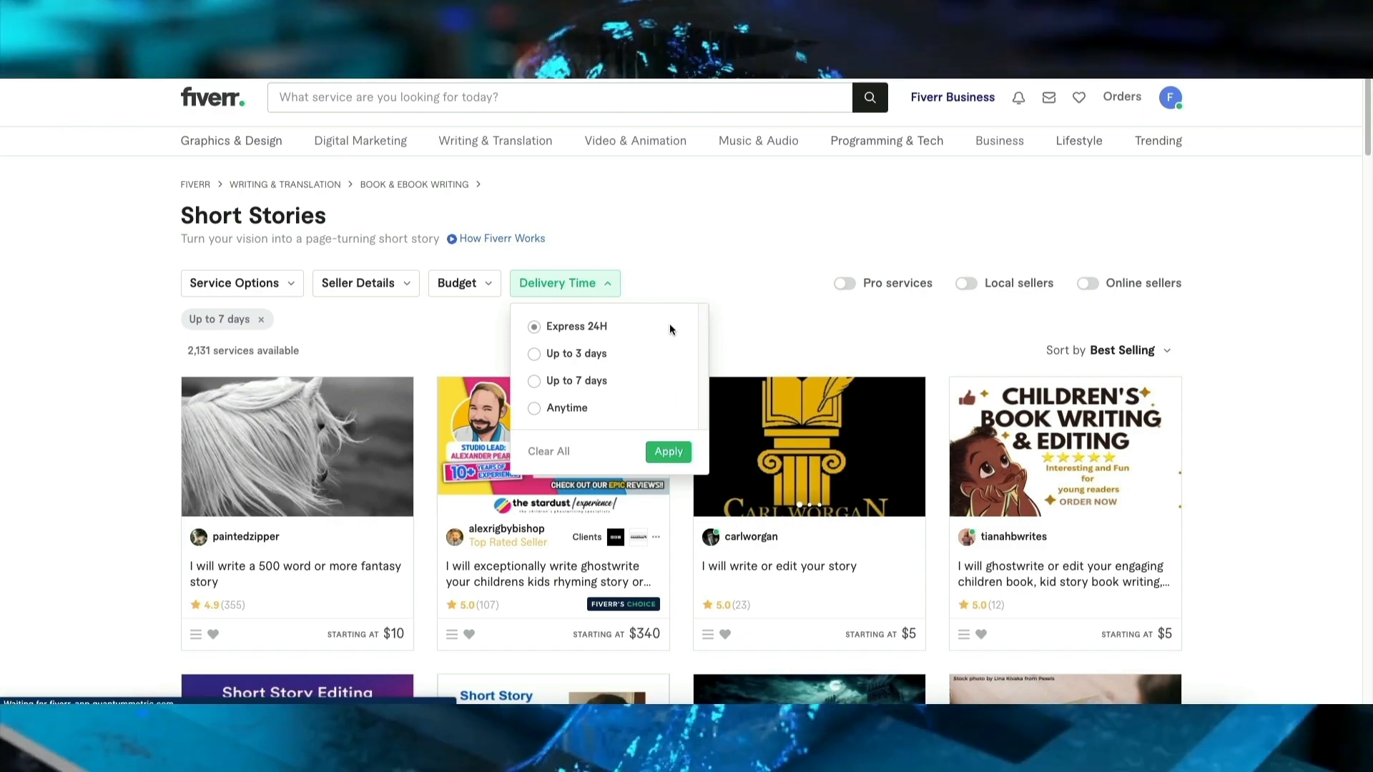
{"action": "left_click", "coordinate": [667, 452]}
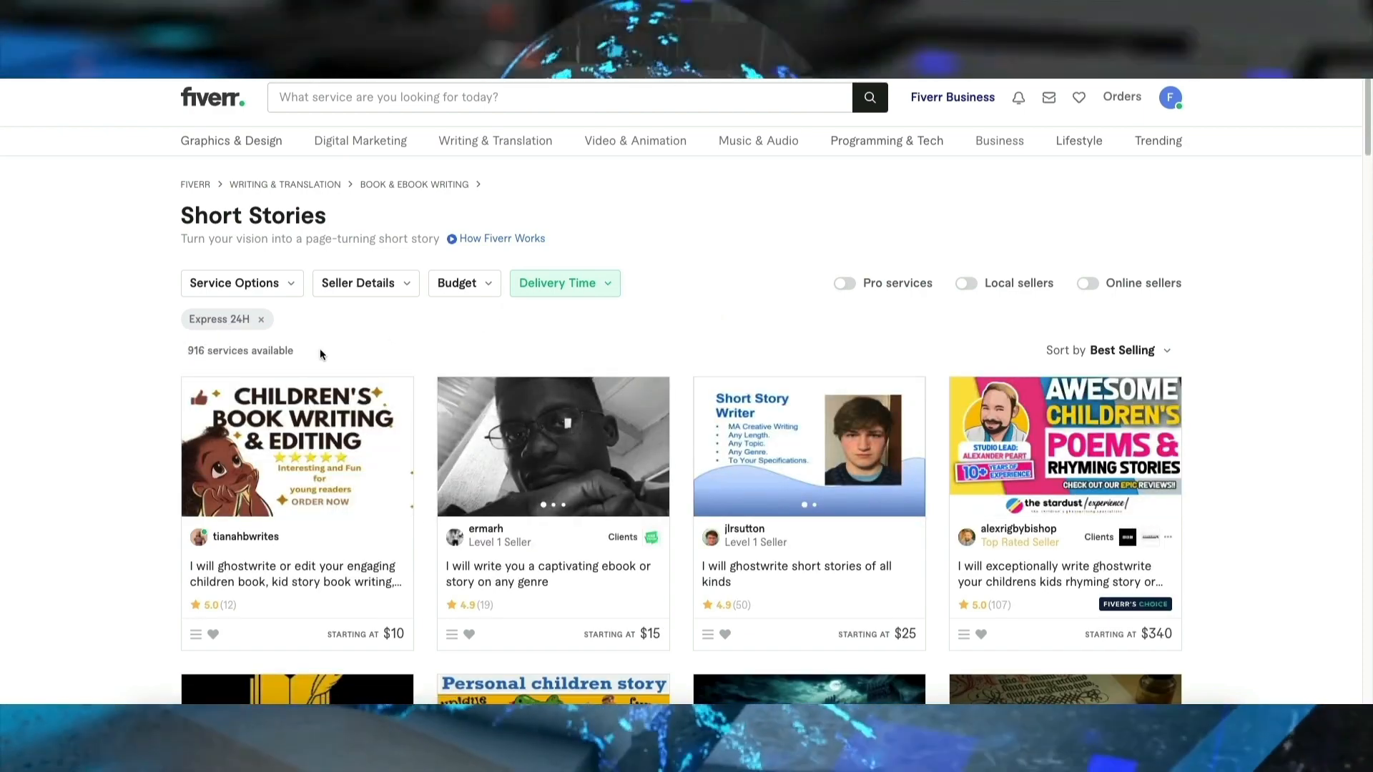
{"action": "mouse_move", "coordinate": [632, 343]}
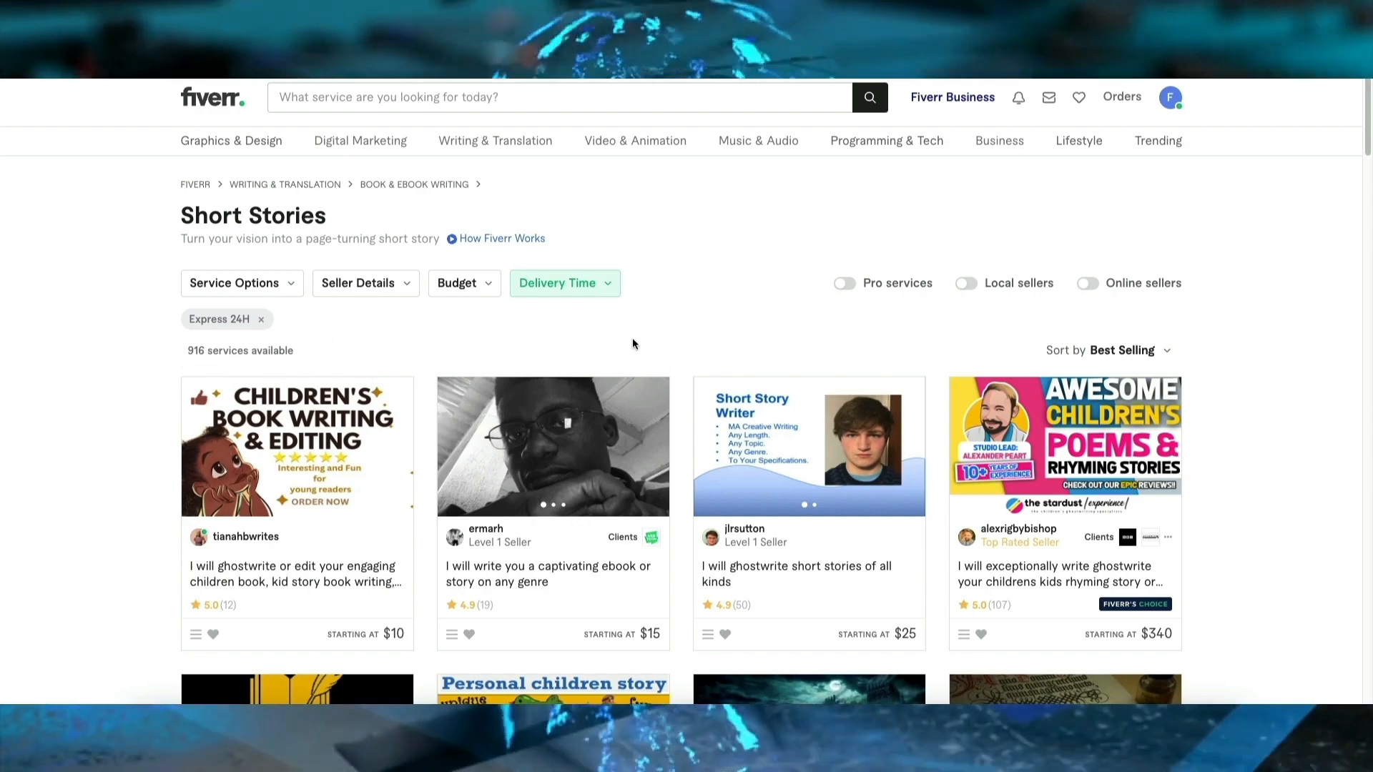
{"action": "scroll", "scroll_direction": "up", "scroll_amount": 3}
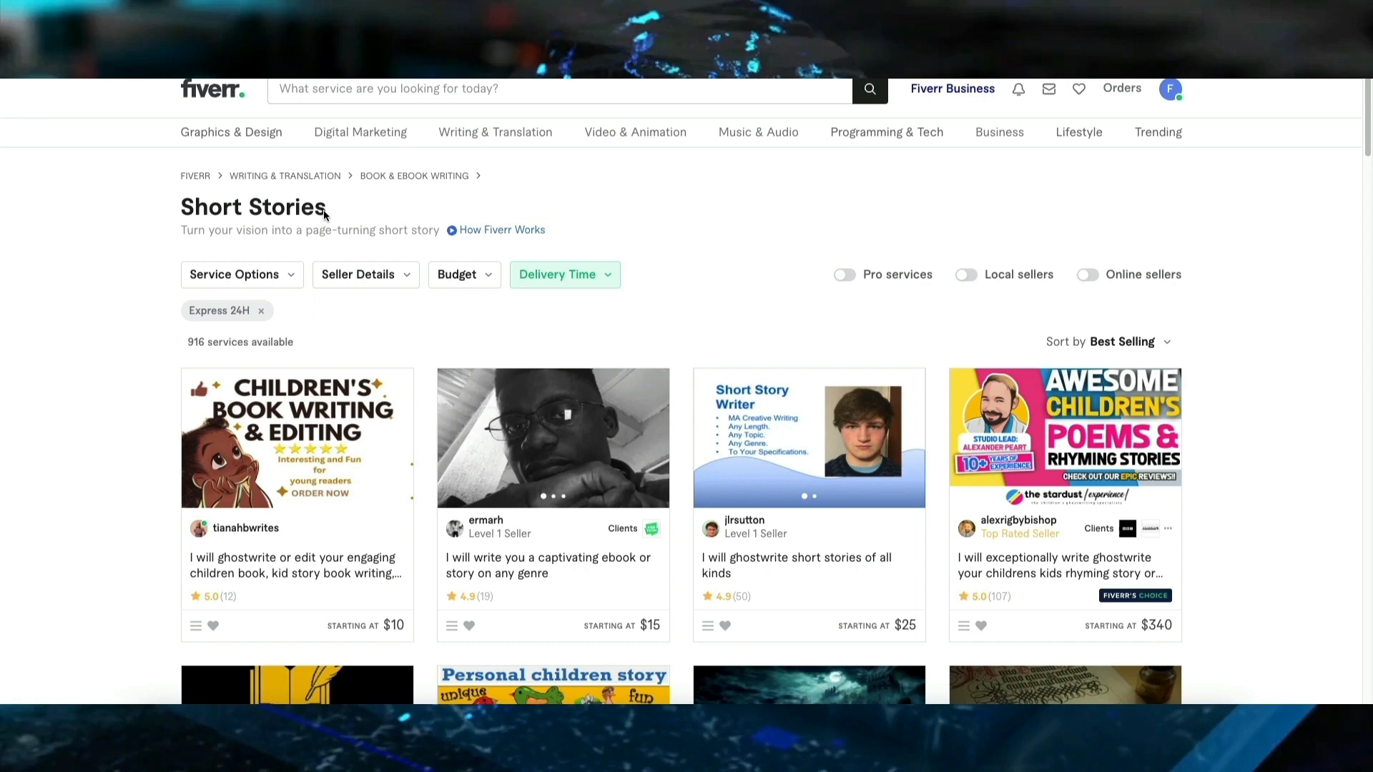
{"action": "mouse_move", "coordinate": [639, 222]}
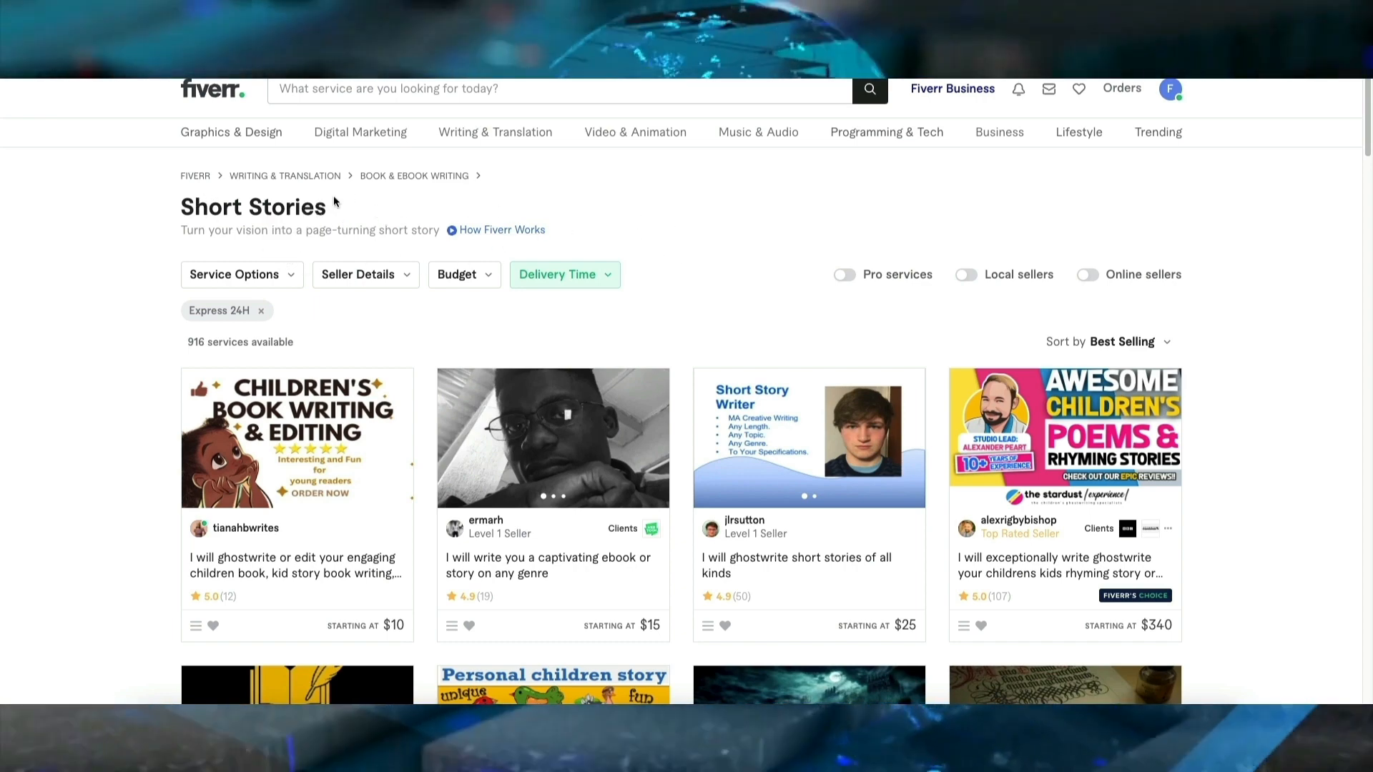
{"action": "mouse_move", "coordinate": [519, 324]}
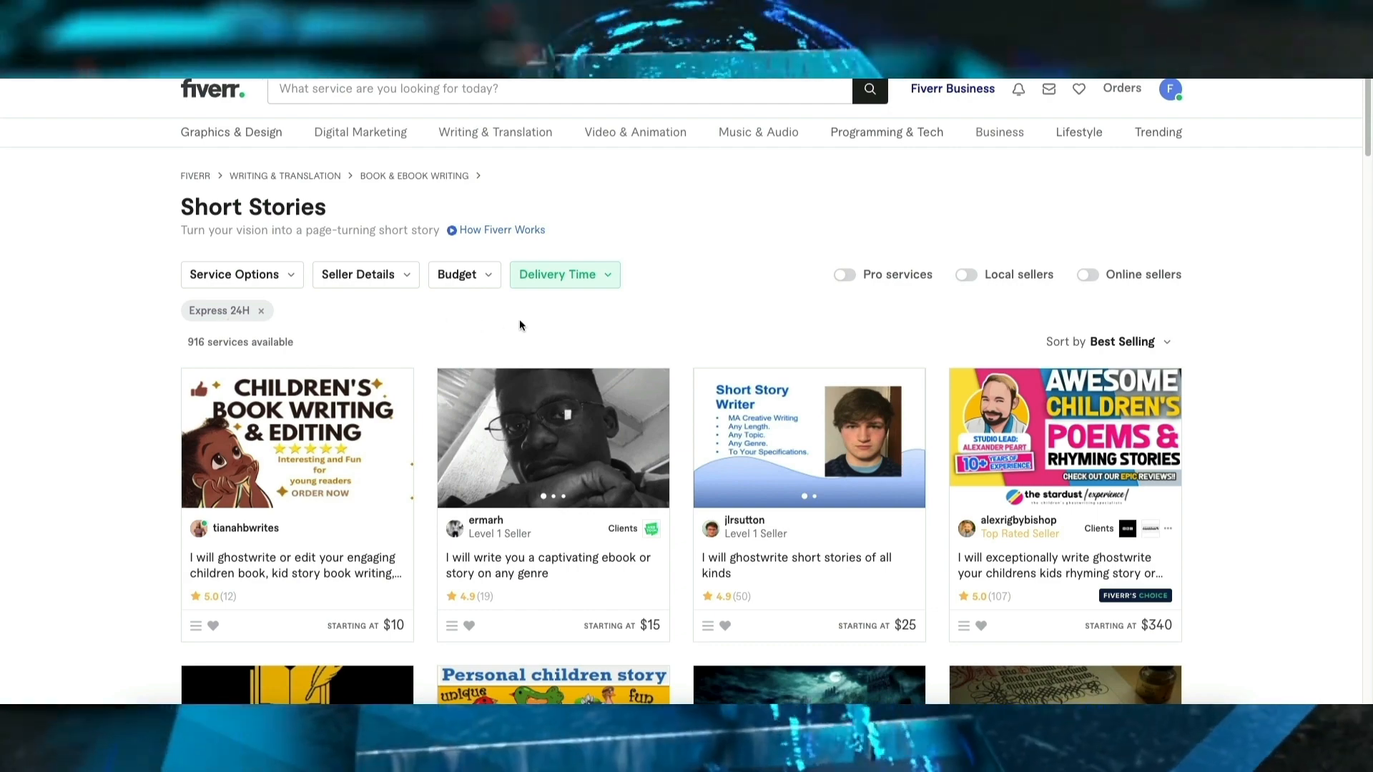
Change the delivery filter to Up to 7 days, leaving 2,131 services.
{"action": "left_click", "coordinate": [564, 274]}
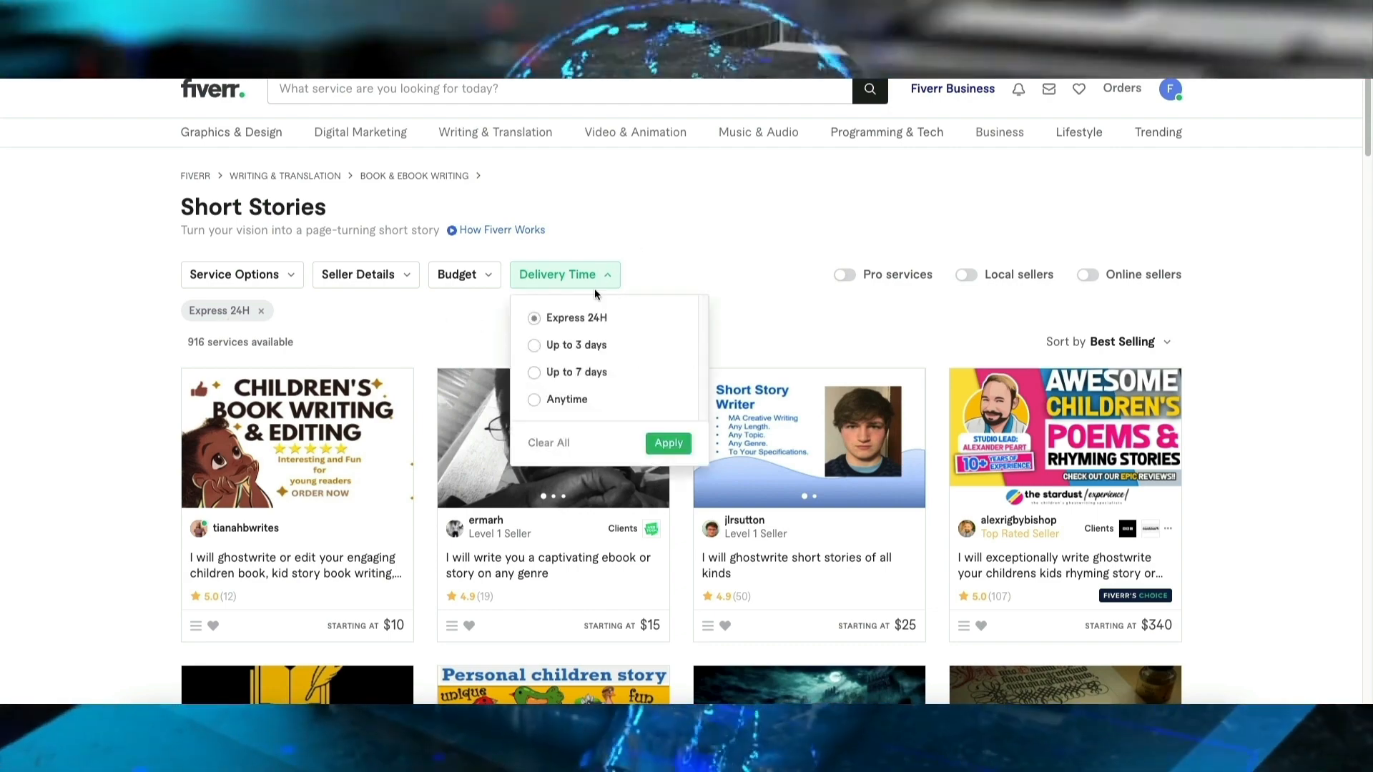
{"action": "left_click", "coordinate": [533, 371]}
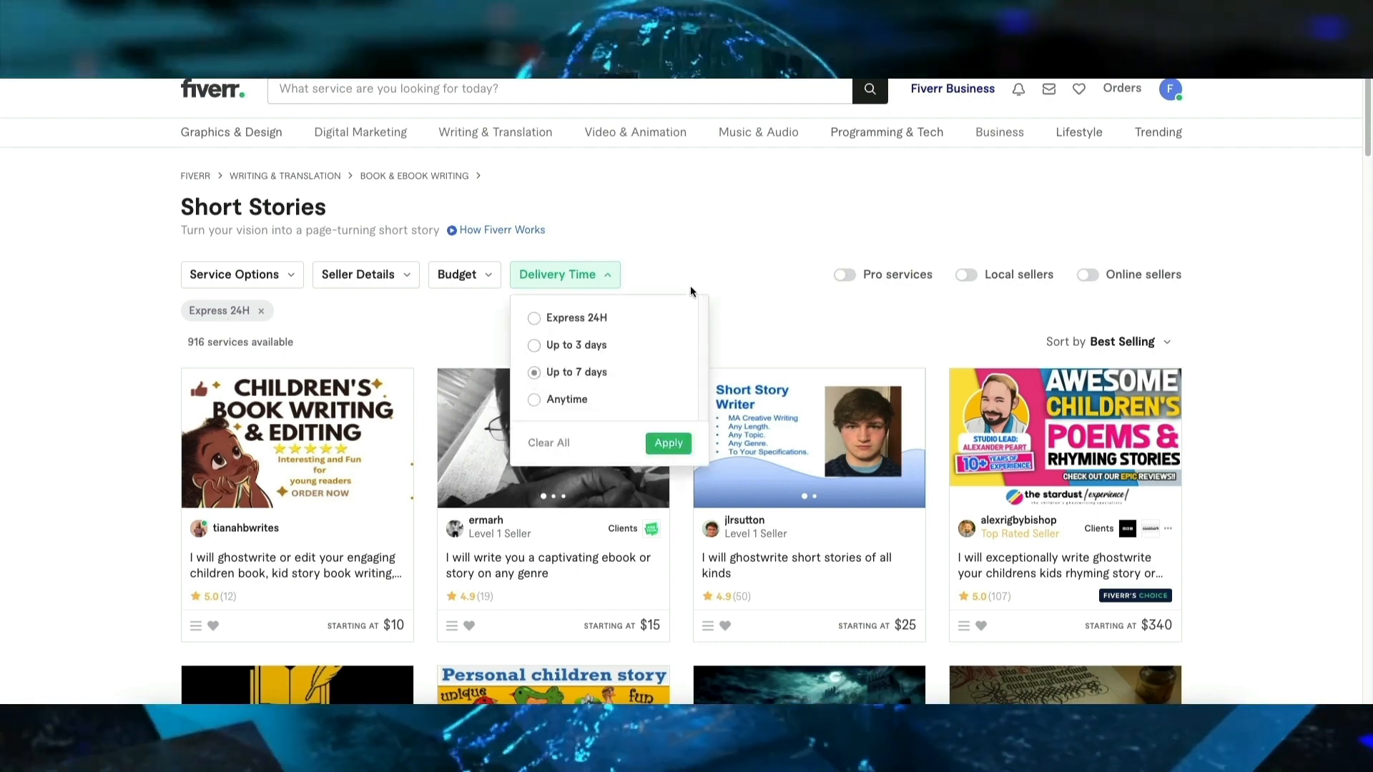
{"action": "left_click", "coordinate": [668, 442]}
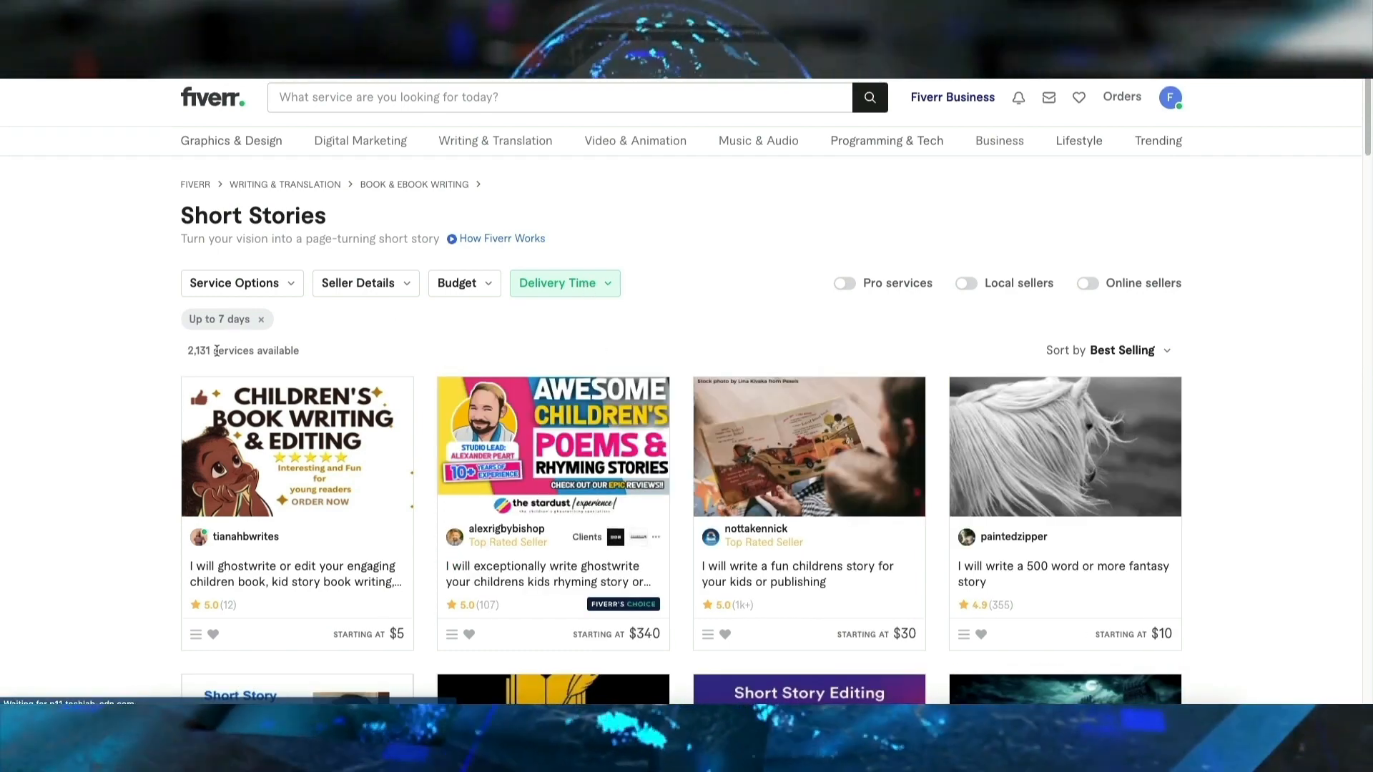
{"action": "mouse_move", "coordinate": [446, 370]}
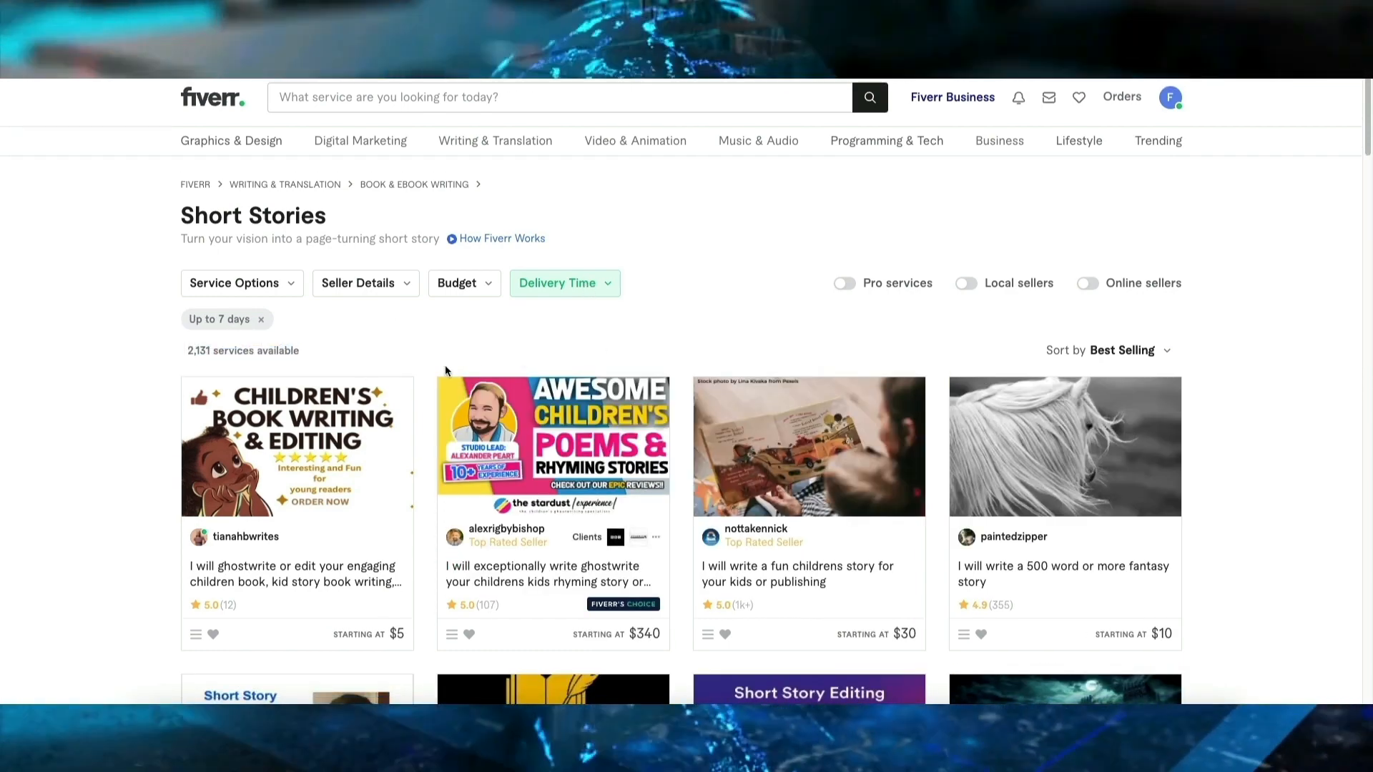
{"action": "mouse_move", "coordinate": [652, 382]}
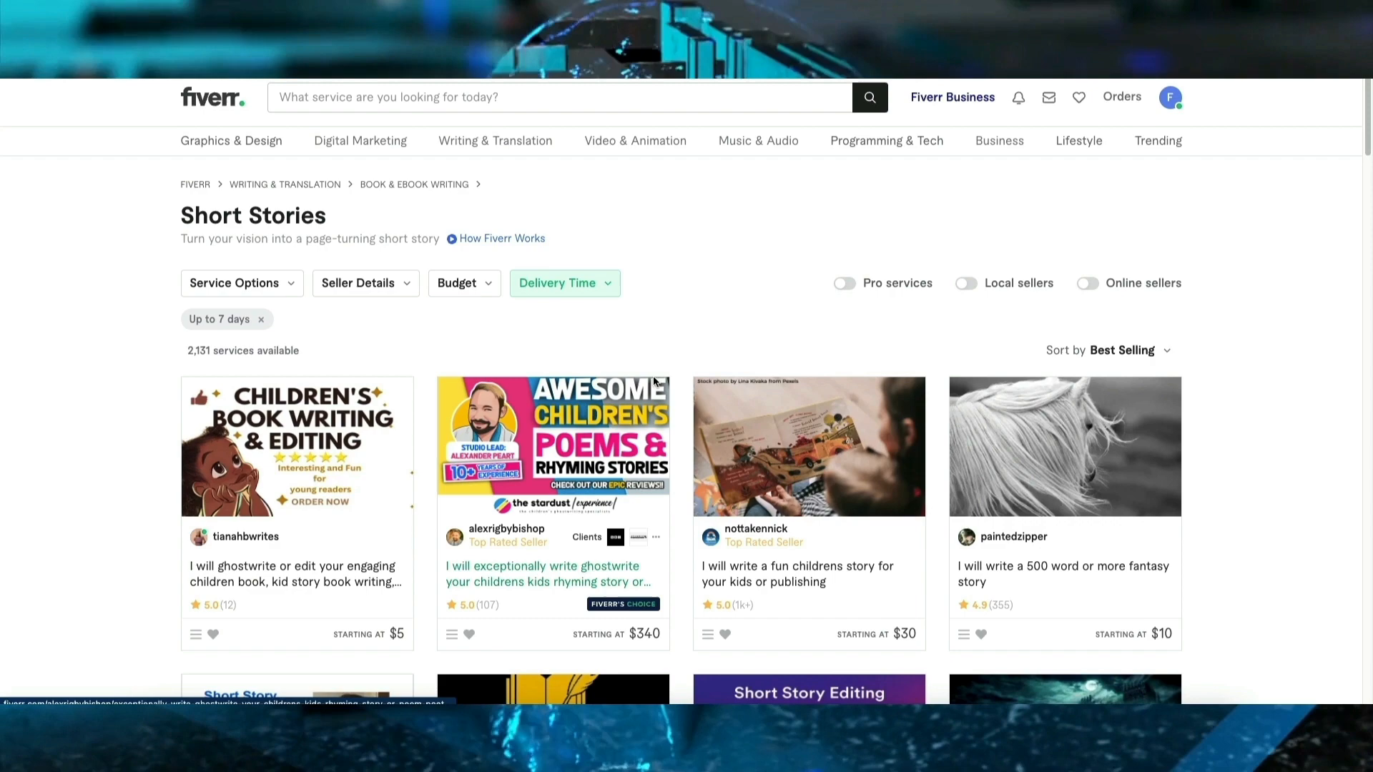
{"action": "mouse_move", "coordinate": [655, 311]}
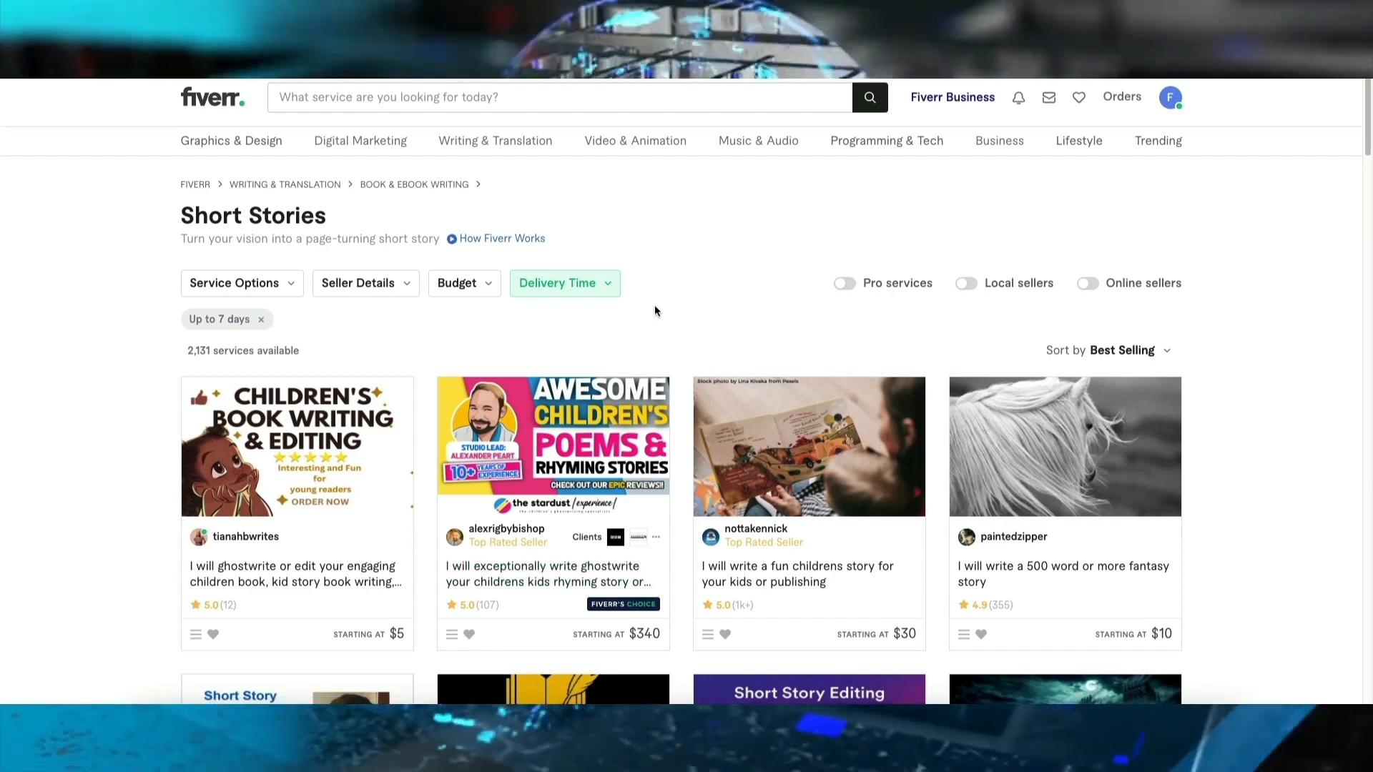
{"action": "mouse_move", "coordinate": [589, 344]}
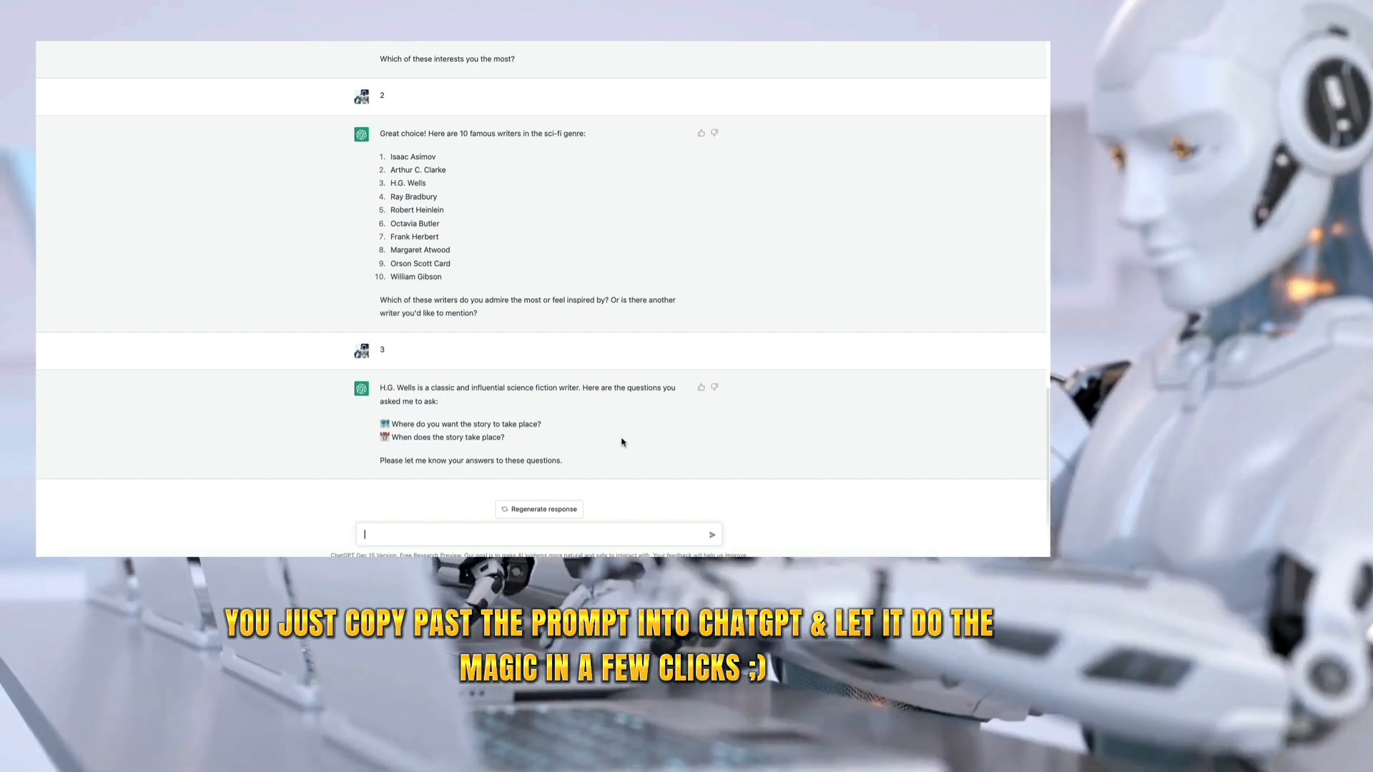
Send the story setting 'A human colony in Mars' and 'The year 2288' to ChatGPT.
{"action": "type", "text": "A mor"}
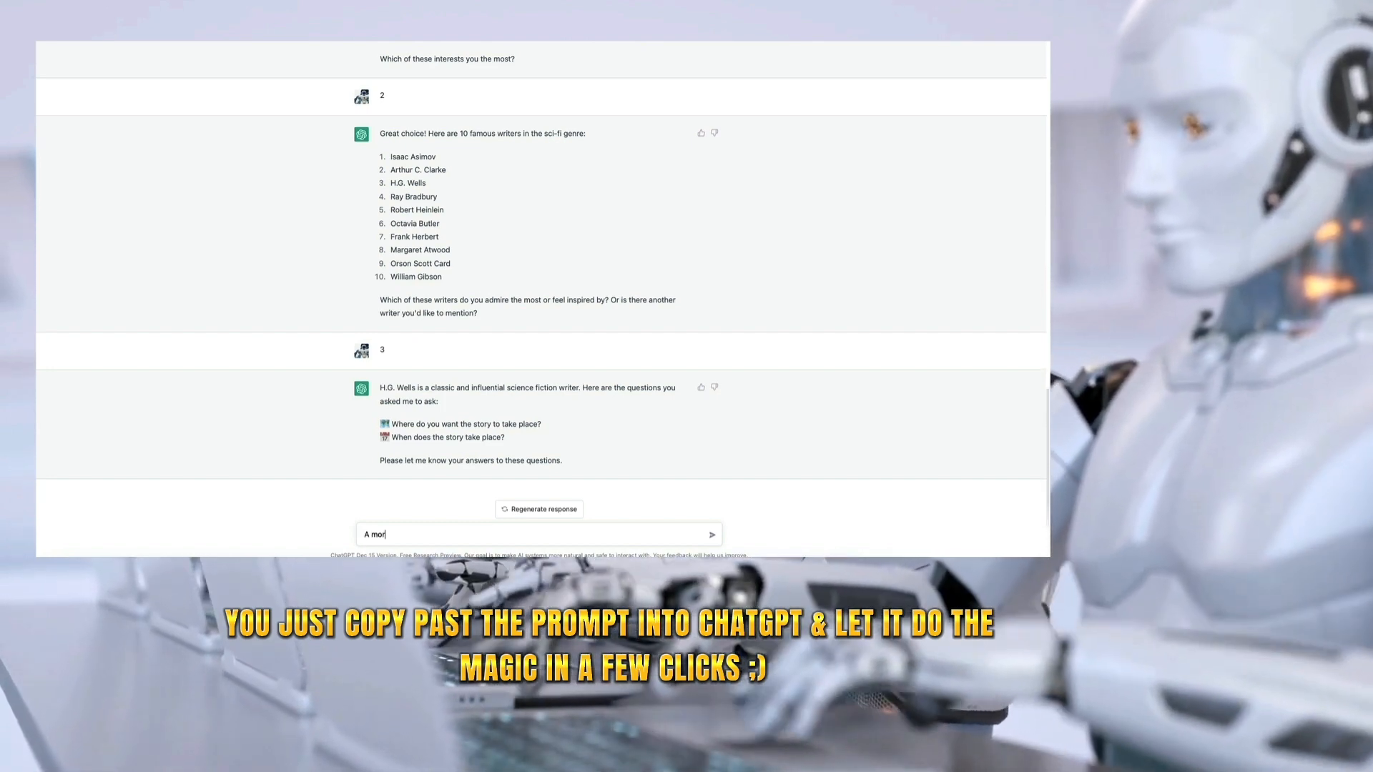
{"action": "type", "text": "occan colony"}
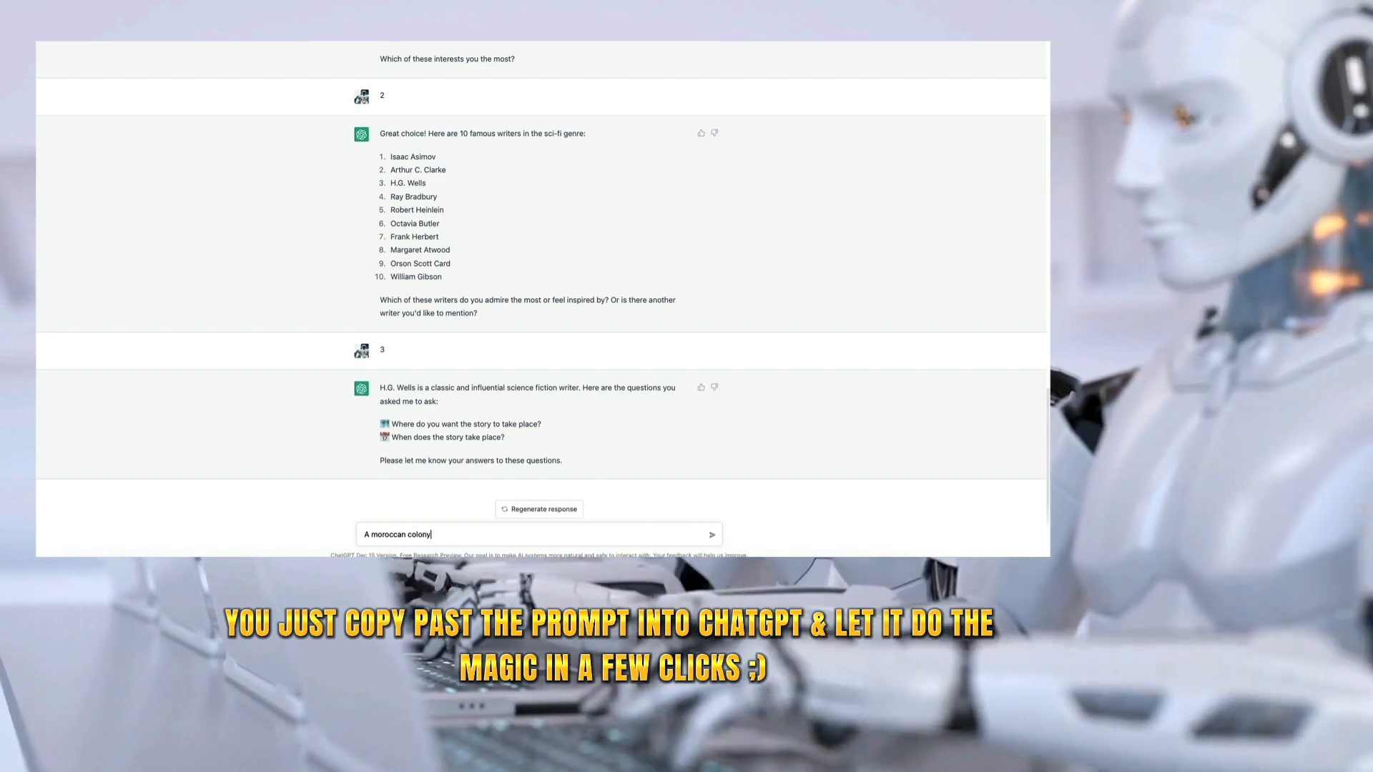
{"action": "type", "text": "in Mars"}
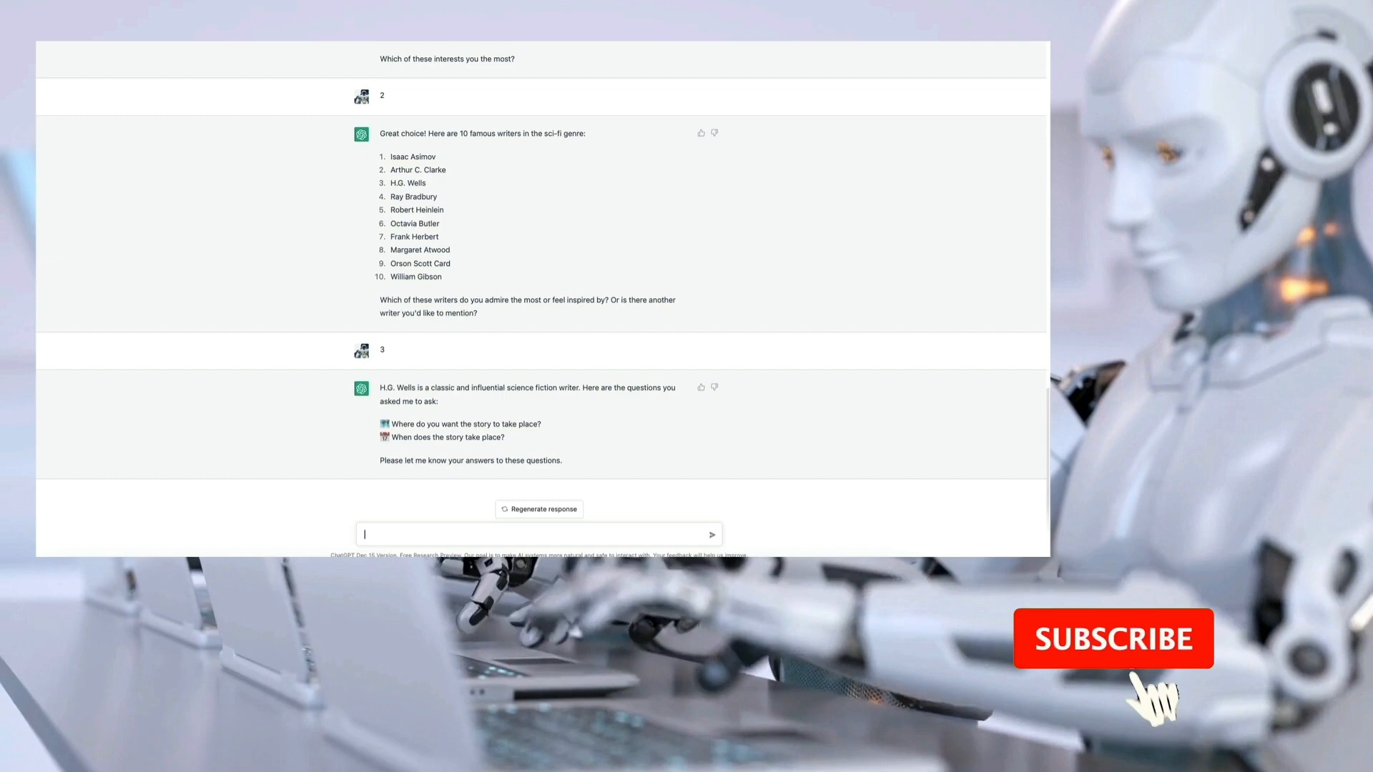
{"action": "type", "text": "A human colo"}
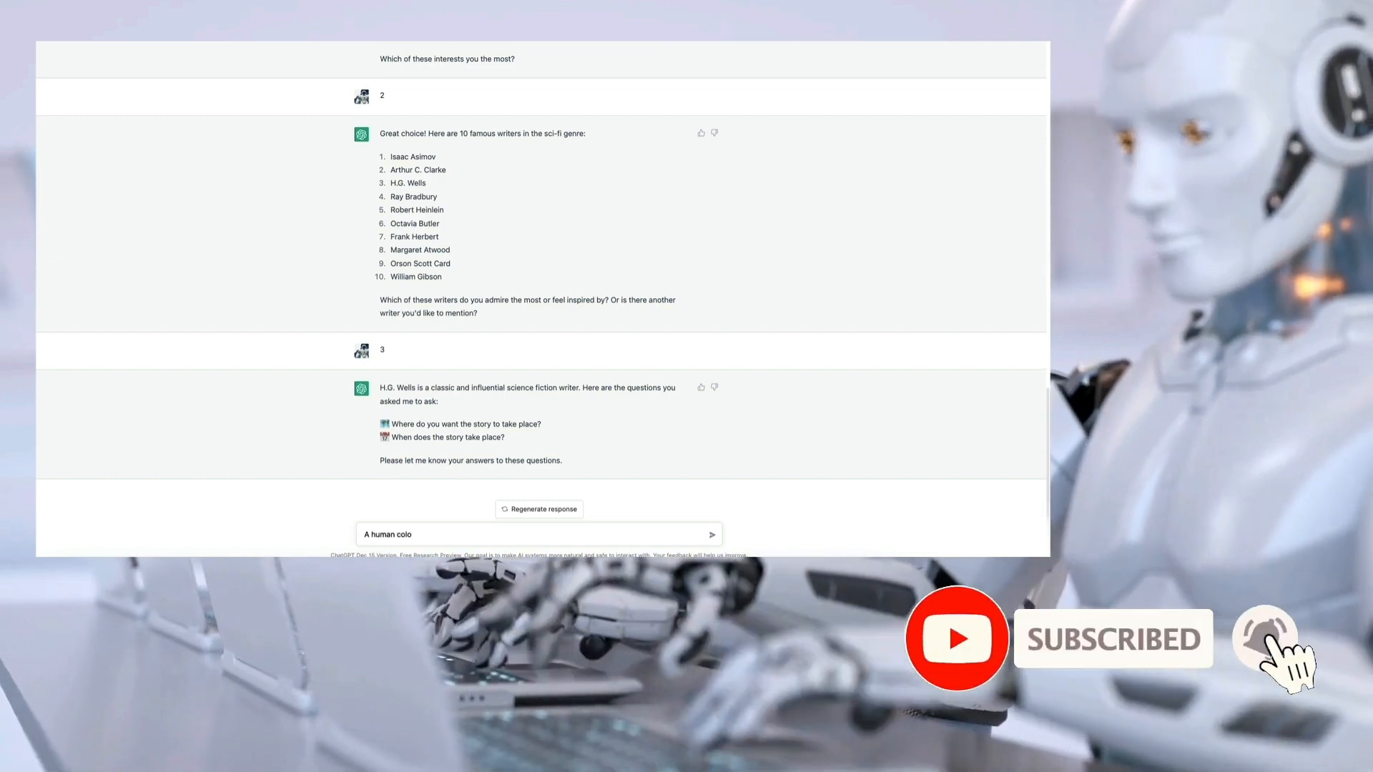
{"action": "type", "text": "ny in Mars"}
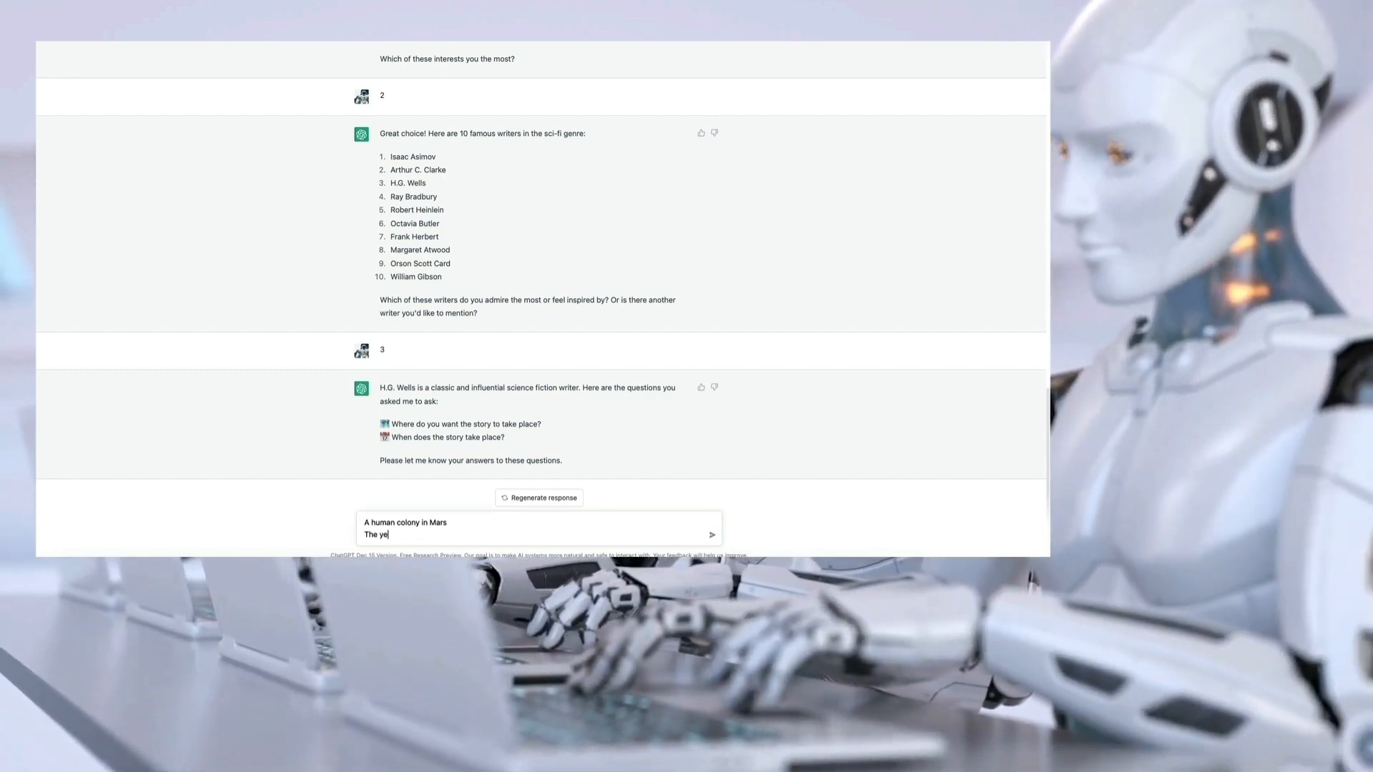
{"action": "type", "text": "ar 2210"}
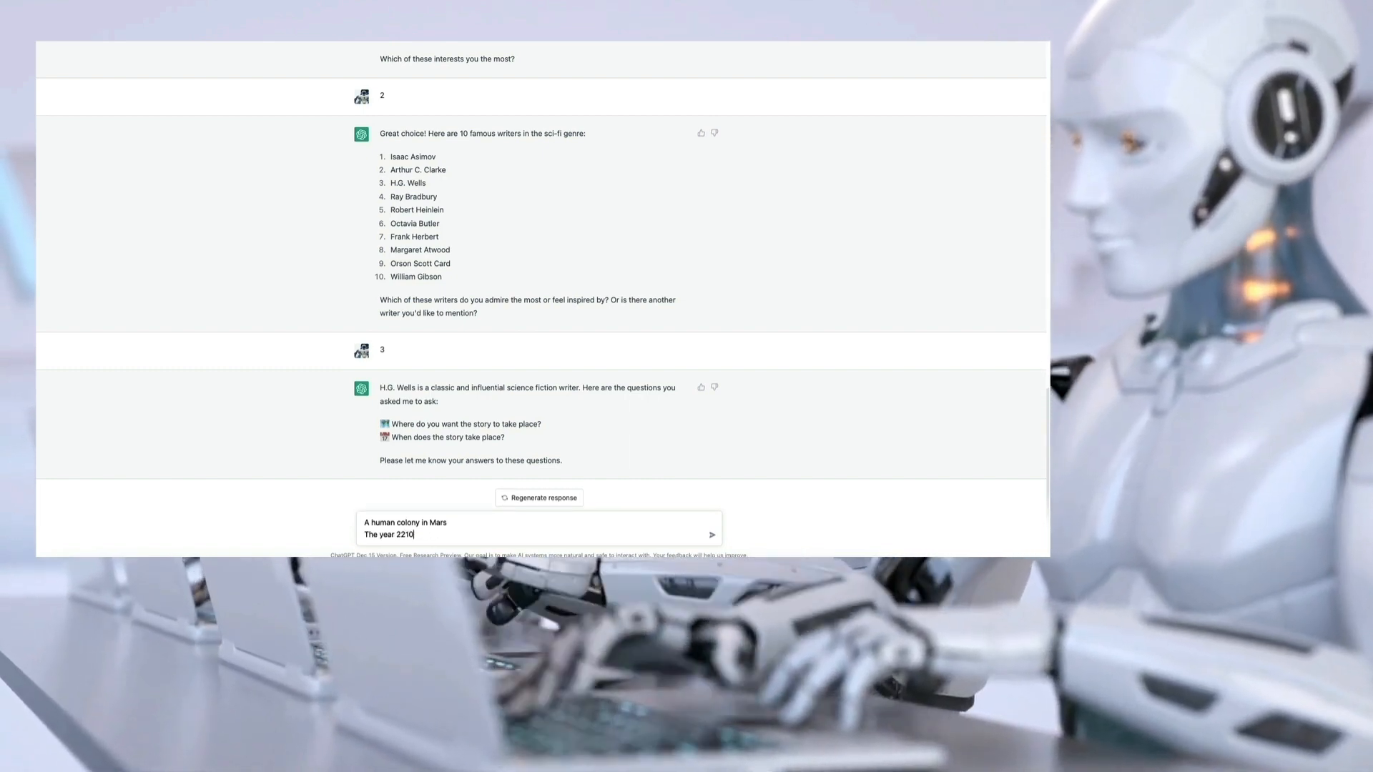
{"action": "type", "text": "244"}
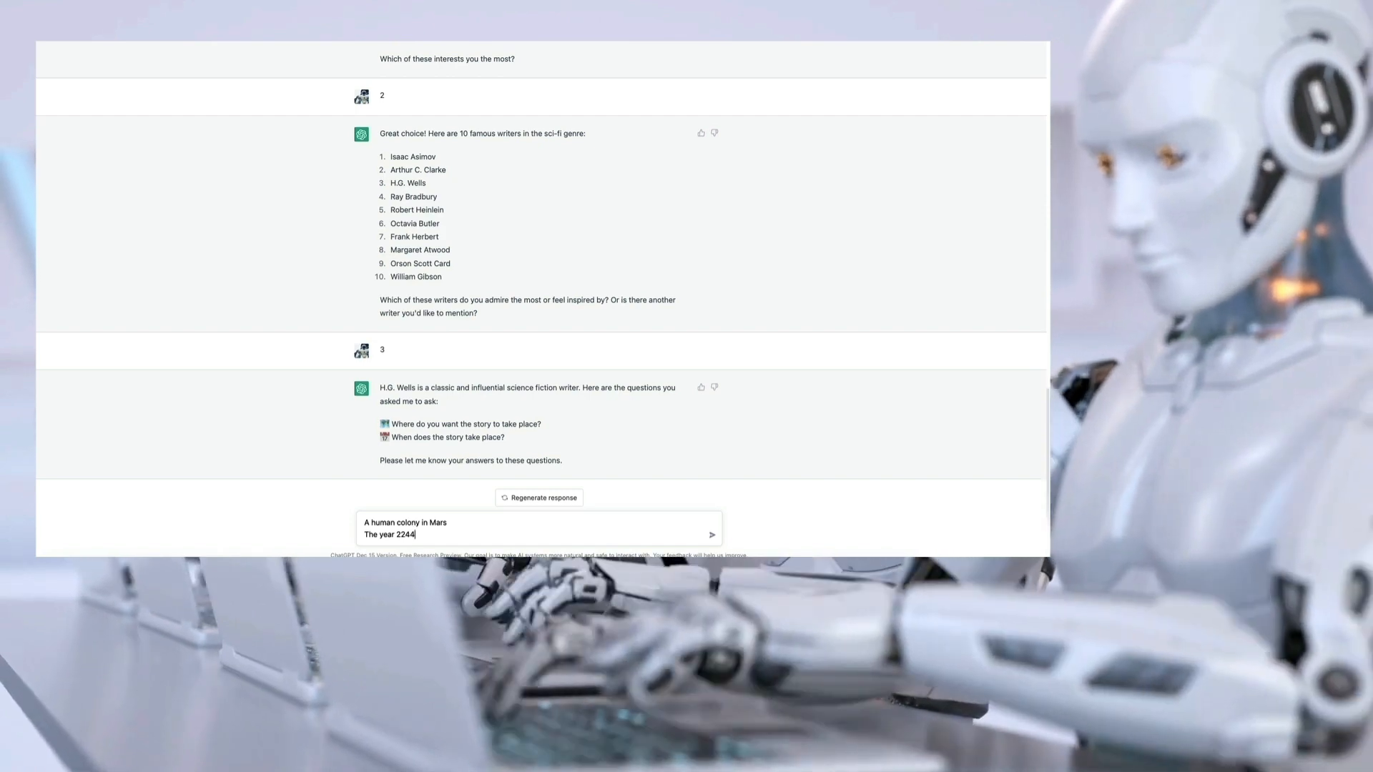
{"action": "type", "text": "2288"}
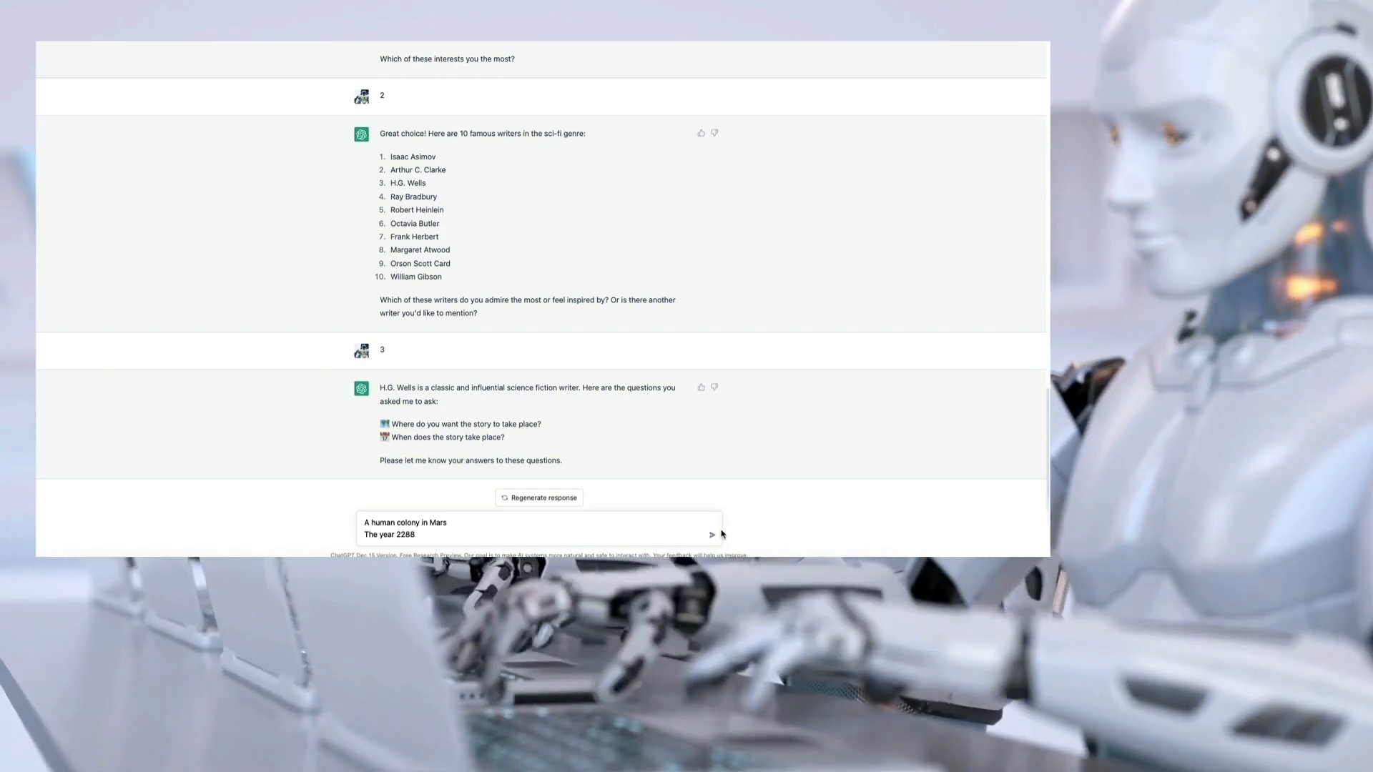
{"action": "left_click", "coordinate": [712, 534]}
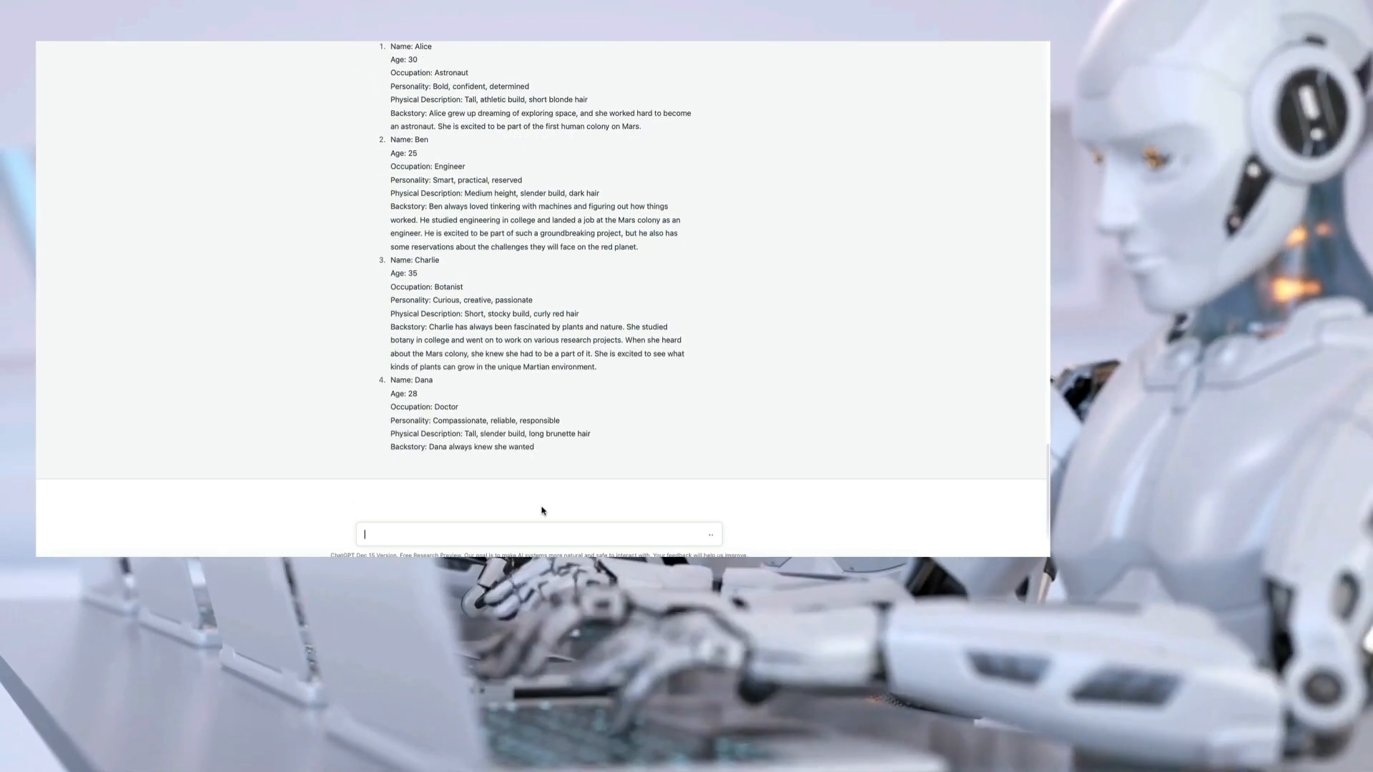
Start drafting a follow-up asking to add the 5th chapter below the character examples.
{"action": "scroll", "scroll_direction": "down", "scroll_amount": 3}
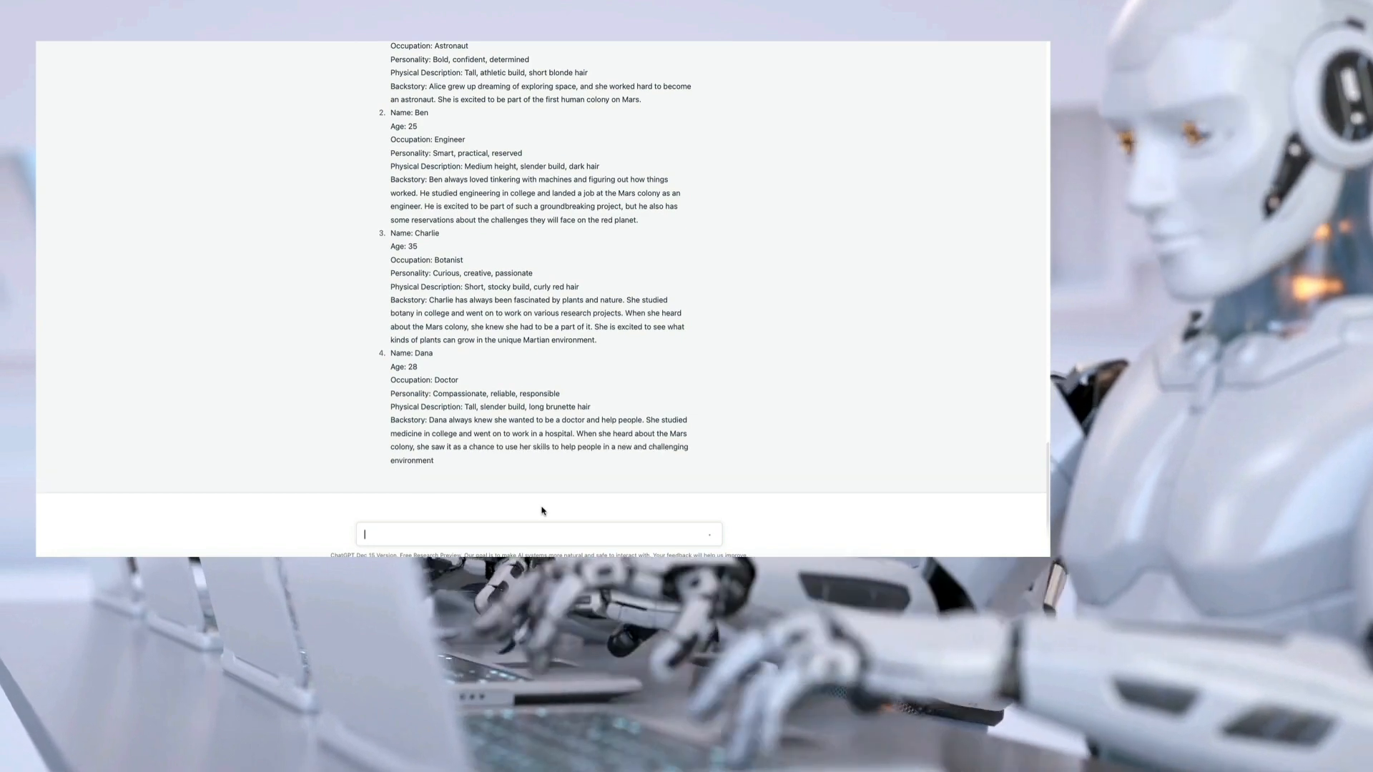
{"action": "type", "text": "Add"}
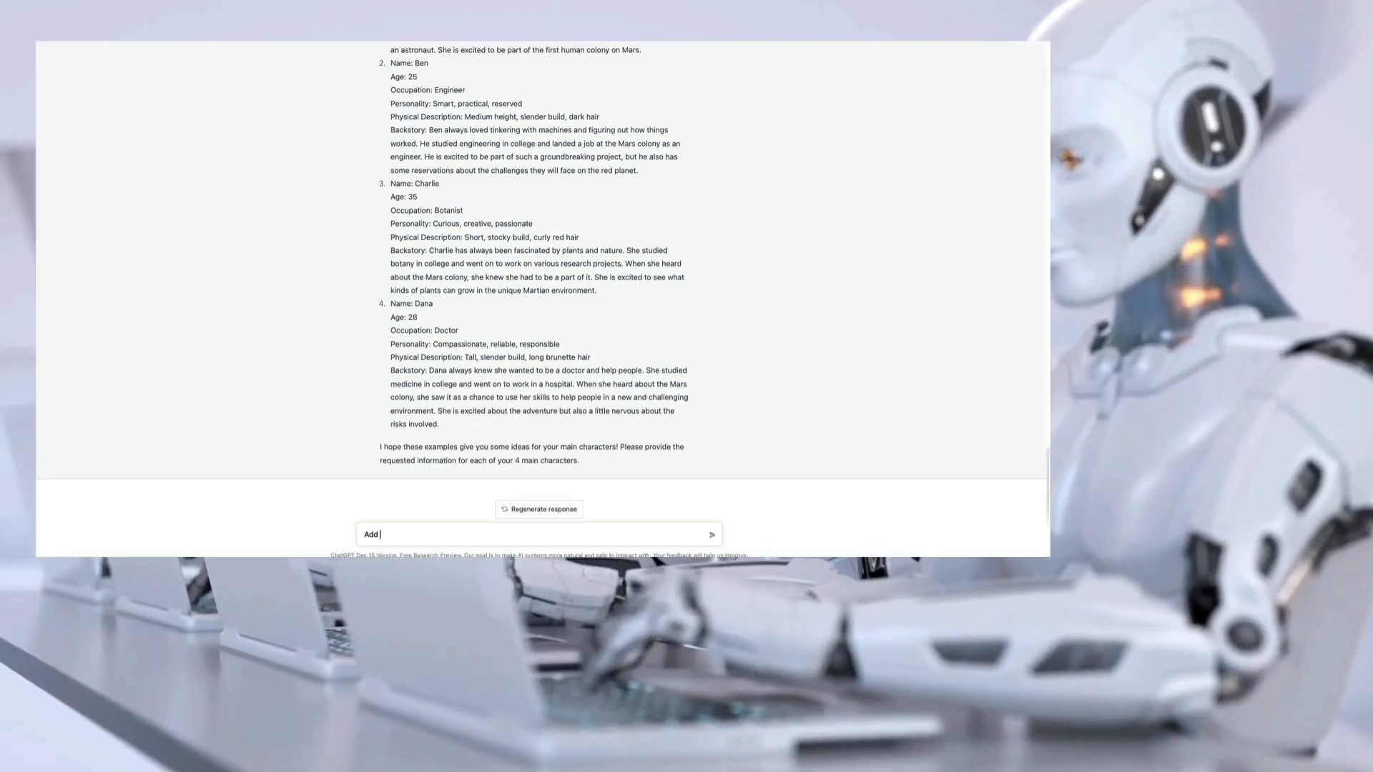
{"action": "type", "text": "the 5th ch"}
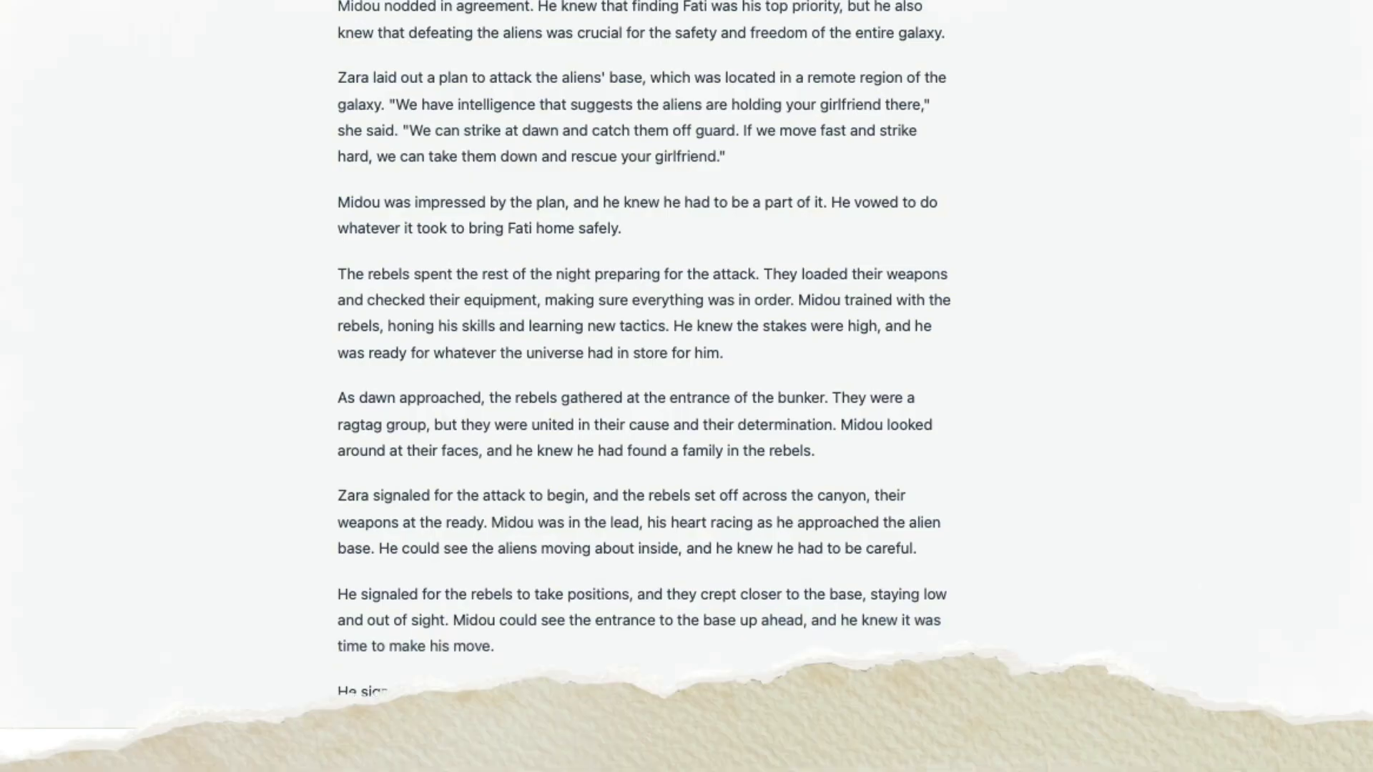
{"action": "scroll", "scroll_direction": "down", "scroll_amount": 3}
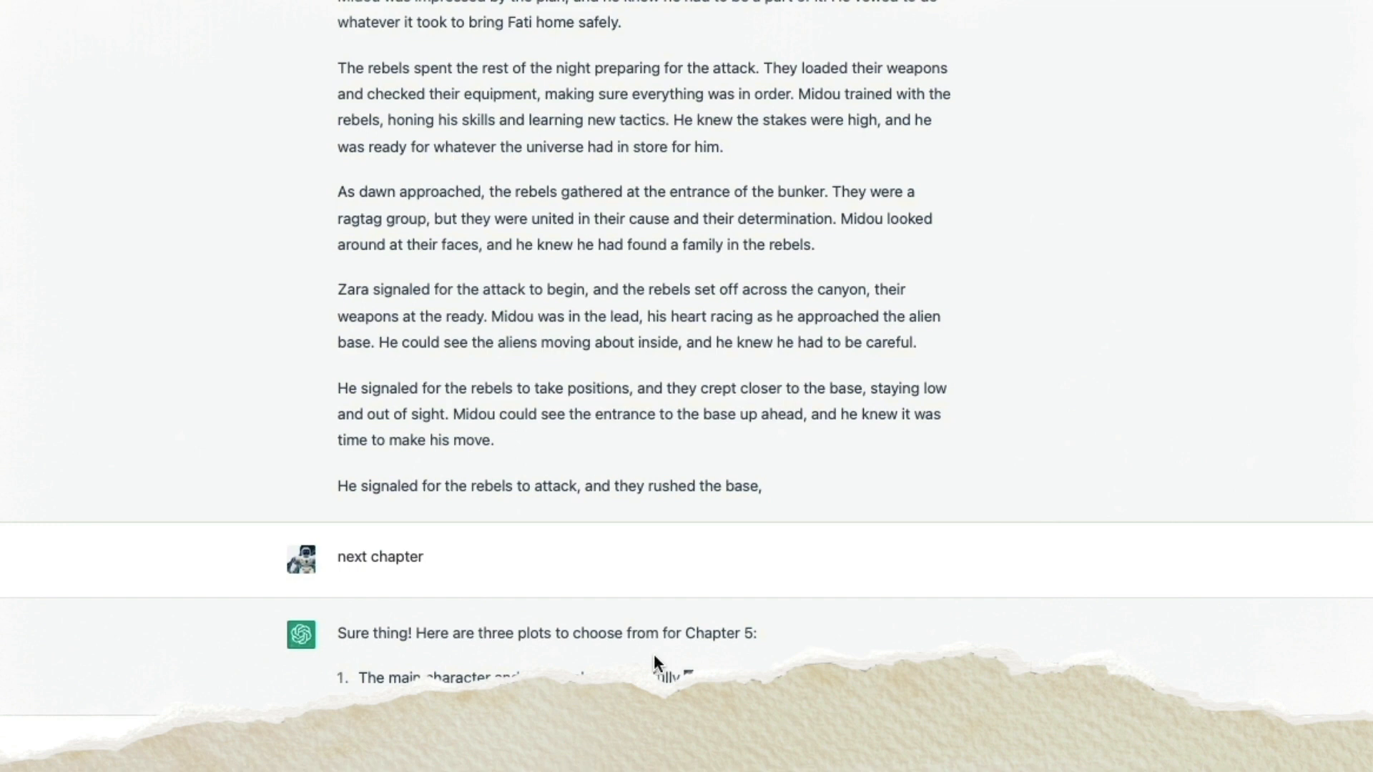
{"action": "scroll", "scroll_direction": "down", "scroll_amount": 3}
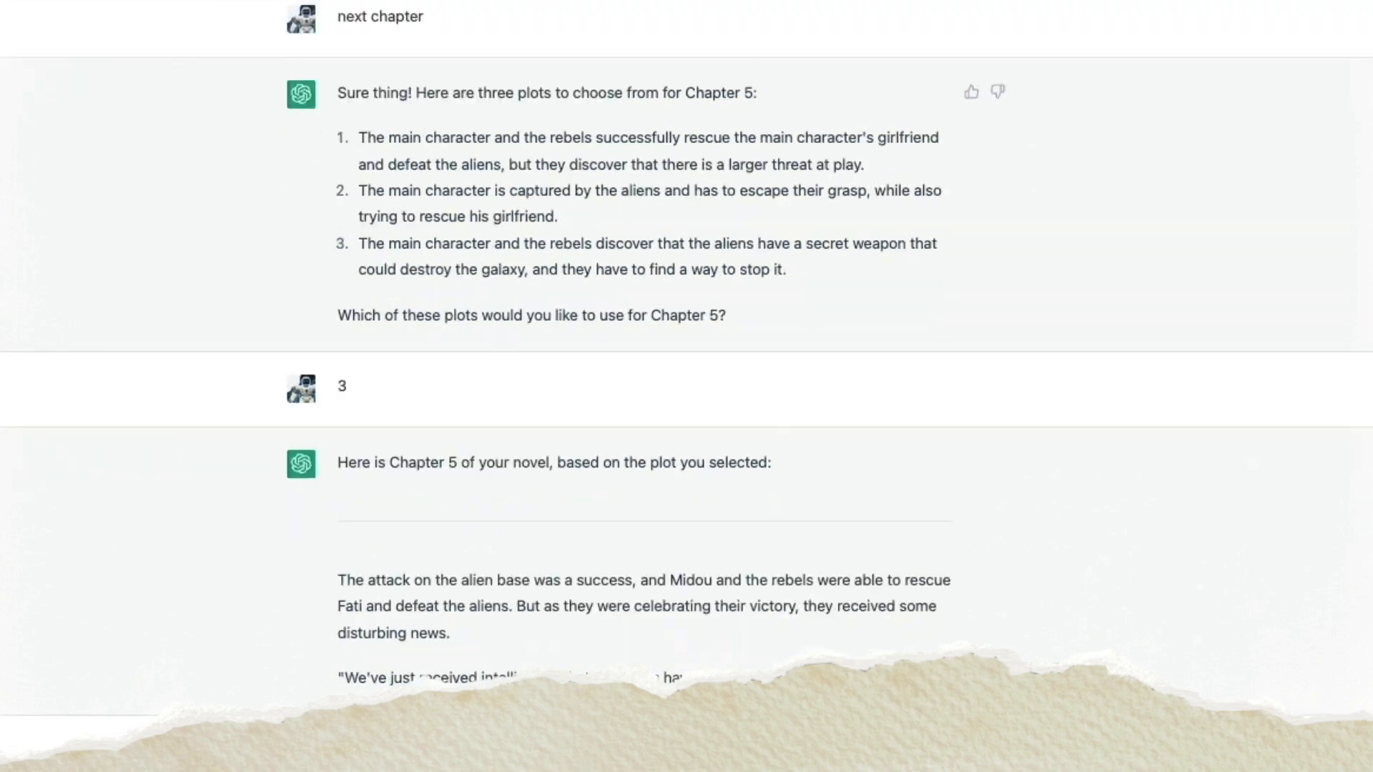
{"action": "scroll", "scroll_direction": "down", "scroll_amount": 3}
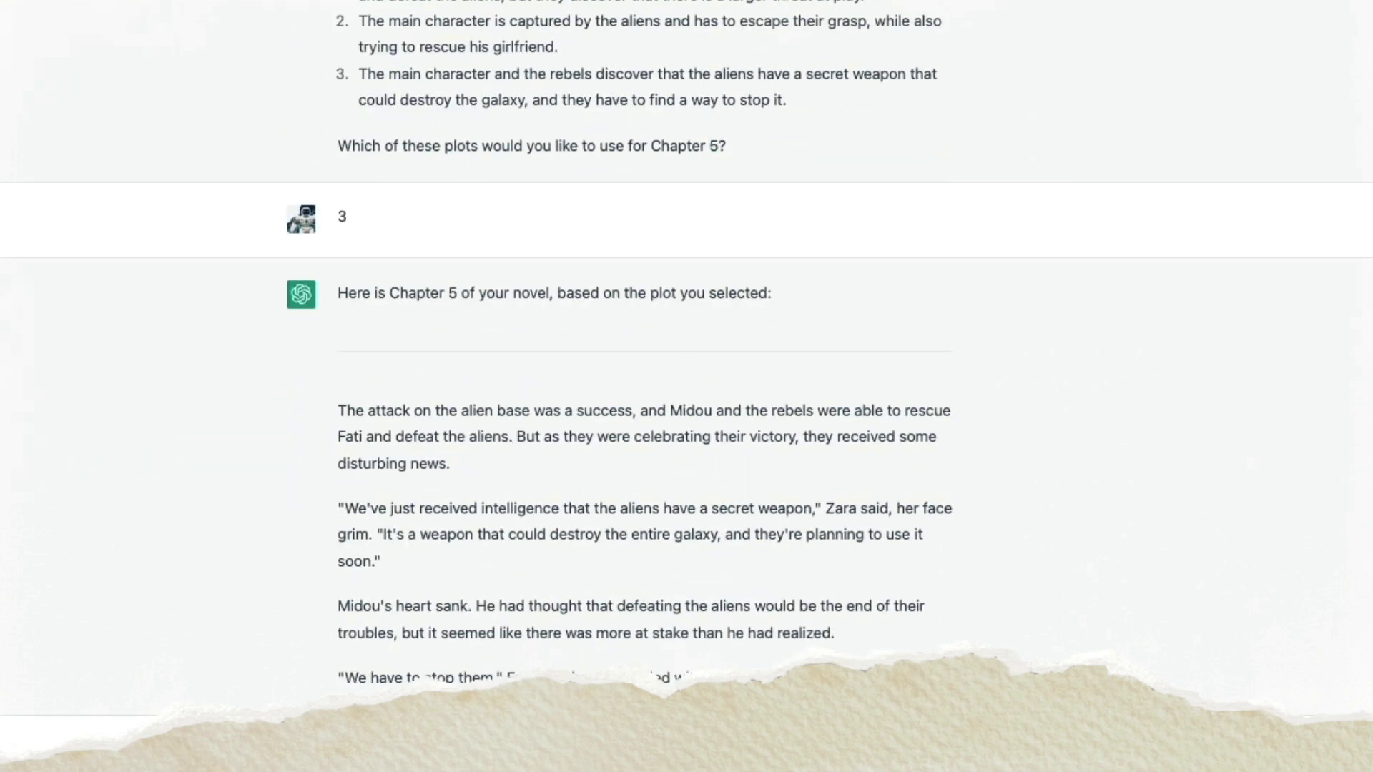
{"action": "scroll", "scroll_direction": "down", "scroll_amount": 3}
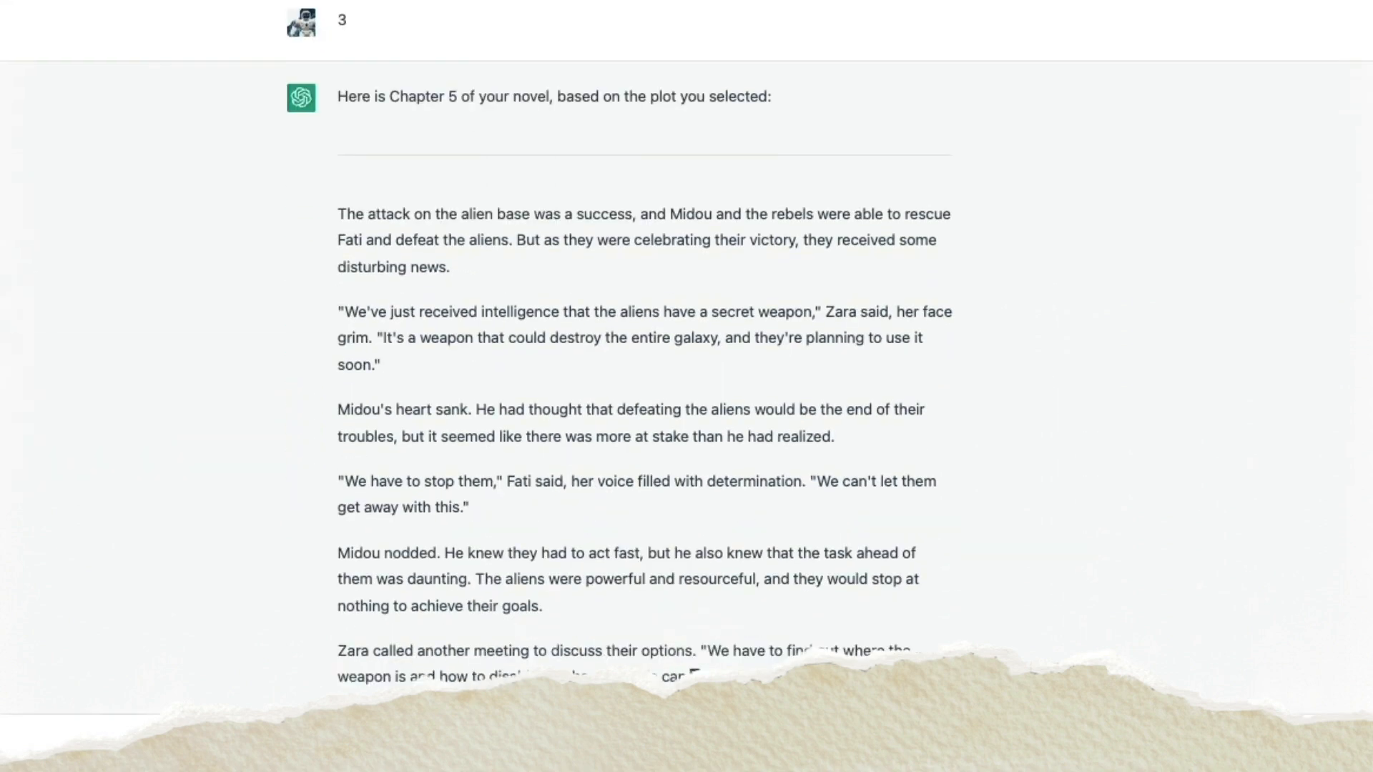
{"action": "scroll", "scroll_direction": "down", "scroll_amount": 3}
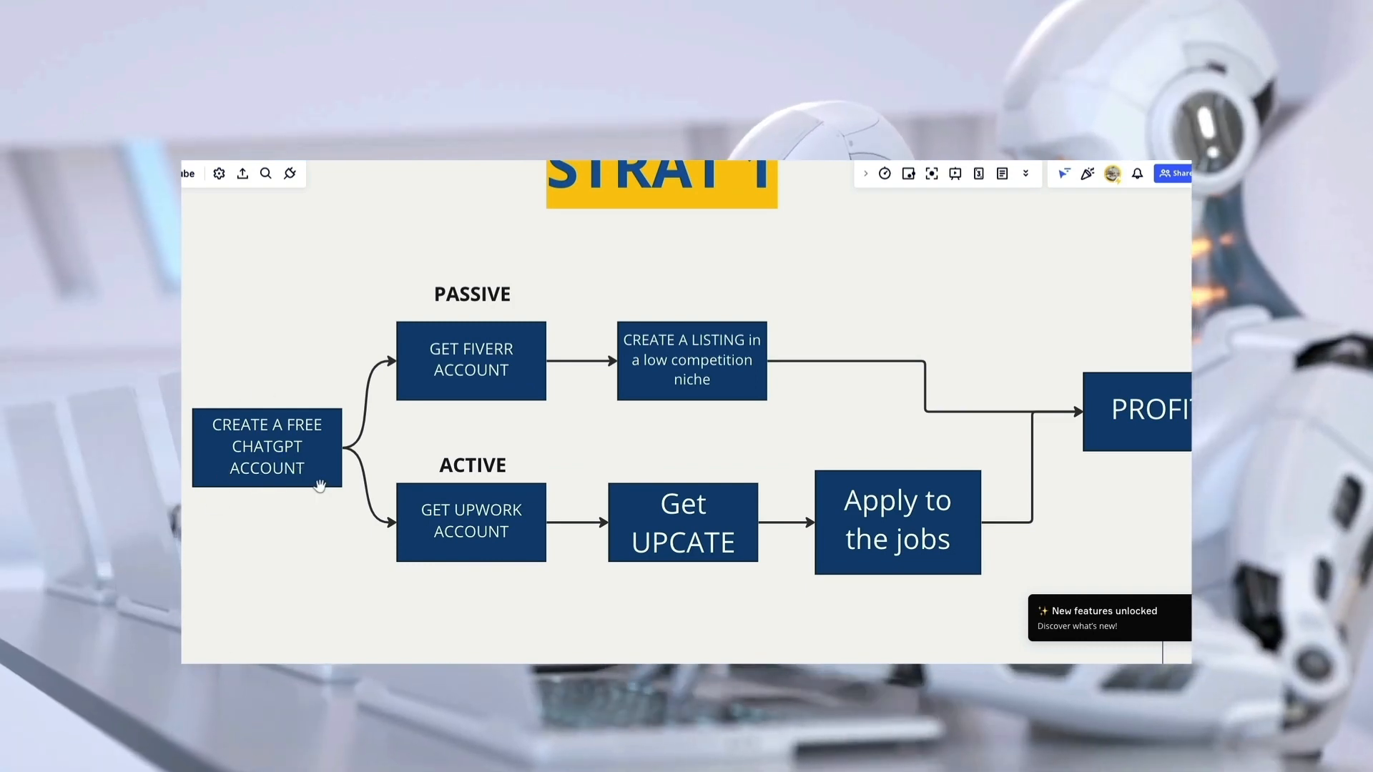
{"action": "mouse_move", "coordinate": [403, 409]}
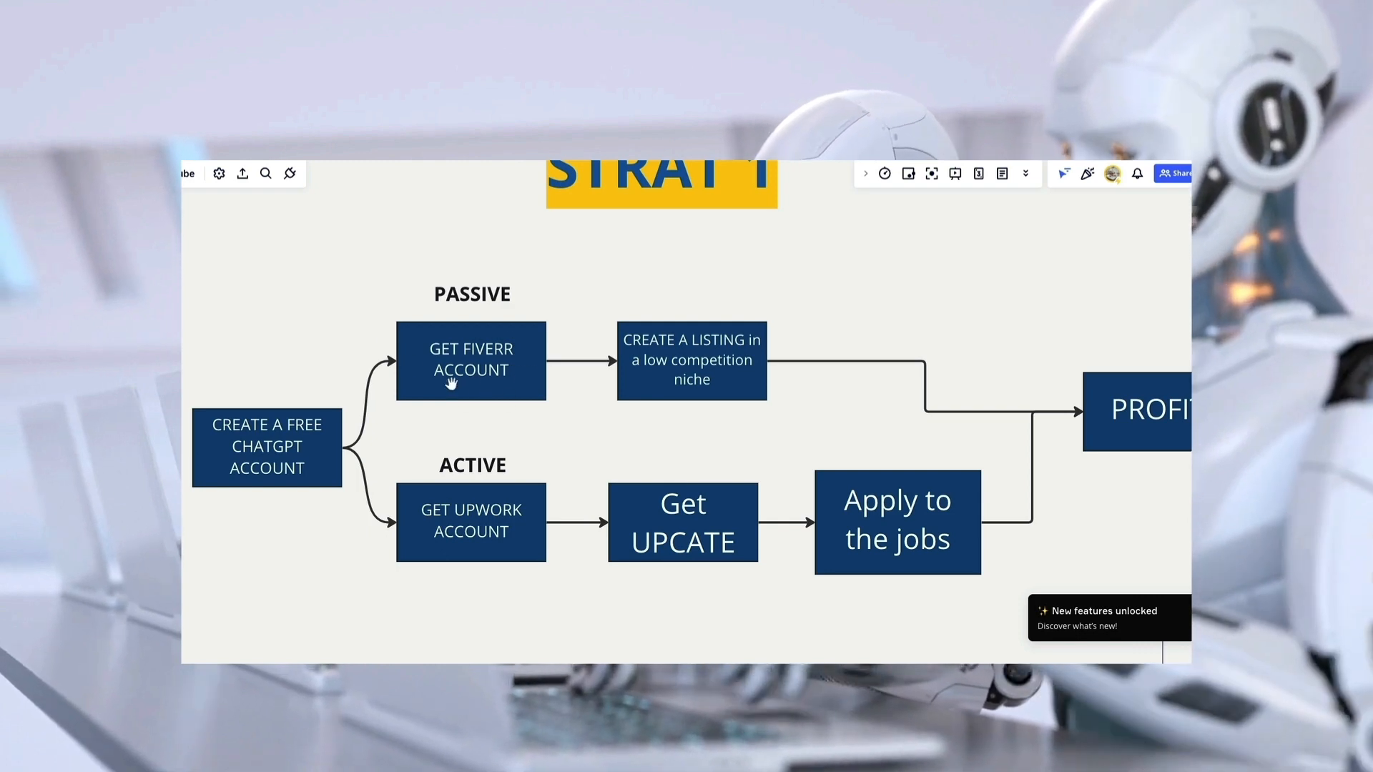
{"action": "mouse_move", "coordinate": [466, 533]}
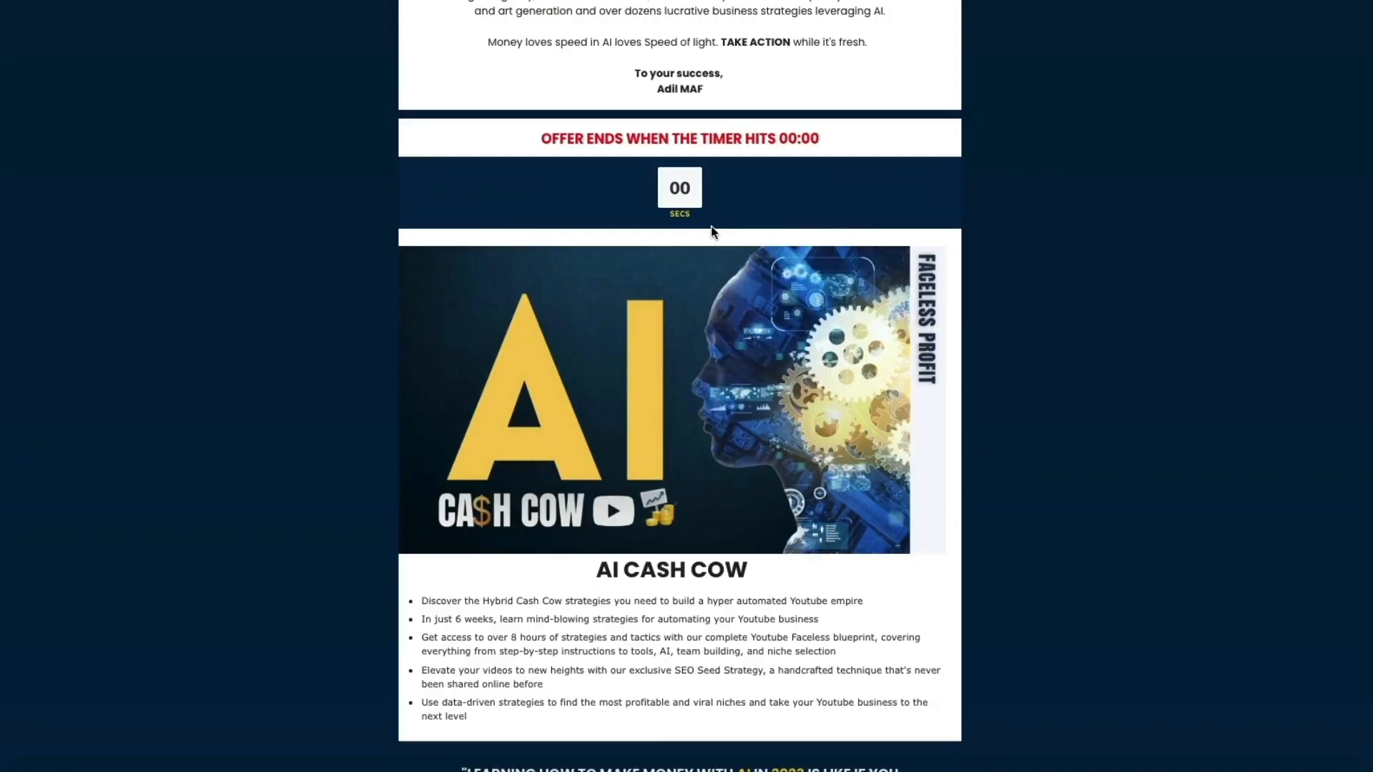
Scroll through the AI Cash Cow course page's weekly modules and bonuses.
{"action": "scroll", "scroll_direction": "down", "scroll_amount": 3}
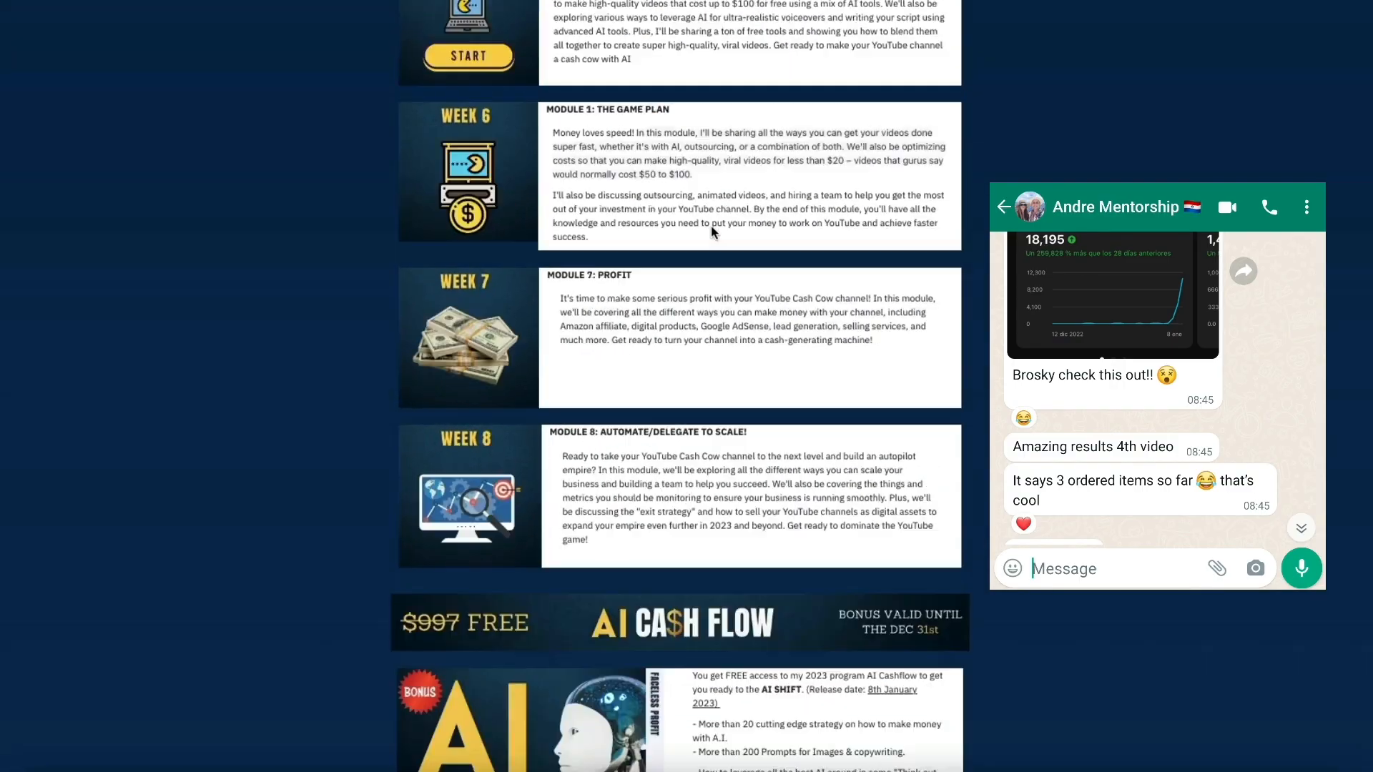
{"action": "scroll", "scroll_direction": "down", "scroll_amount": 3}
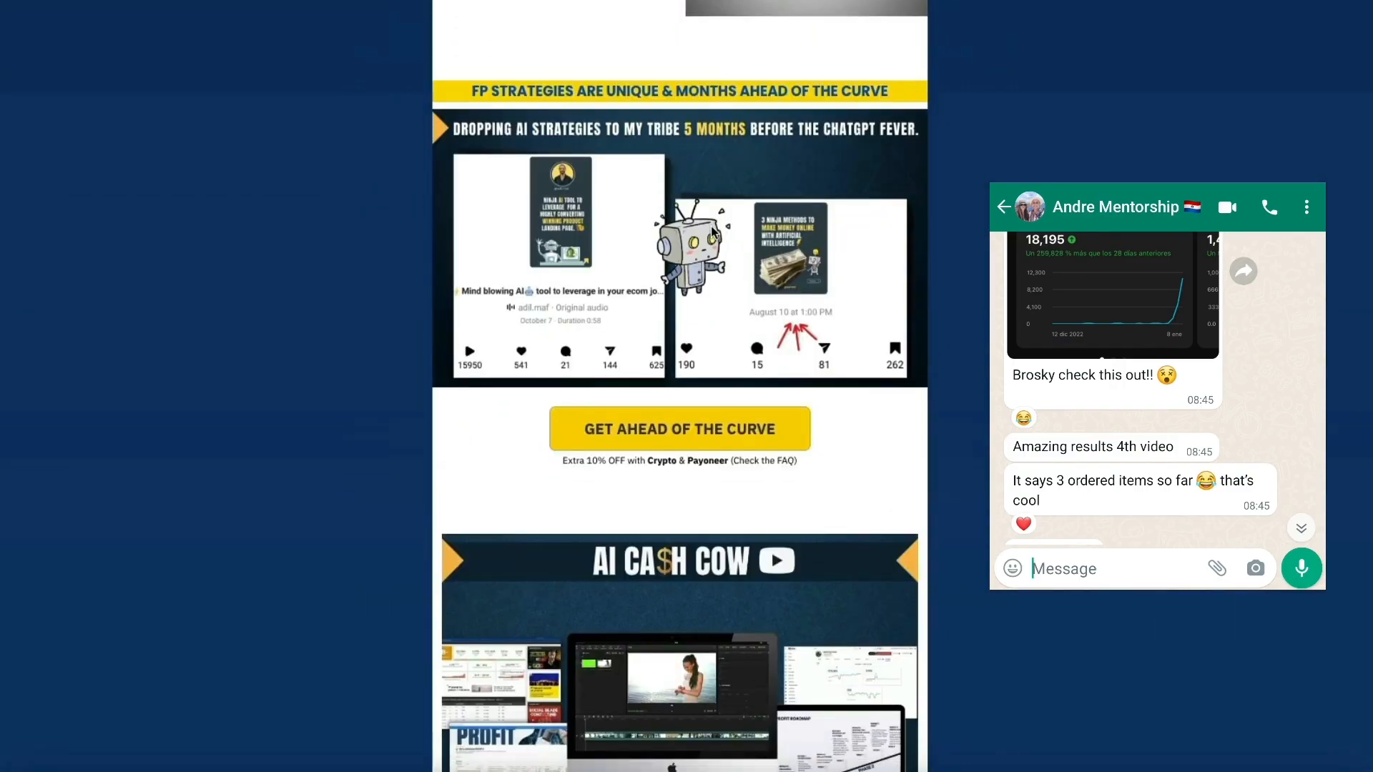